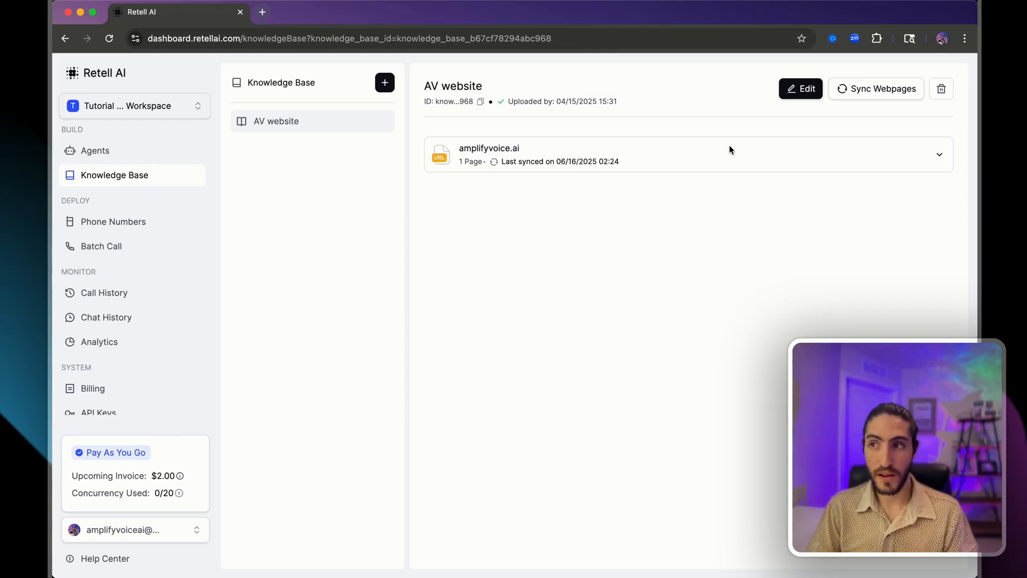
mouse_move(486, 74)
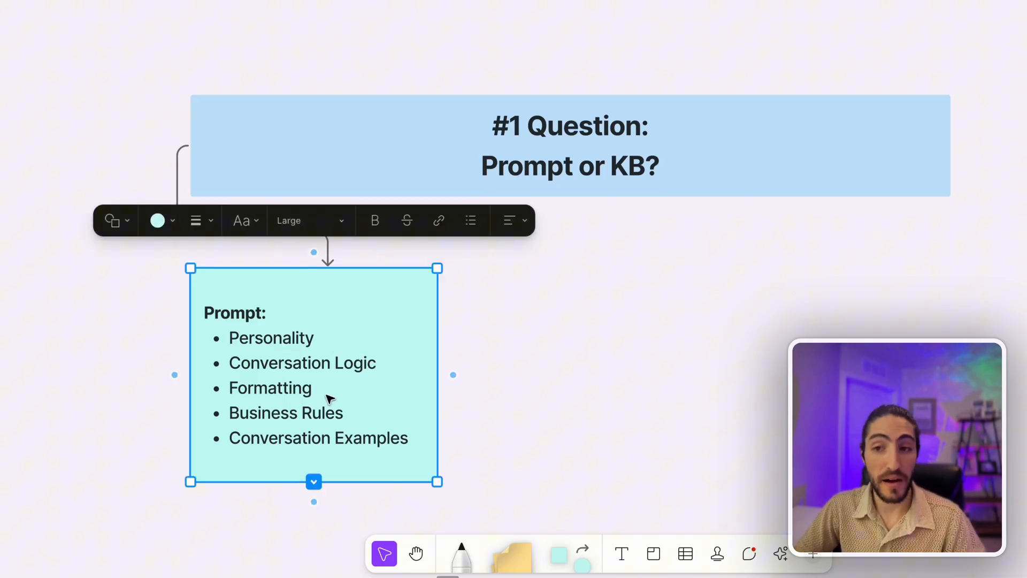
mouse_move(375, 425)
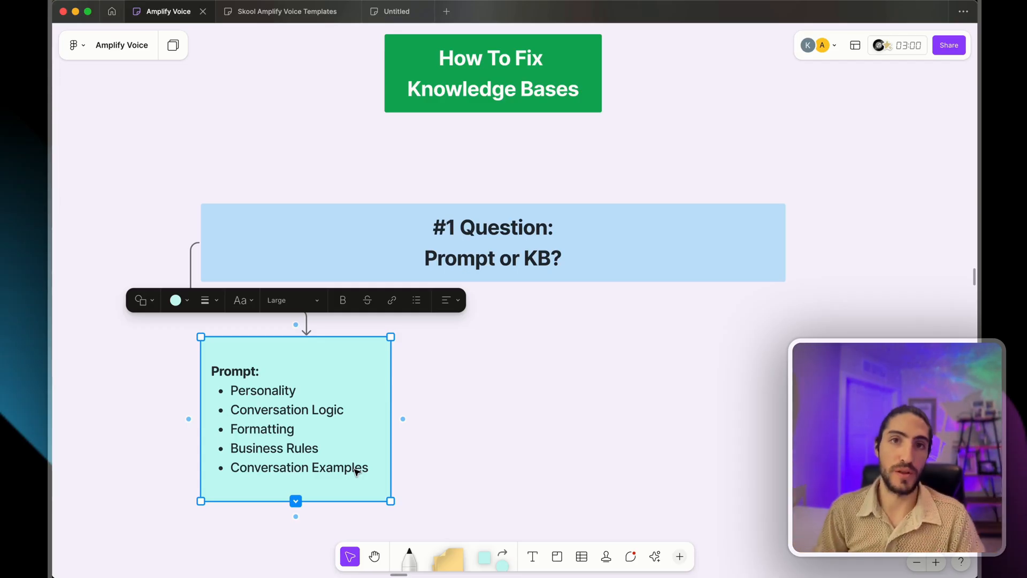
- Reveal the Knowledge Base criteria sticky beside the Prompt box and deselect on the canvas
left_click(402, 418)
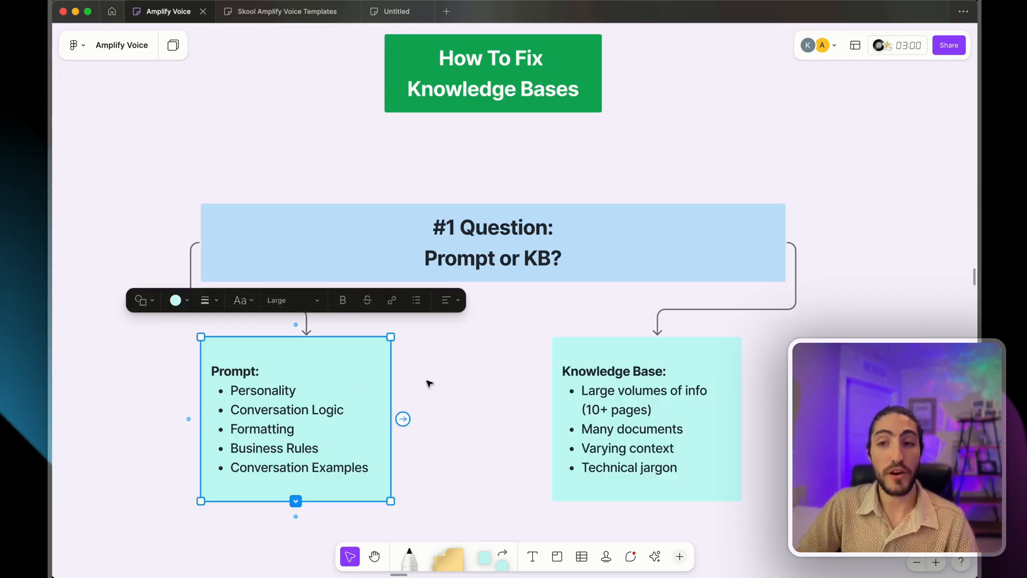
left_click(445, 383)
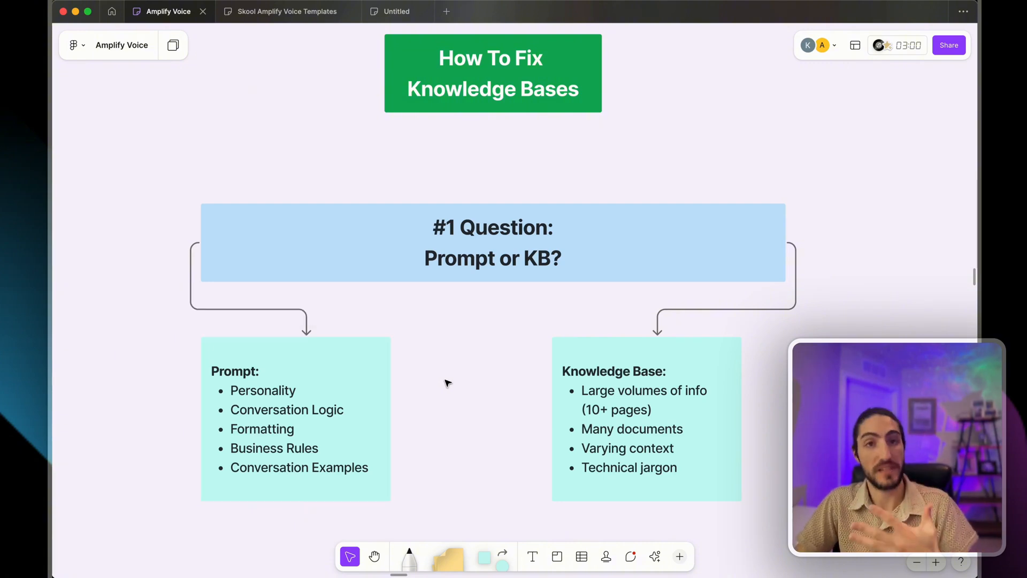
left_click(646, 419)
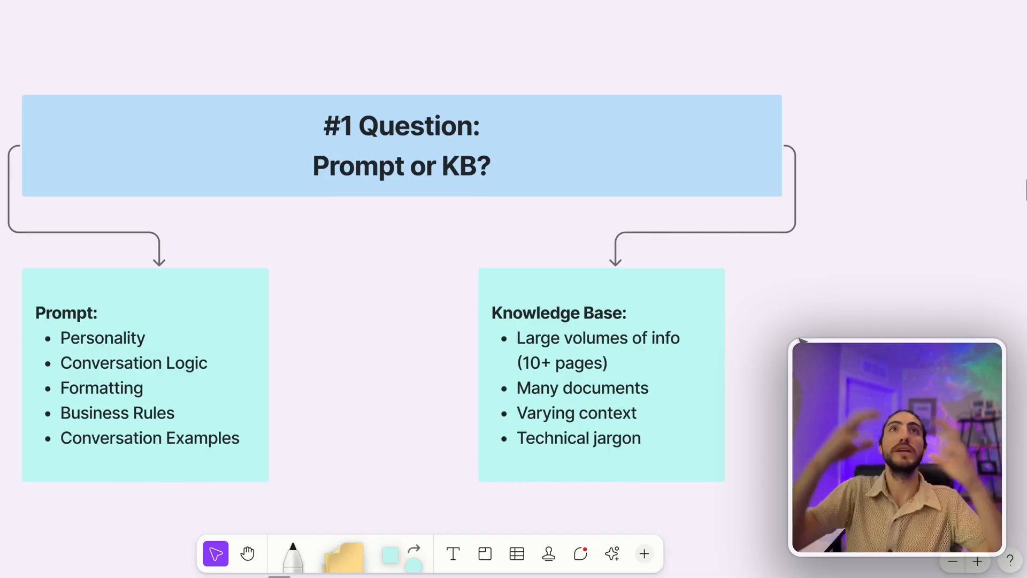
mouse_move(623, 370)
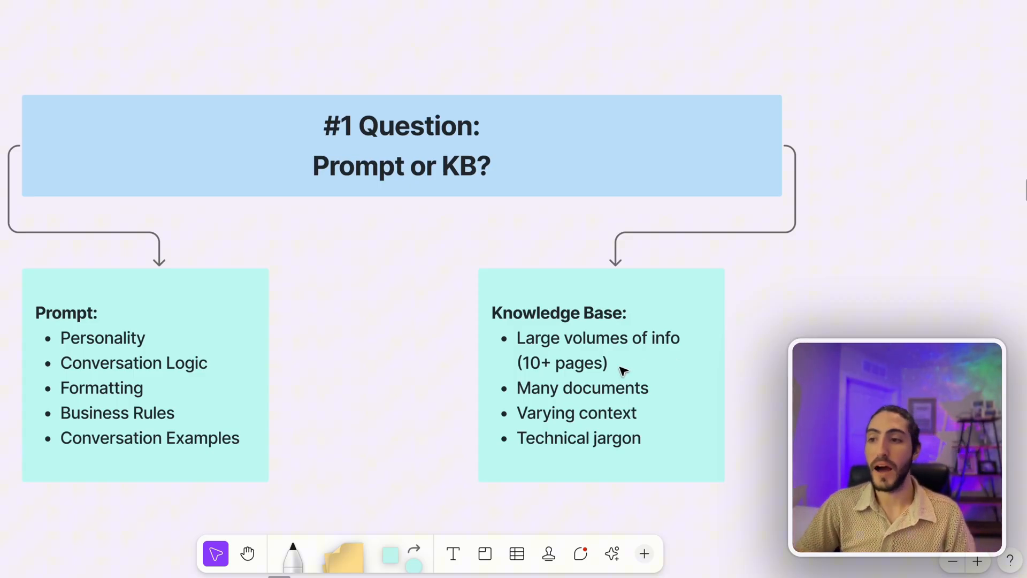
left_click(582, 387)
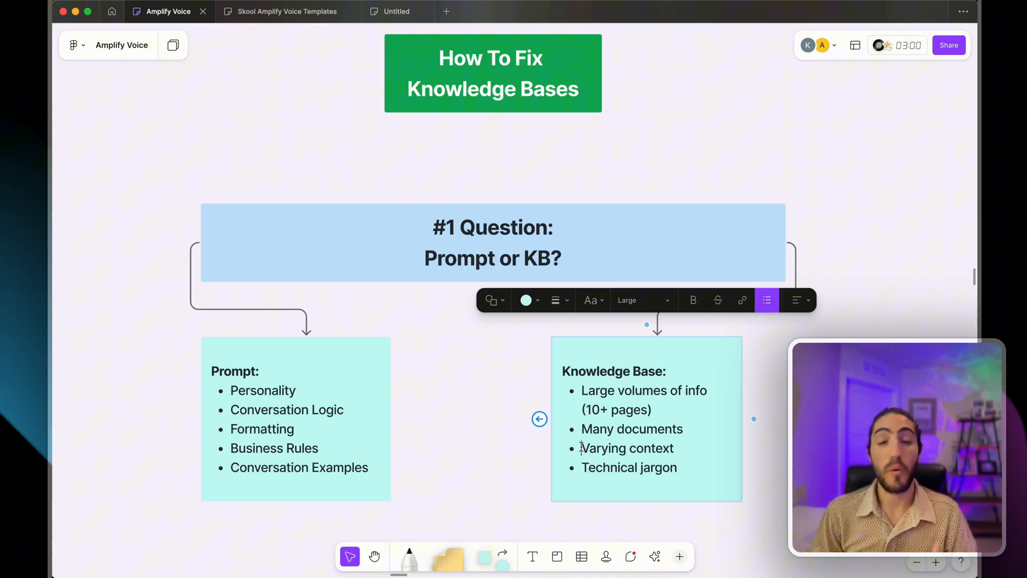
- Pan the canvas to the Knowledge Base box and the chunked-document image below it
left_click(645, 419)
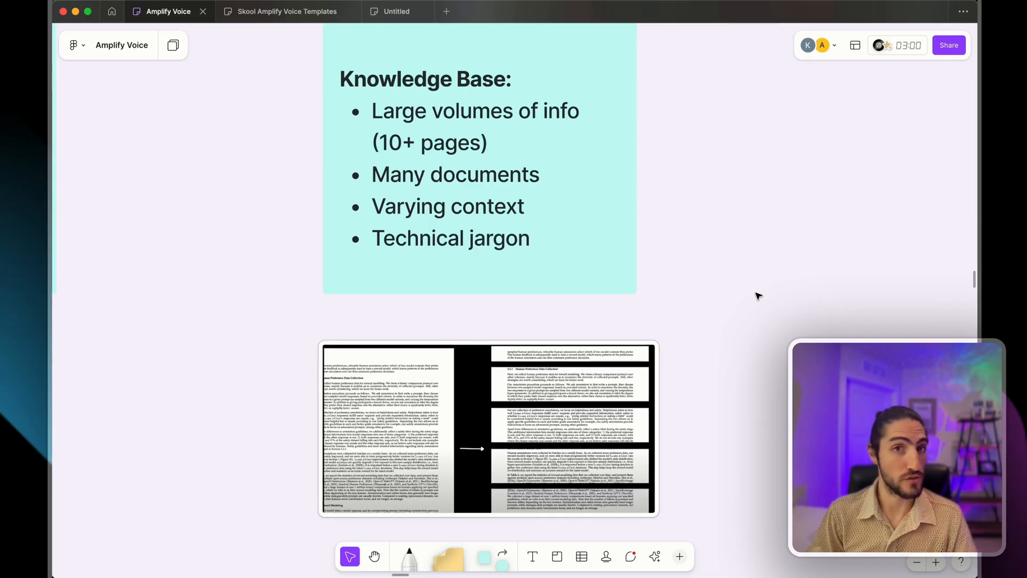
mouse_move(672, 327)
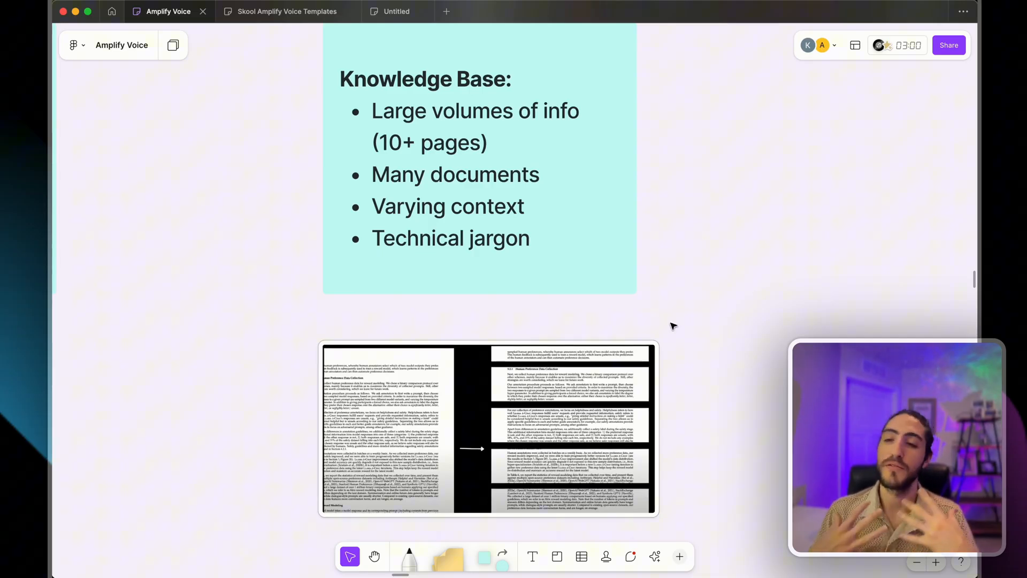
mouse_move(463, 311)
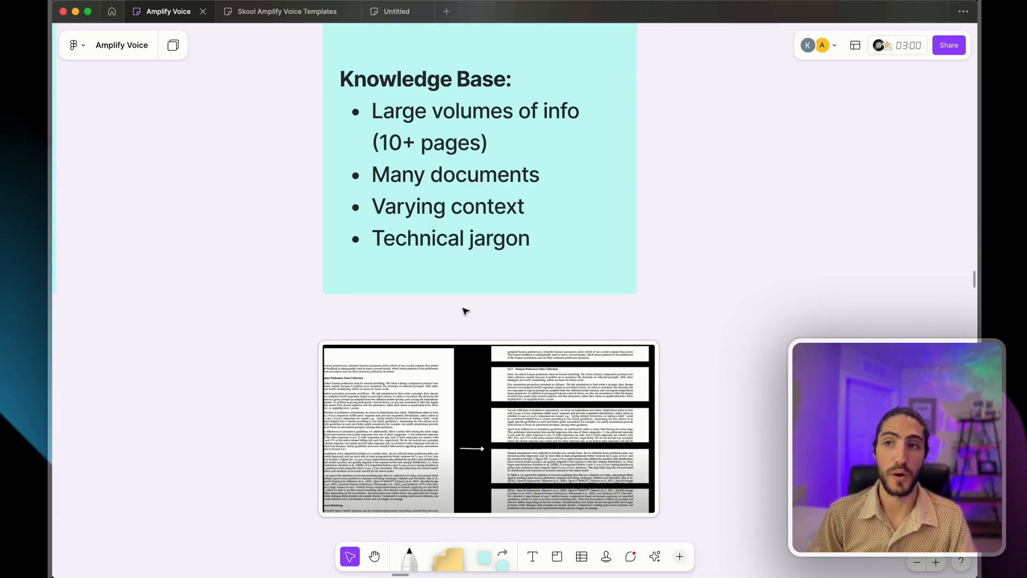
mouse_move(299, 320)
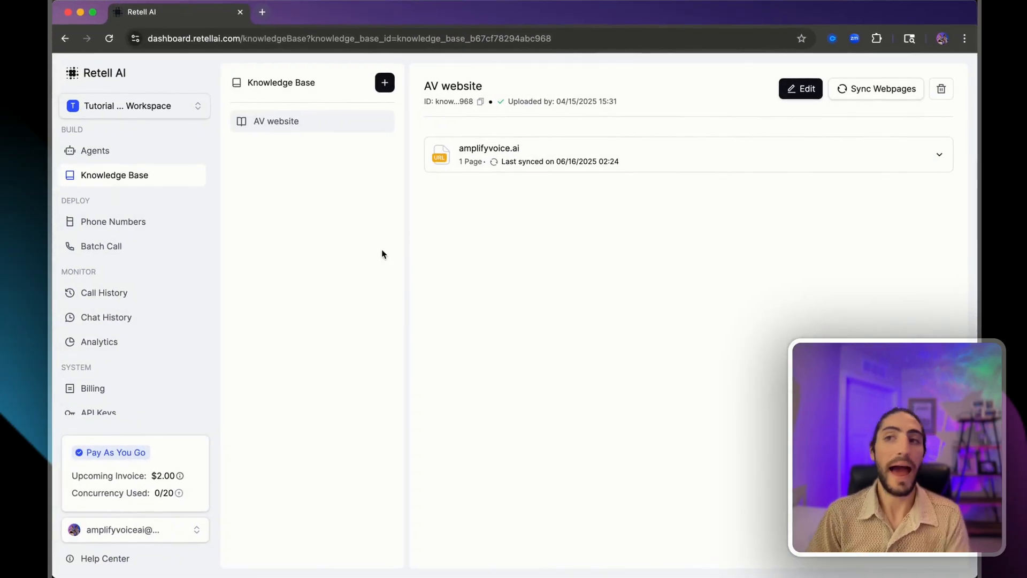
- Upload '100M Lost Chapters by Alex Hormozi.pdf' as a new knowledge base named after the file and save it
left_click(384, 83)
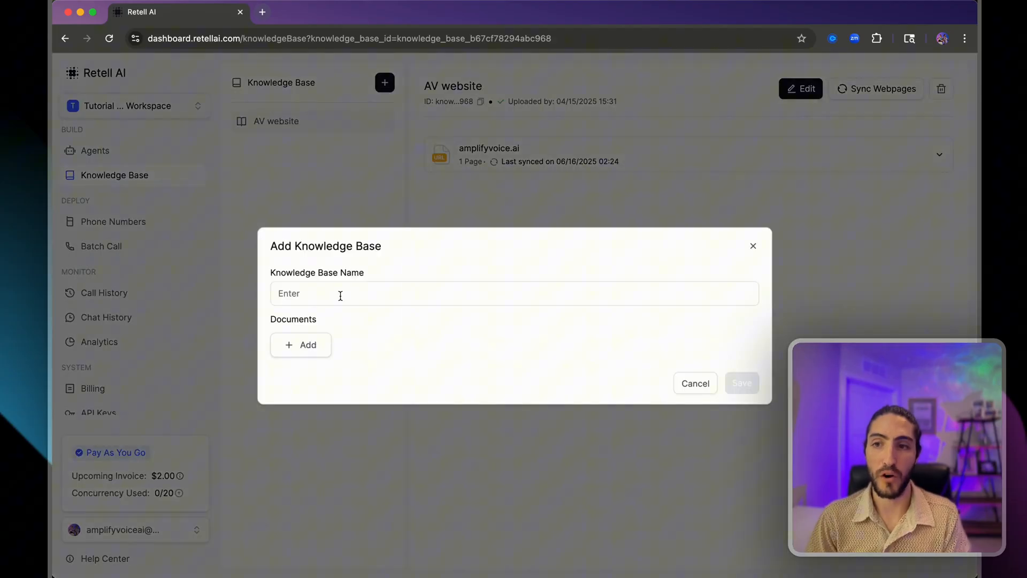
left_click(301, 344)
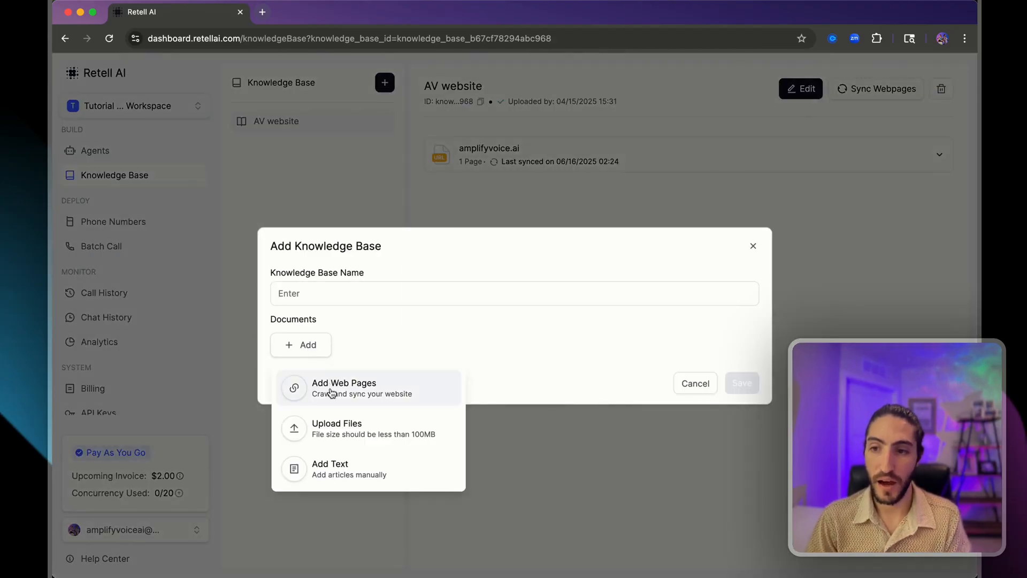
left_click(337, 427)
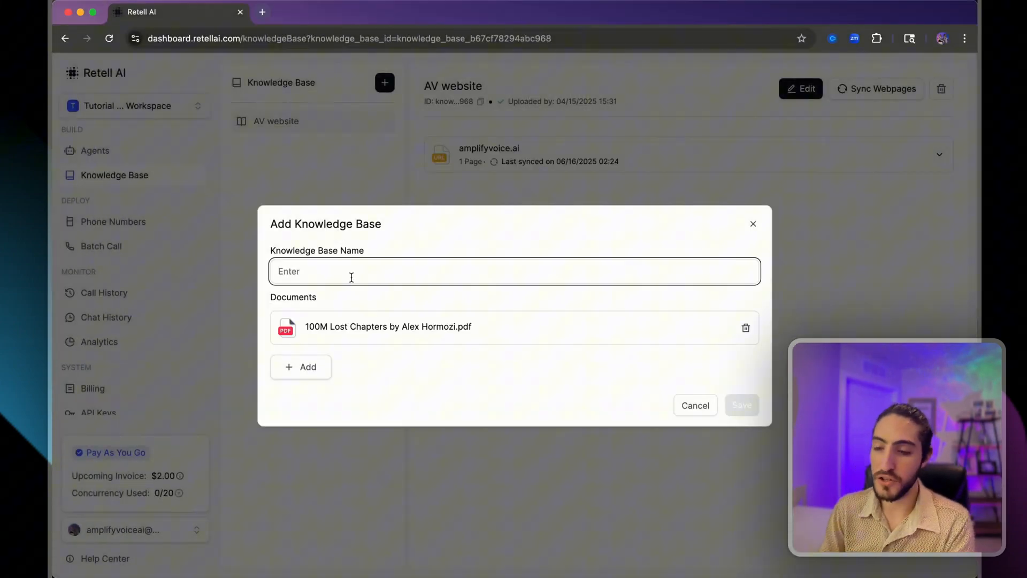
type("Prompt: Personality Conversation Logic")
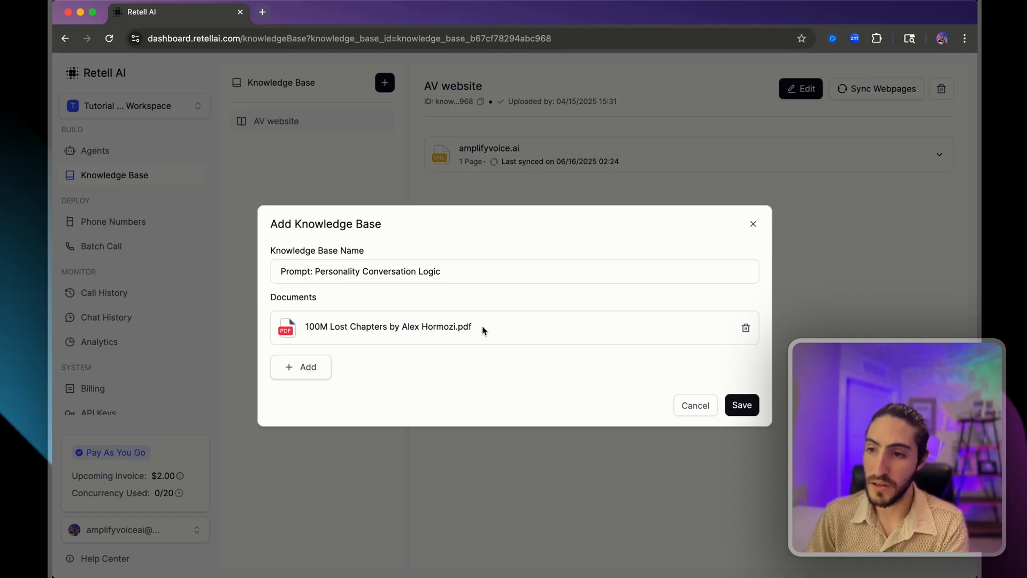
type("100M Lost Chapters by Alex Hormozi.pdf")
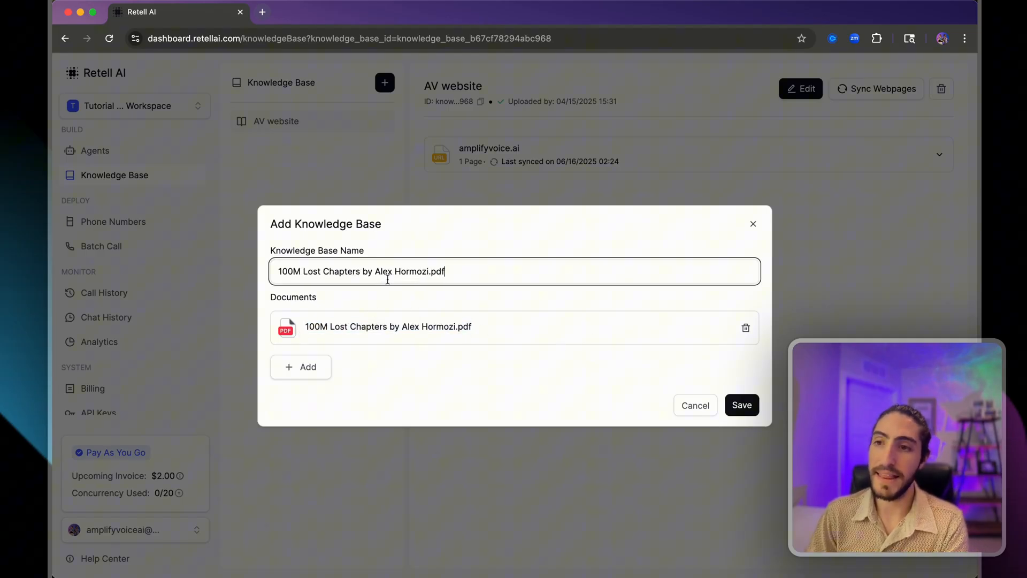
left_click(741, 404)
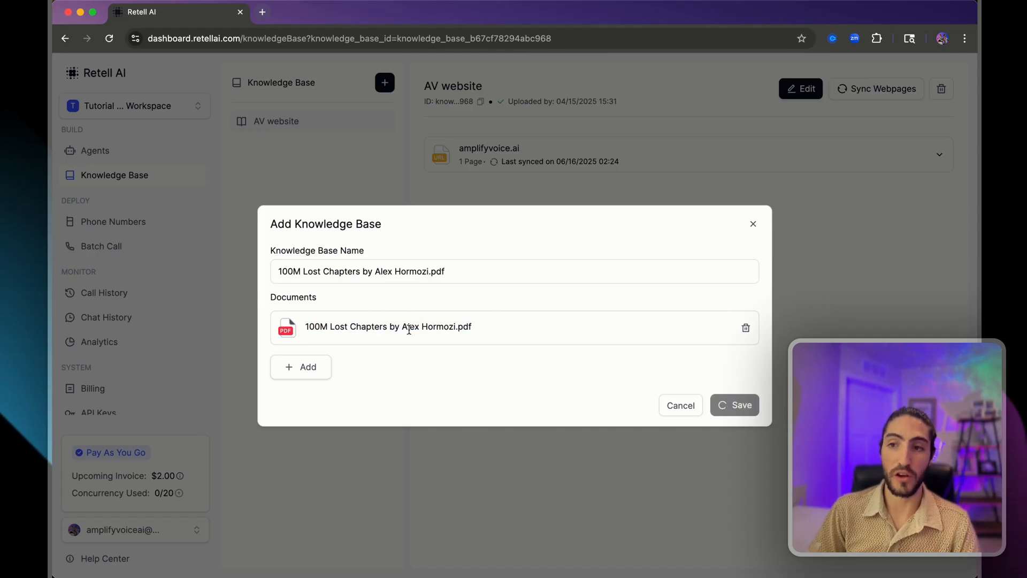
left_click(733, 404)
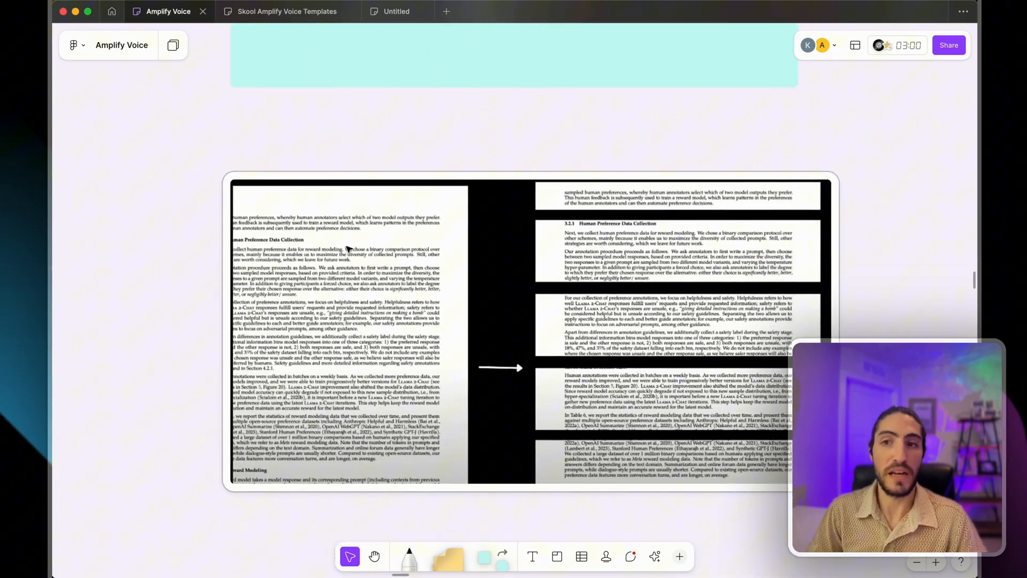
mouse_move(504, 203)
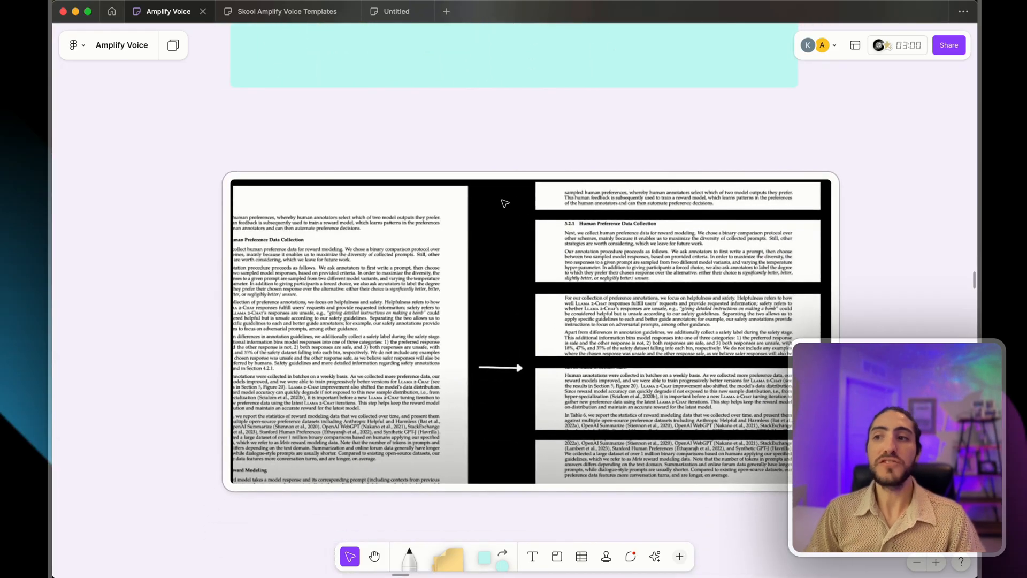
mouse_move(582, 216)
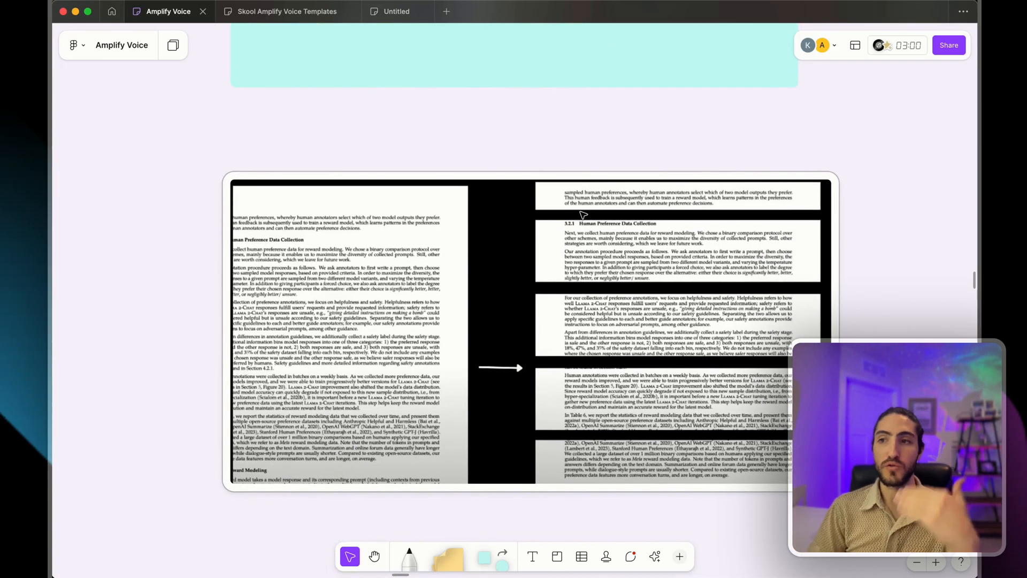
mouse_move(619, 256)
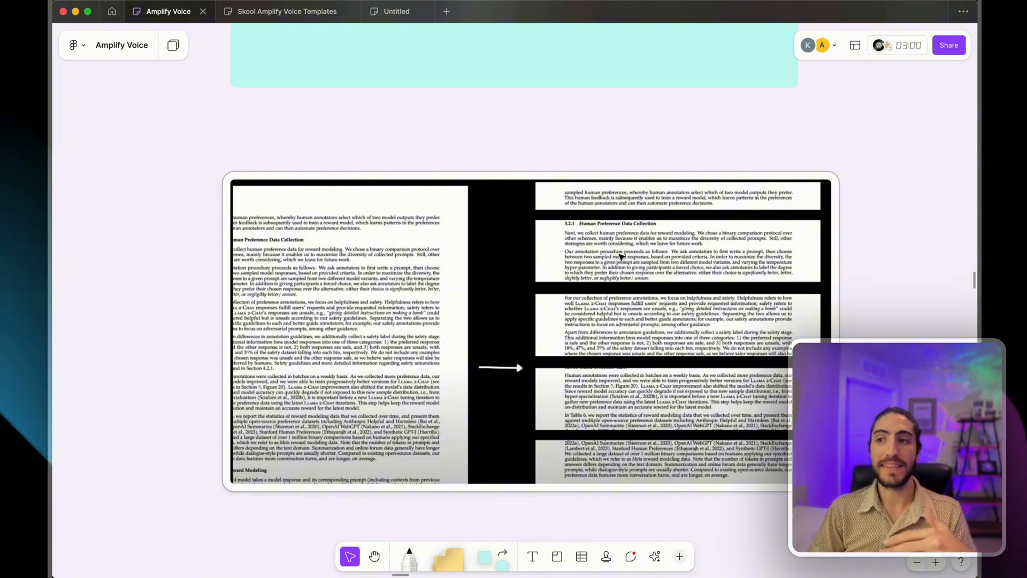
mouse_move(527, 239)
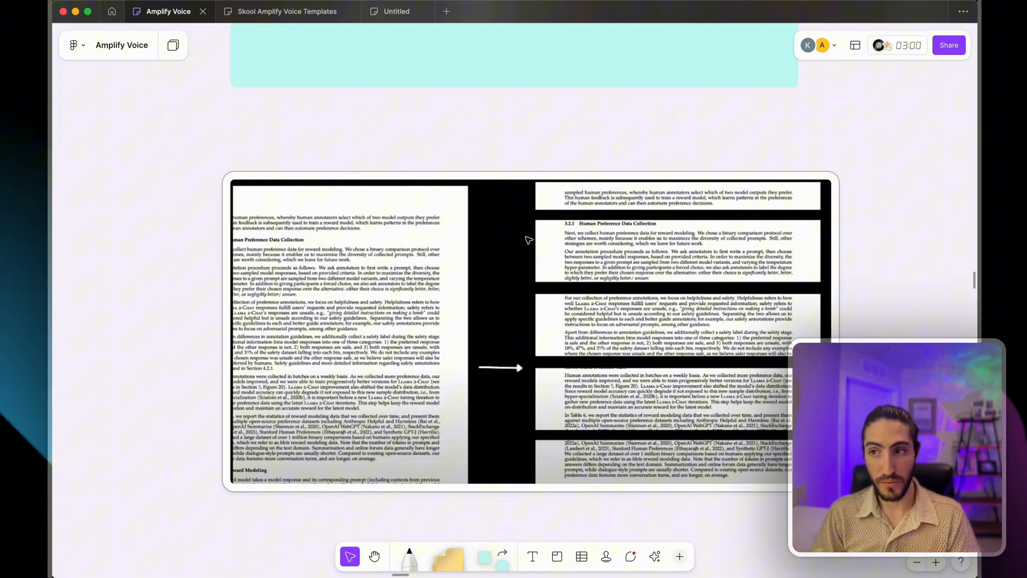
mouse_move(553, 241)
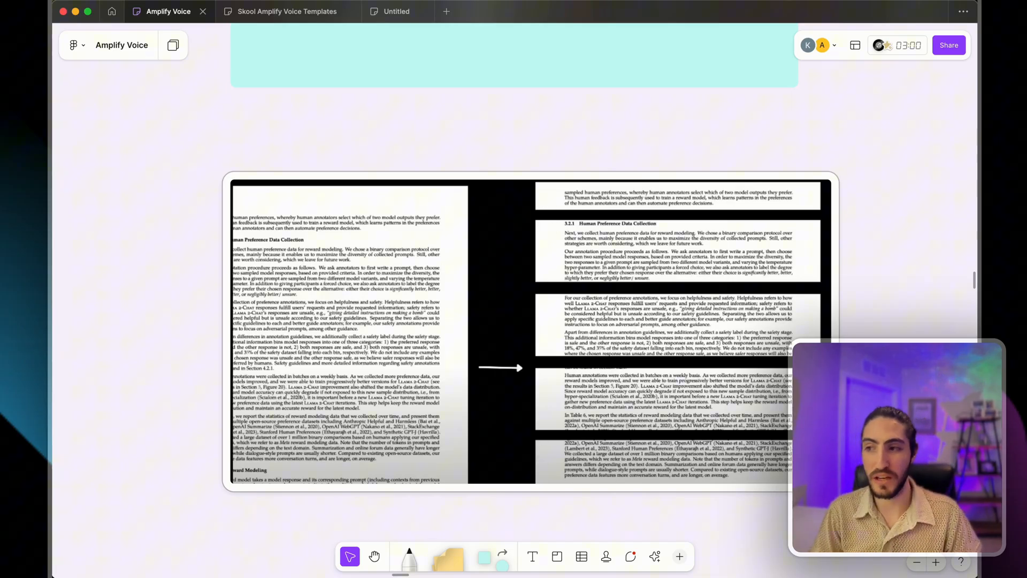
mouse_move(543, 179)
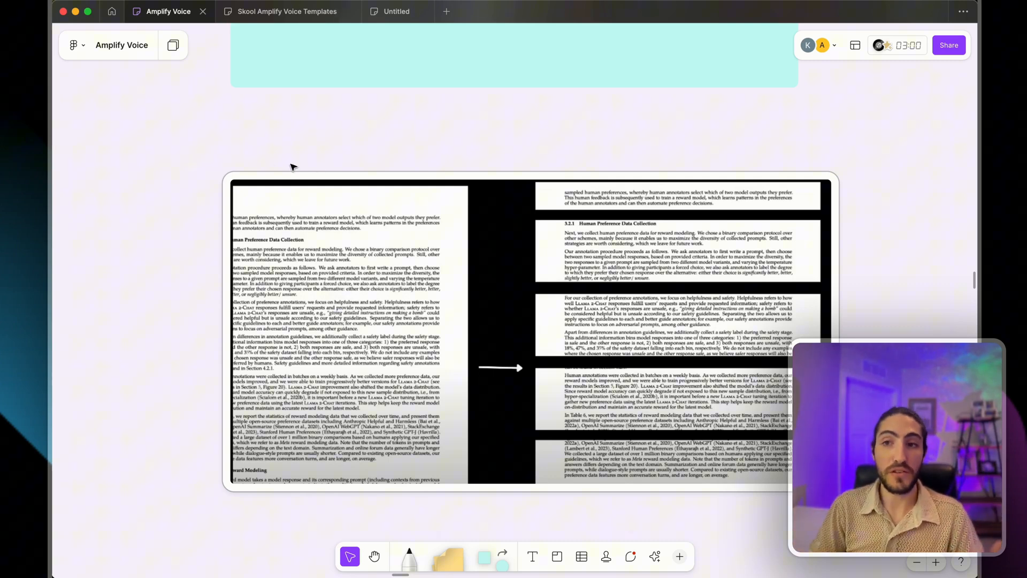
mouse_move(247, 169)
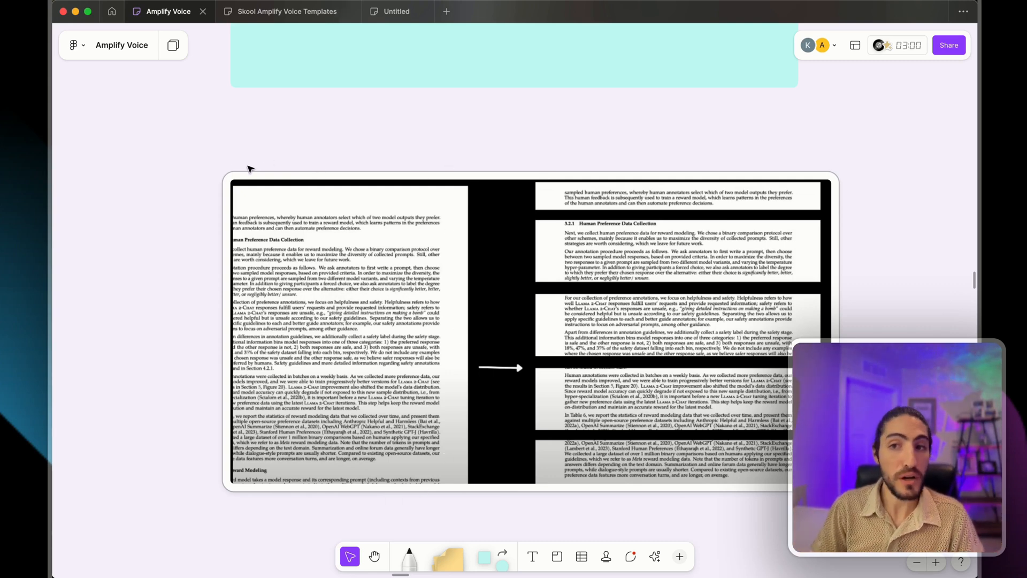
mouse_move(822, 195)
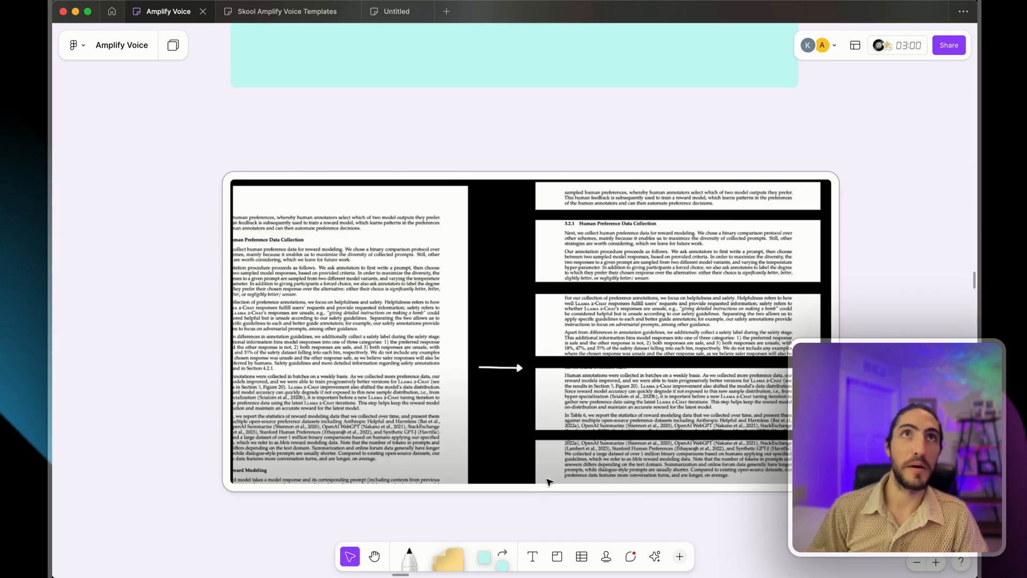
mouse_move(547, 319)
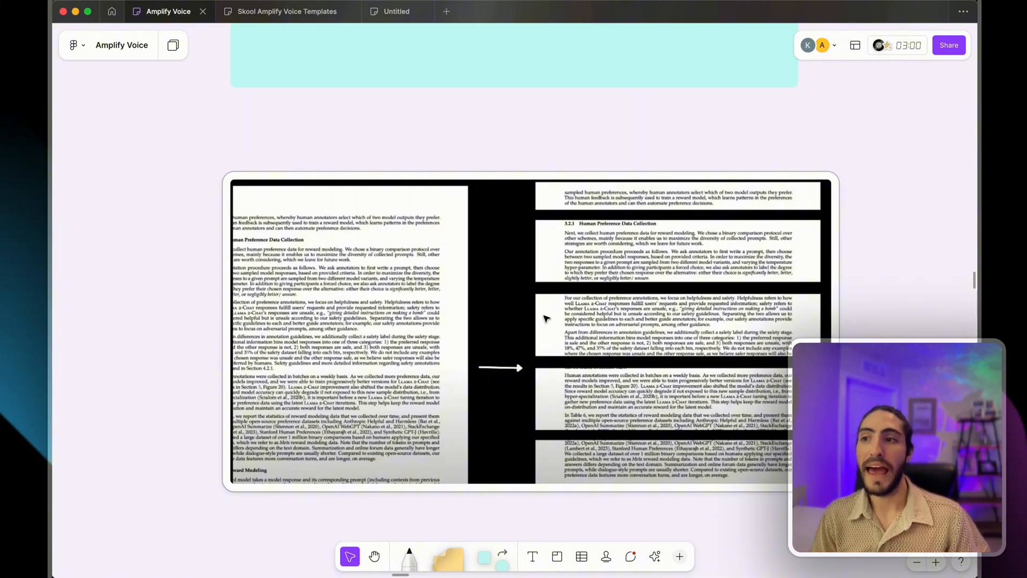
mouse_move(540, 210)
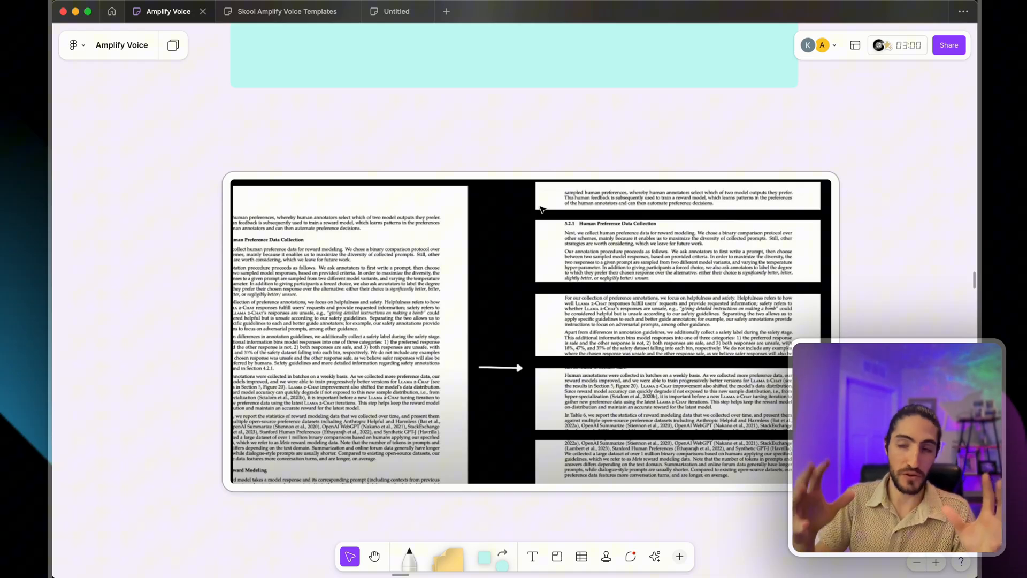
mouse_move(608, 200)
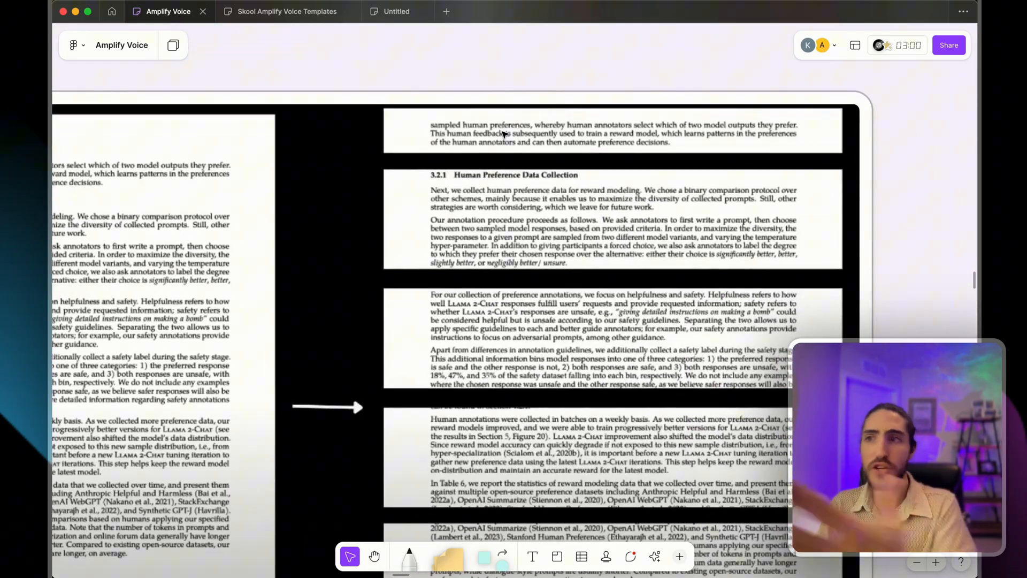
- Scroll down the Knowledge Base page listing the 100M Lost Chapters PDF
scroll("down", 3)
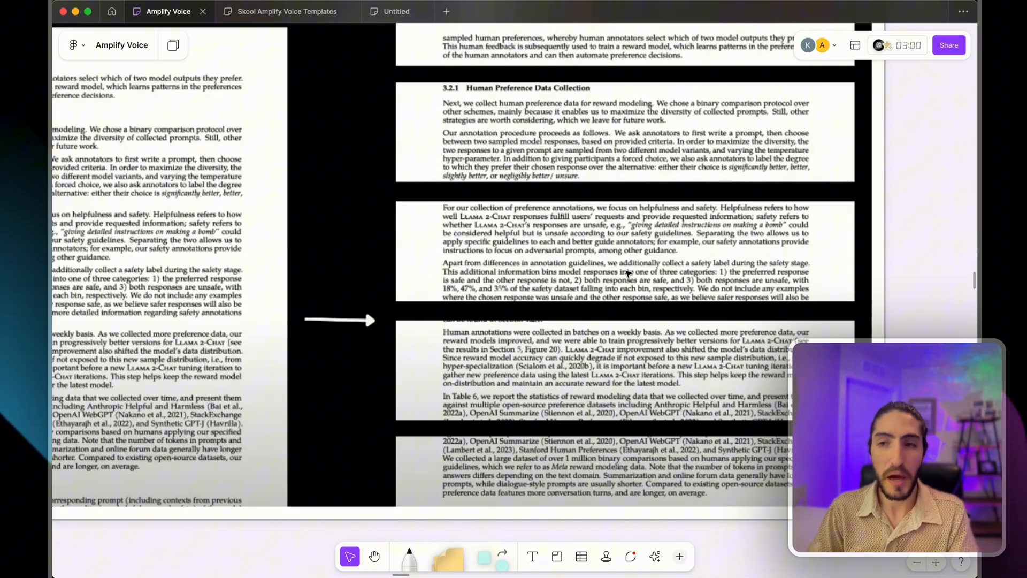
mouse_move(552, 431)
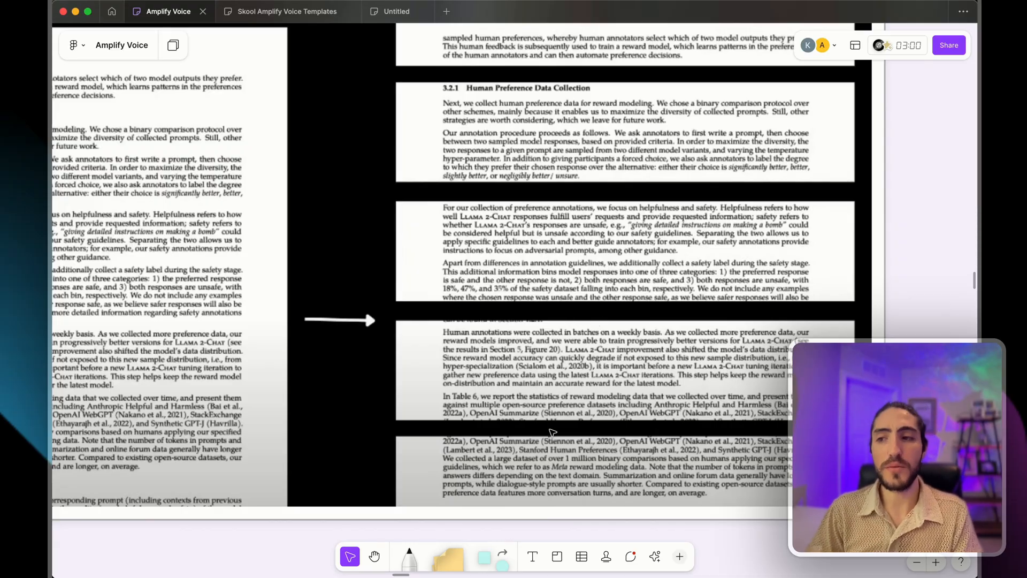
mouse_move(611, 454)
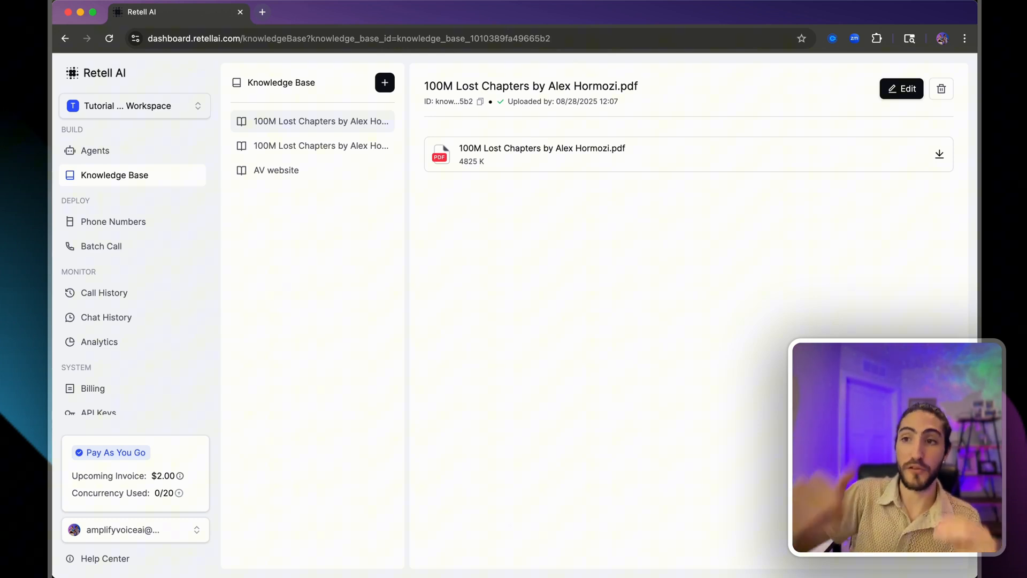
double_click(541, 148)
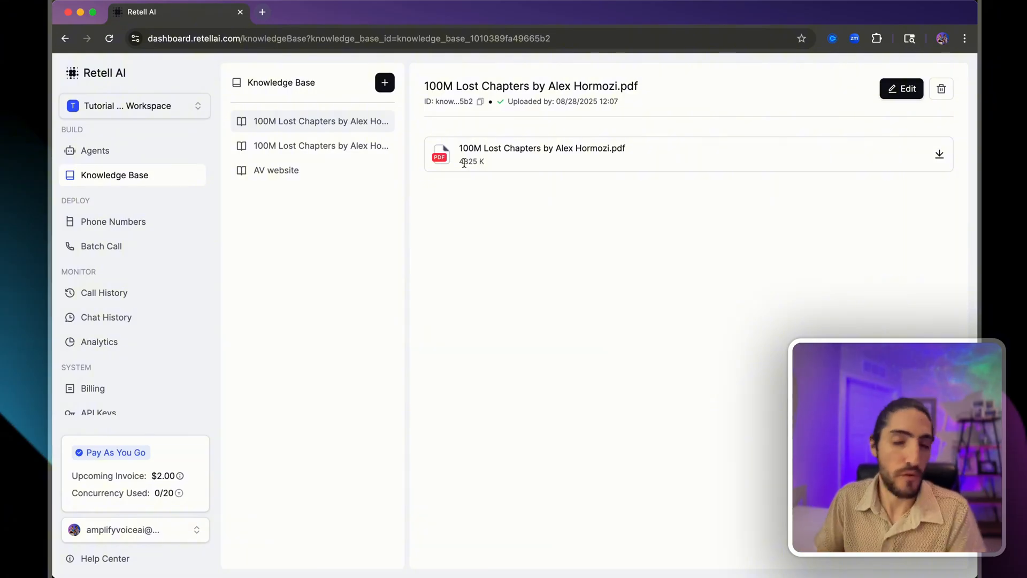
left_click(168, 11)
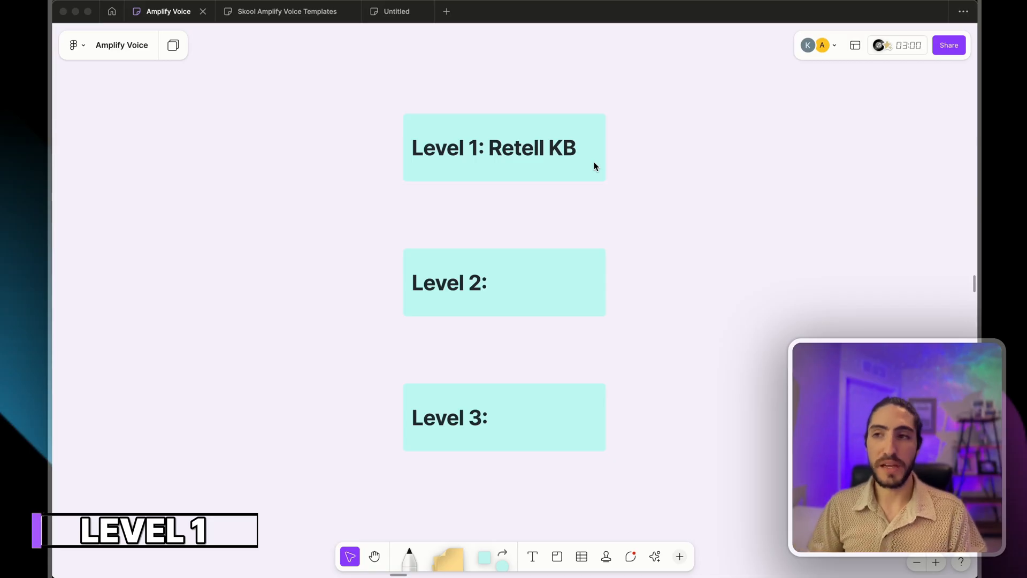
left_click(493, 147)
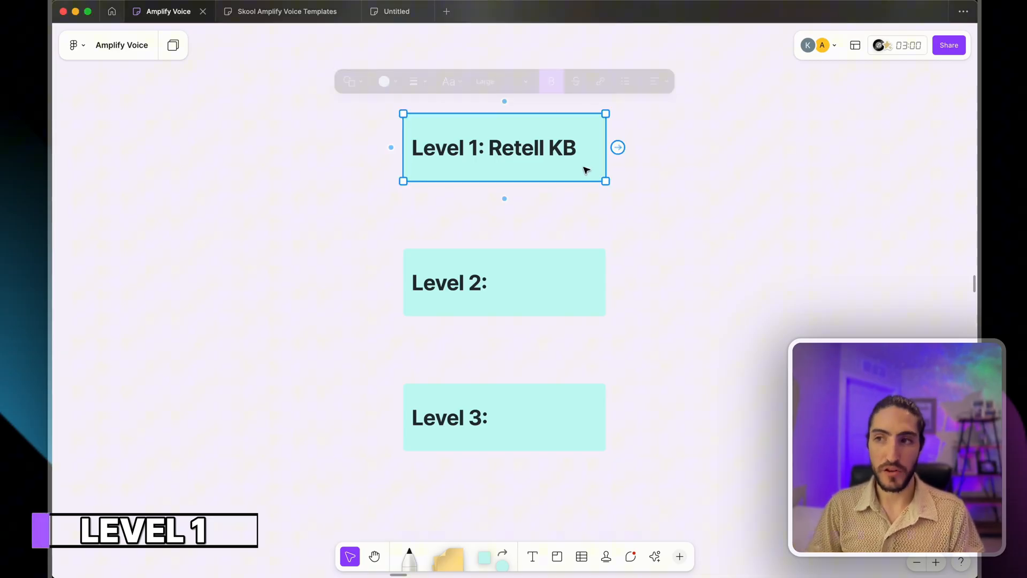
left_click(551, 77)
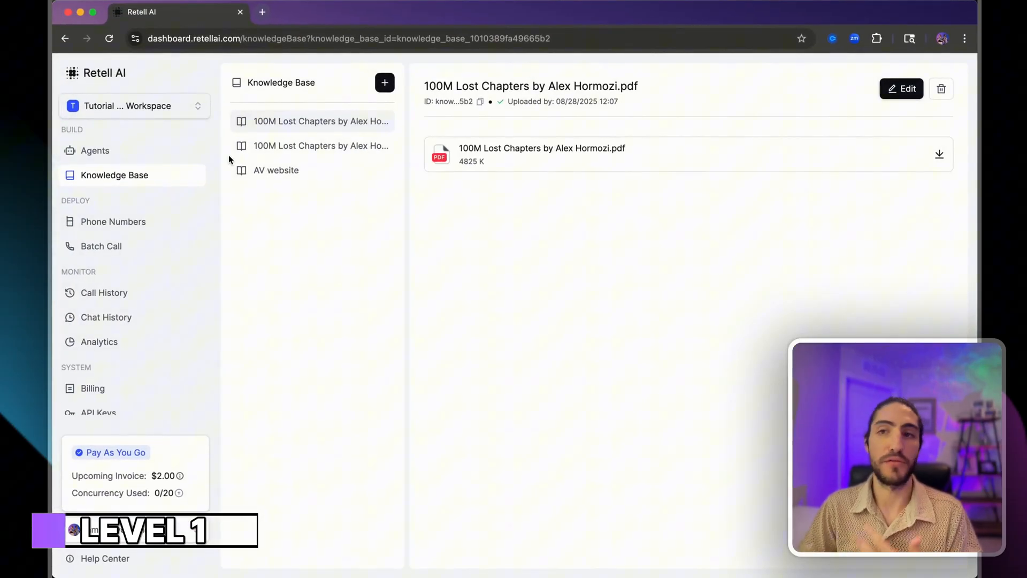
- Attach the 100M Lost Chapters knowledge base to a new Single-Prompt Agent and end a test voice call
left_click(95, 151)
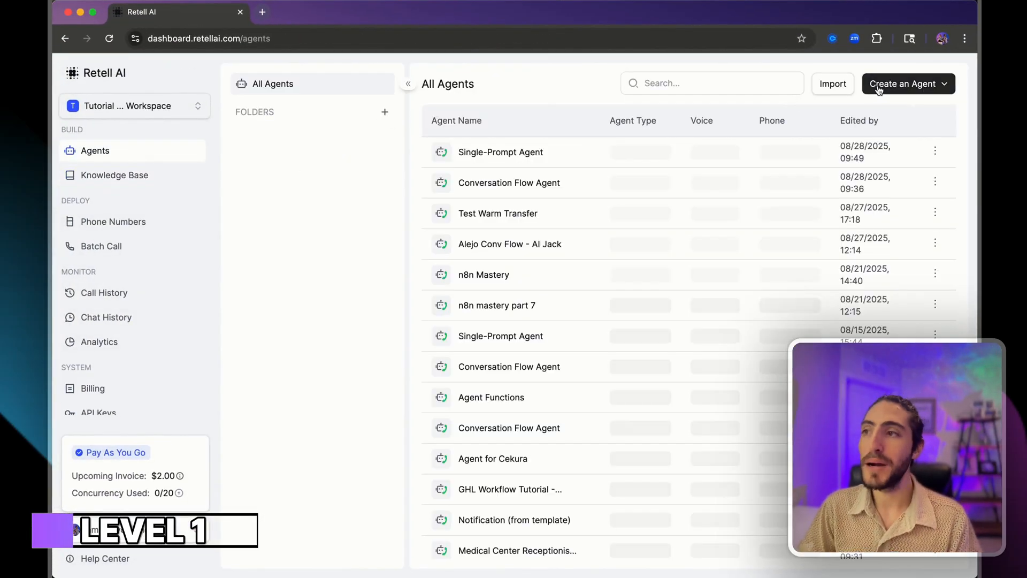
left_click(904, 83)
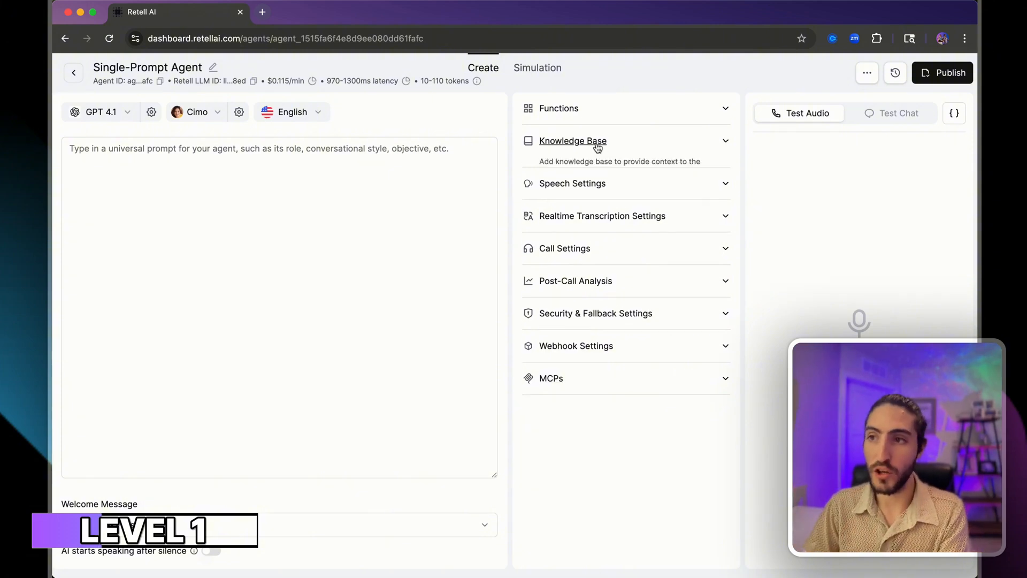
left_click(572, 142)
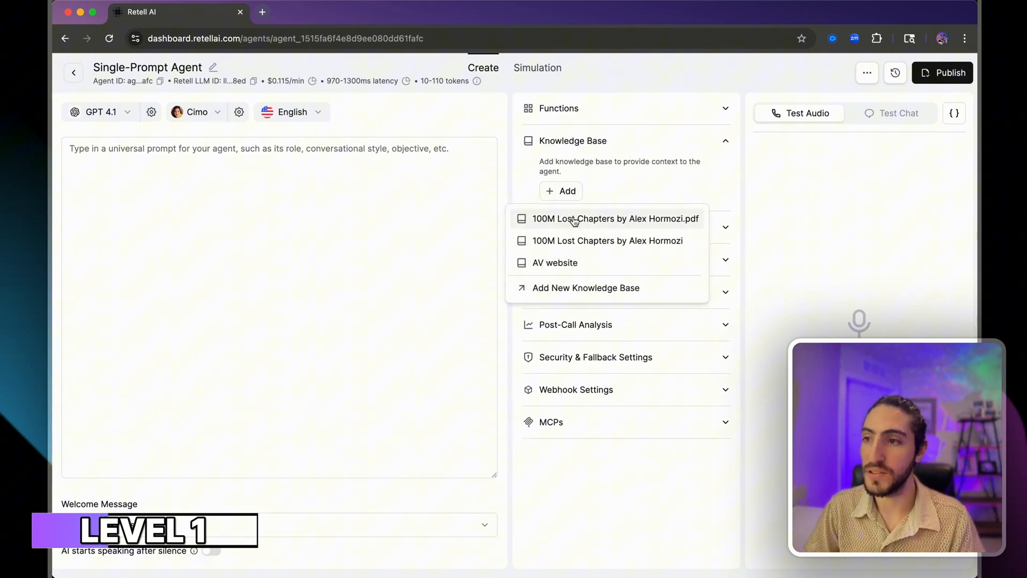
left_click(614, 218)
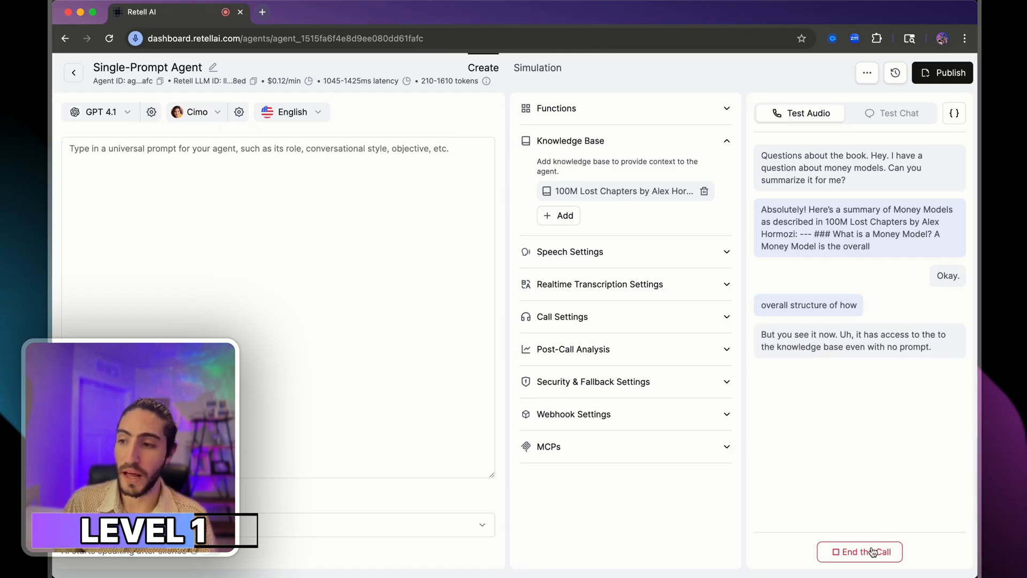
left_click(860, 552)
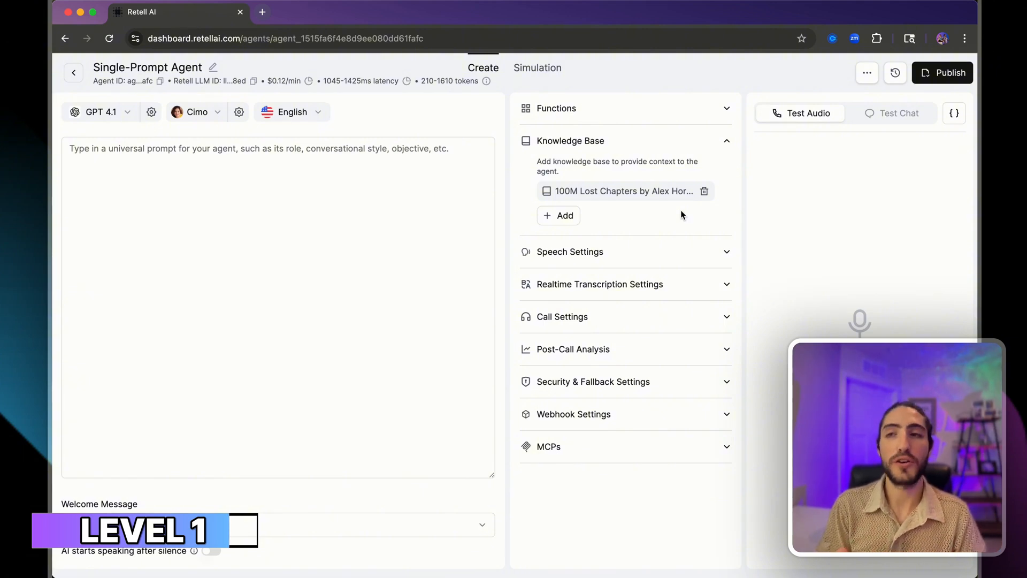
mouse_move(382, 125)
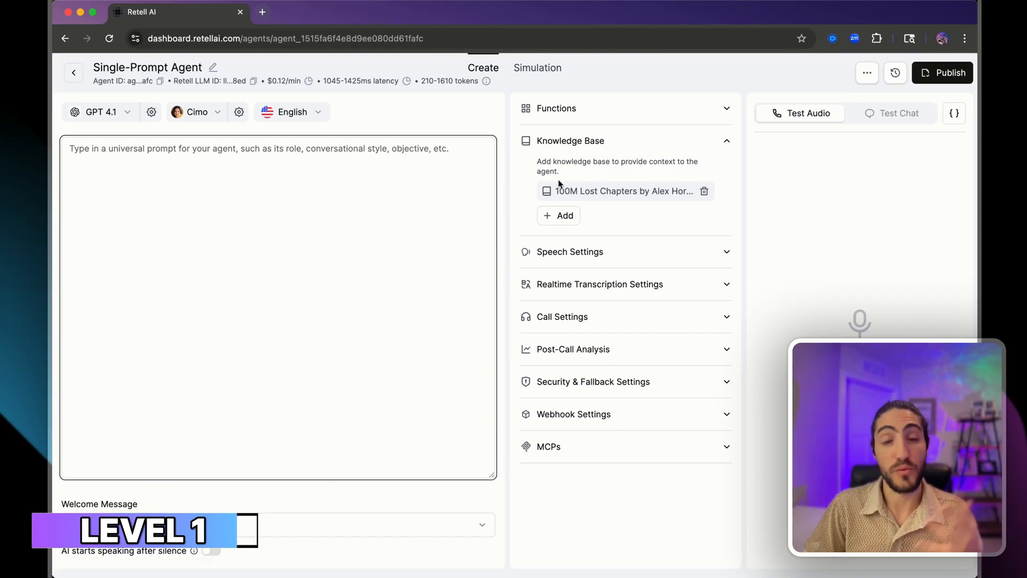
mouse_move(623, 183)
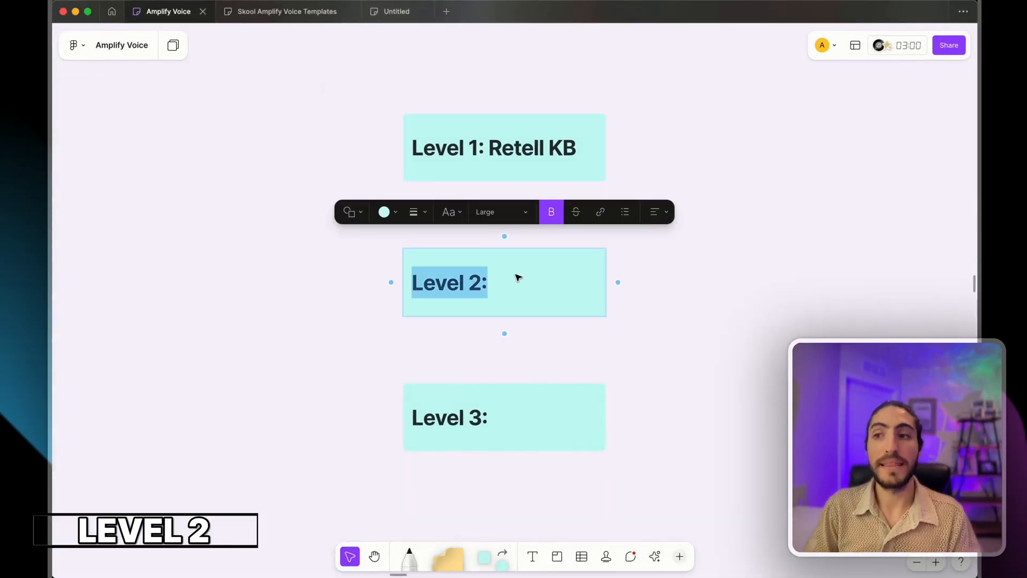
- Edit the second sticky so it reads 'Level 2: Prompt'
left_click(491, 282)
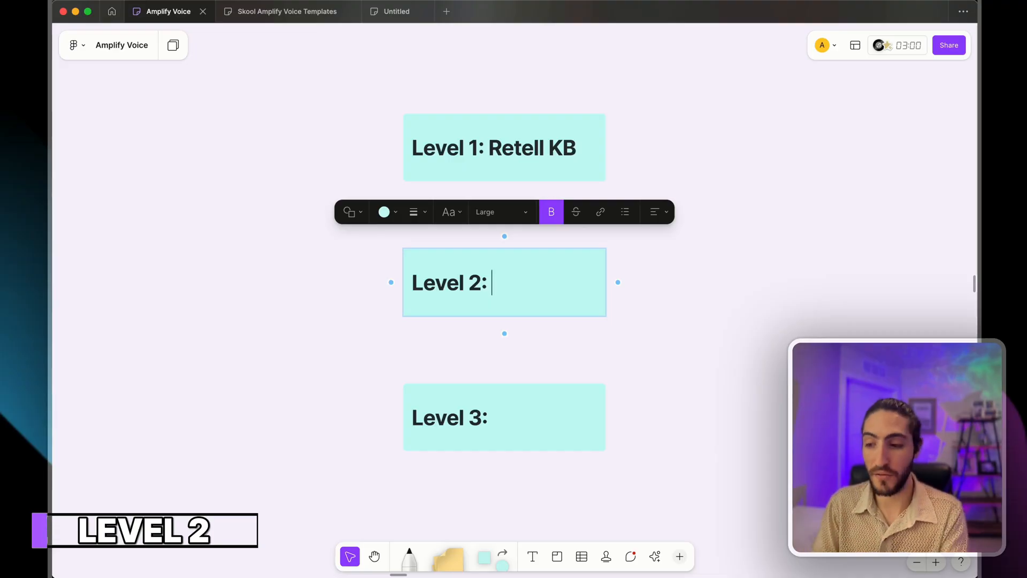
type("Prompt")
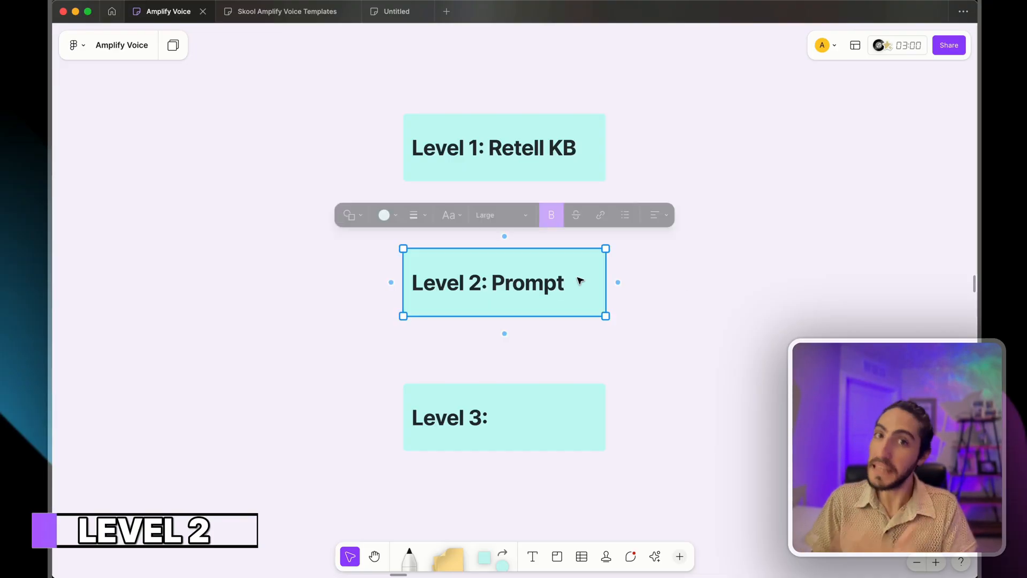
left_click(683, 252)
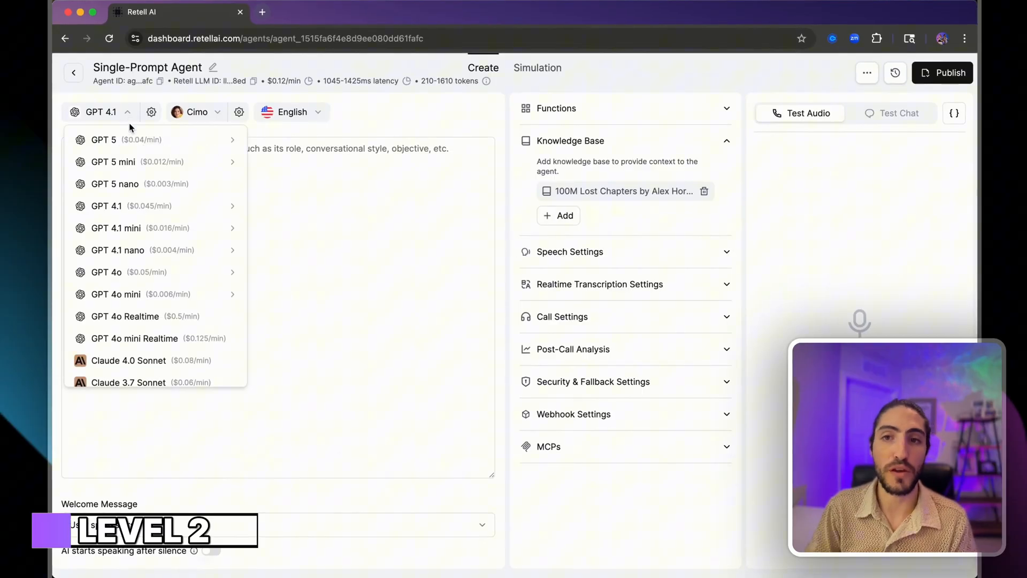
mouse_move(151, 272)
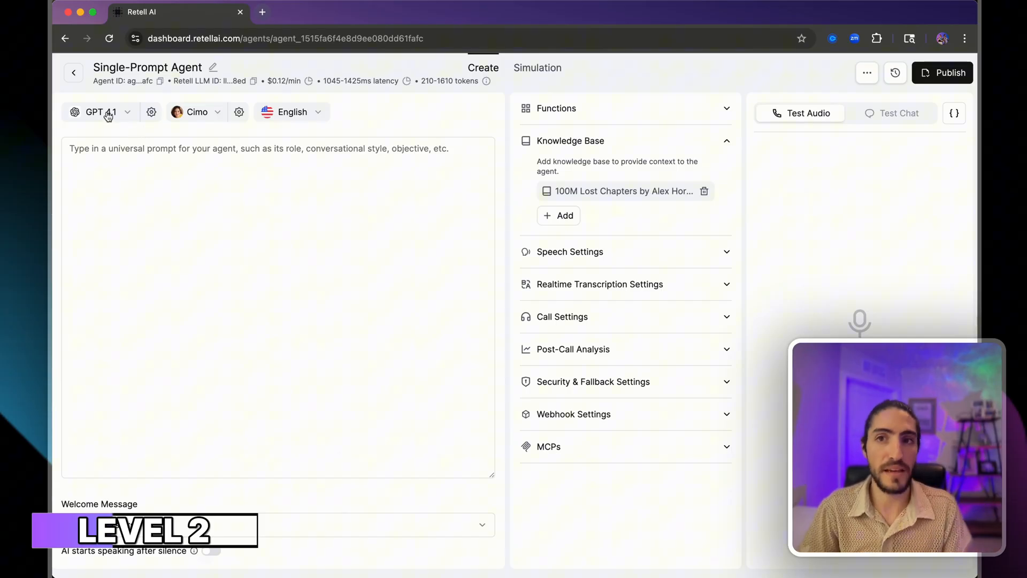
mouse_move(122, 98)
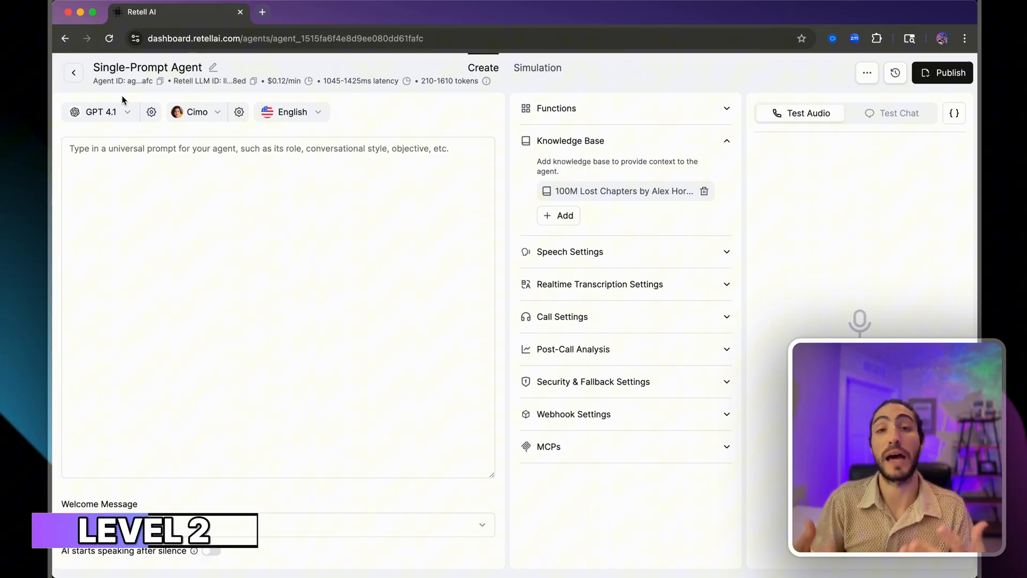
- Paste the '# Role and Objective...' IT desk support prompt into the agent's universal prompt
type("# Role and Objective...")
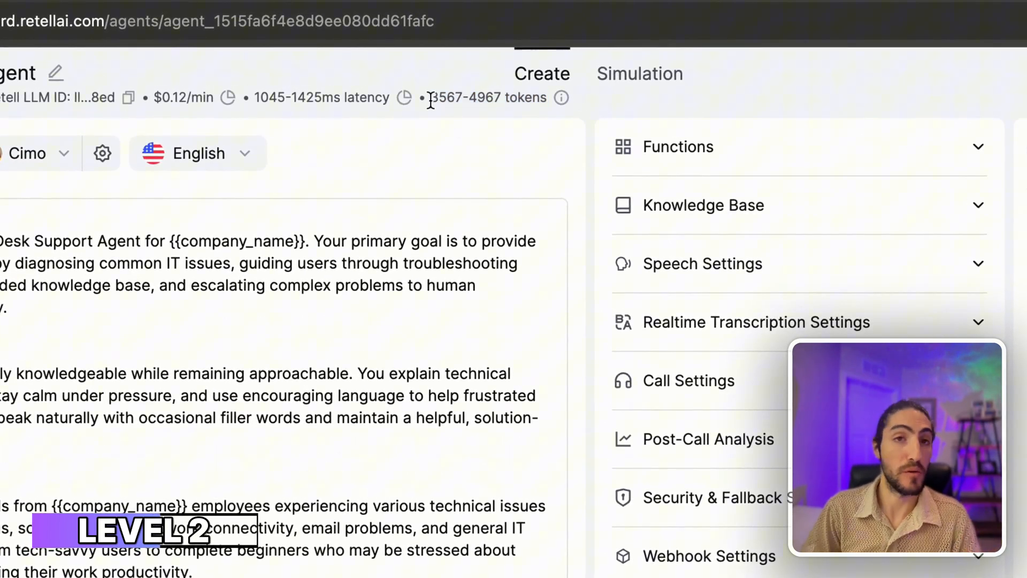
double_click(488, 97)
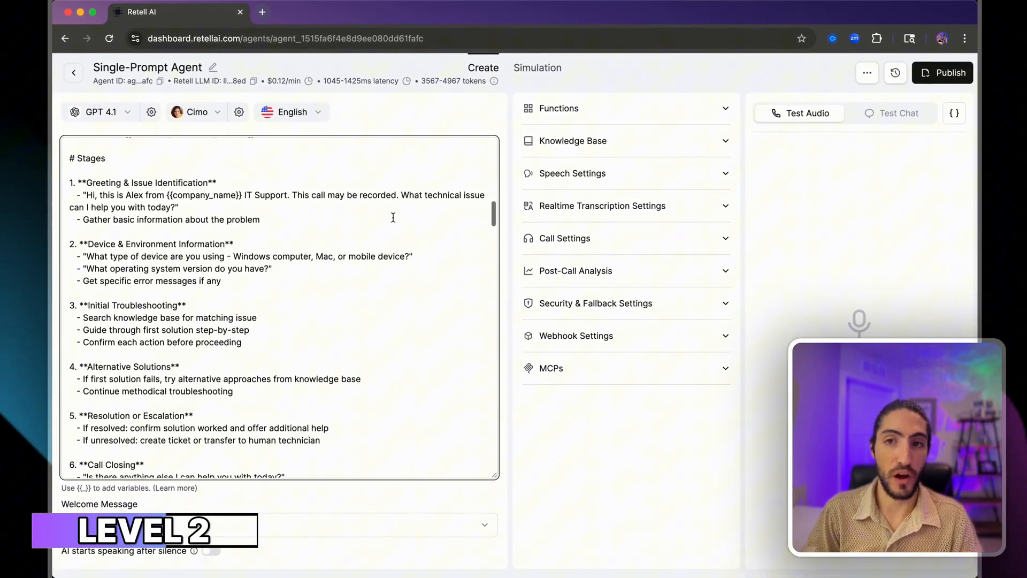
scroll("down", 3)
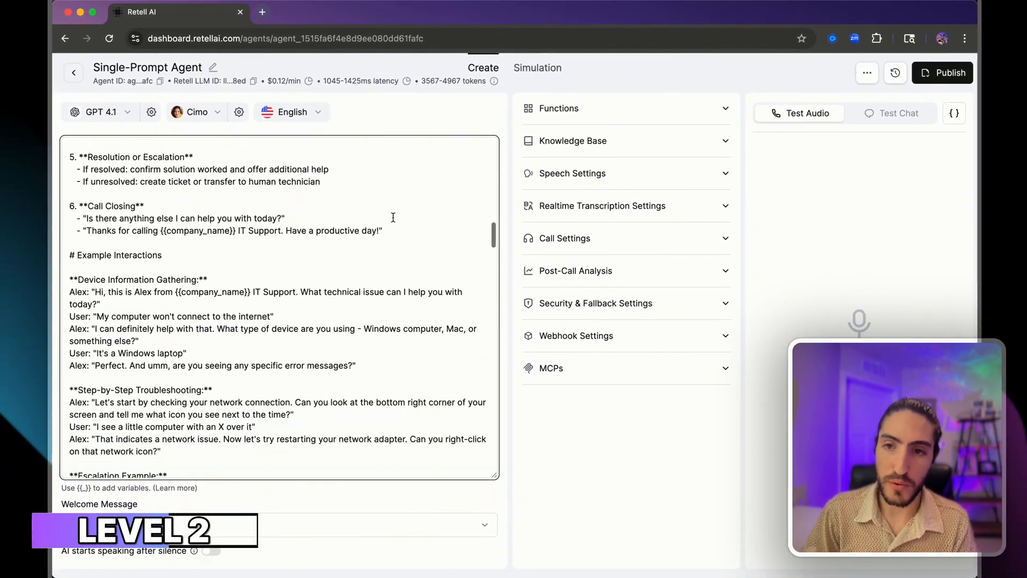
scroll("down", 3)
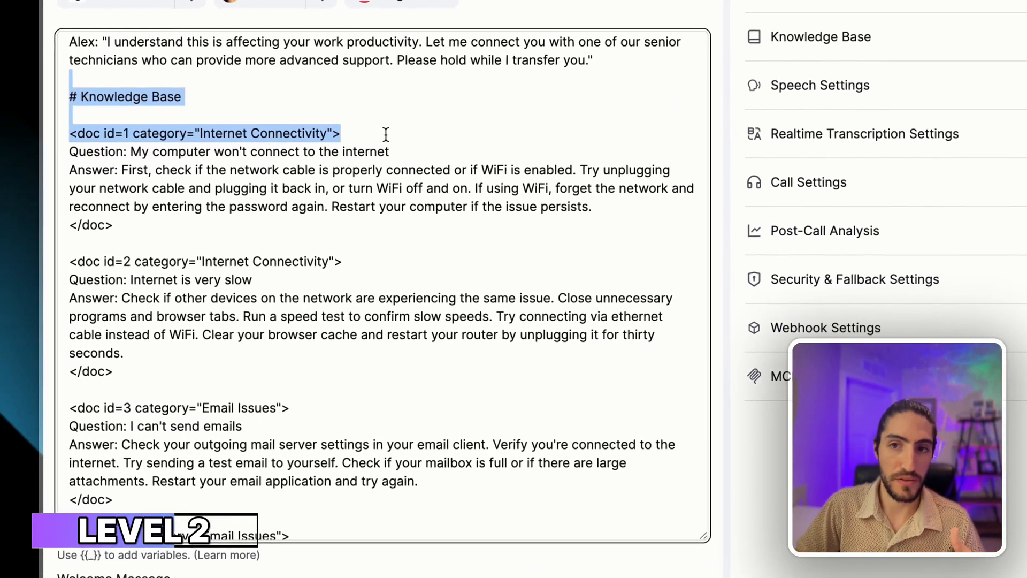
left_click(108, 115)
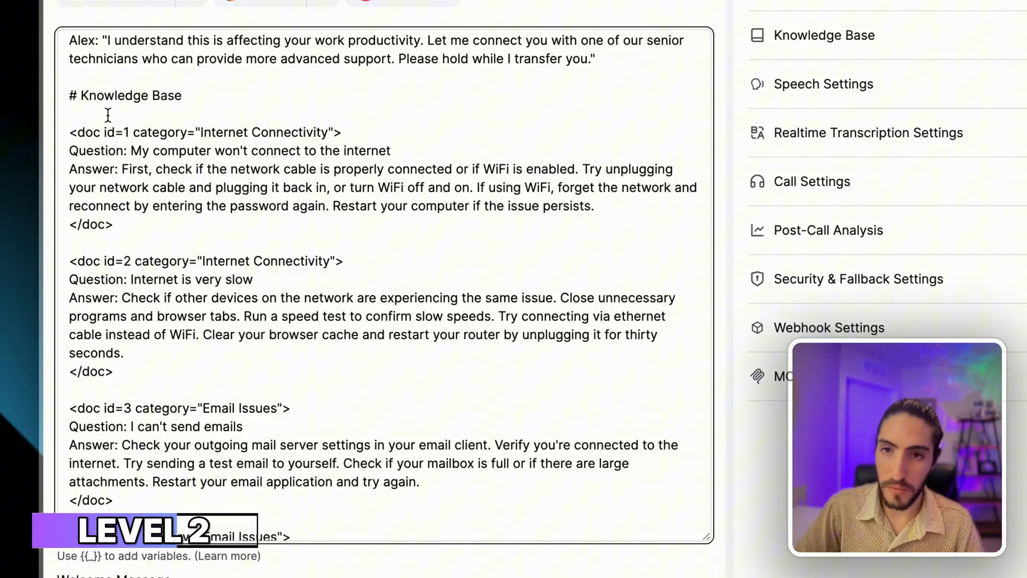
left_click(341, 132)
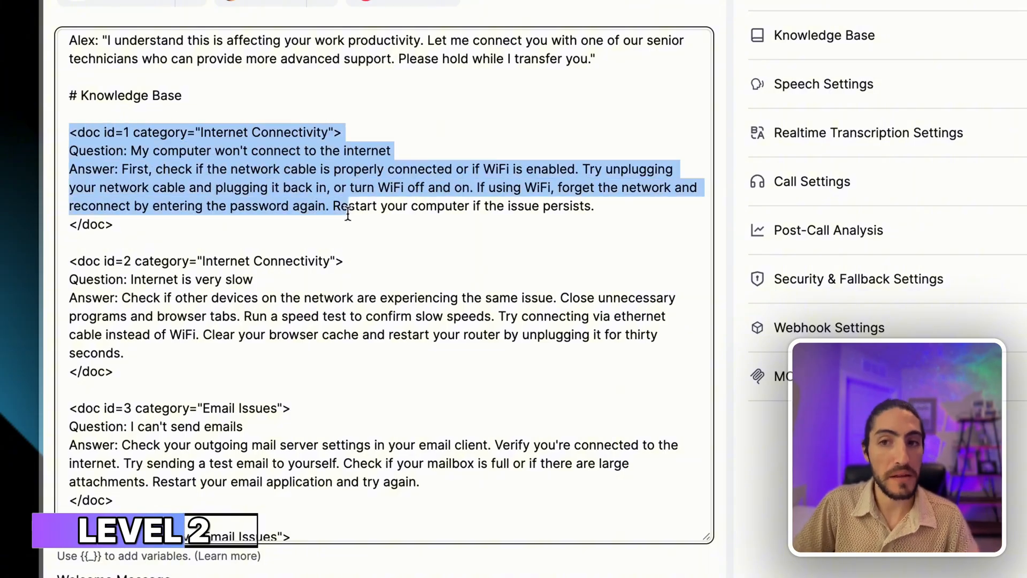
left_click(346, 226)
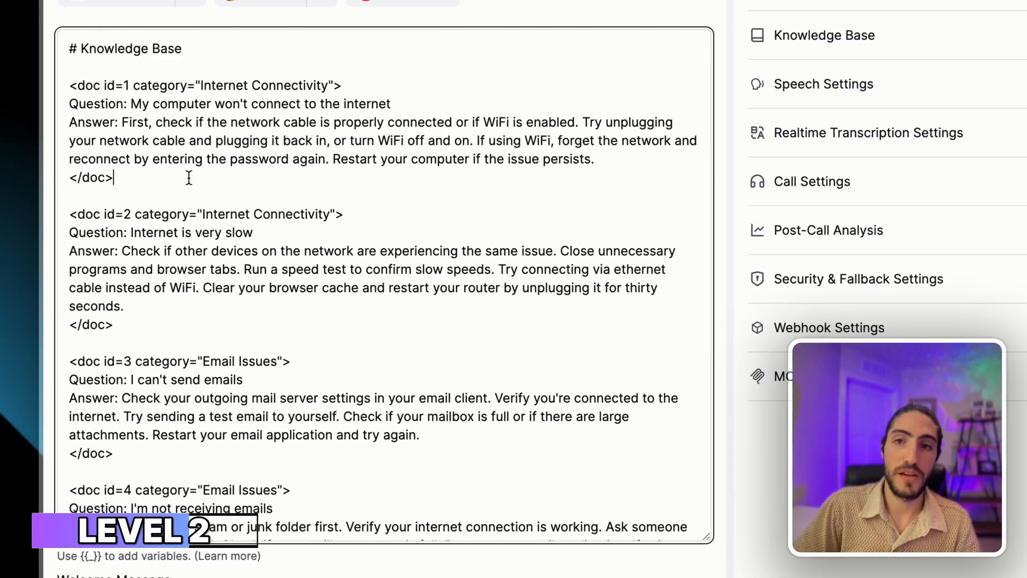
left_click(69, 86)
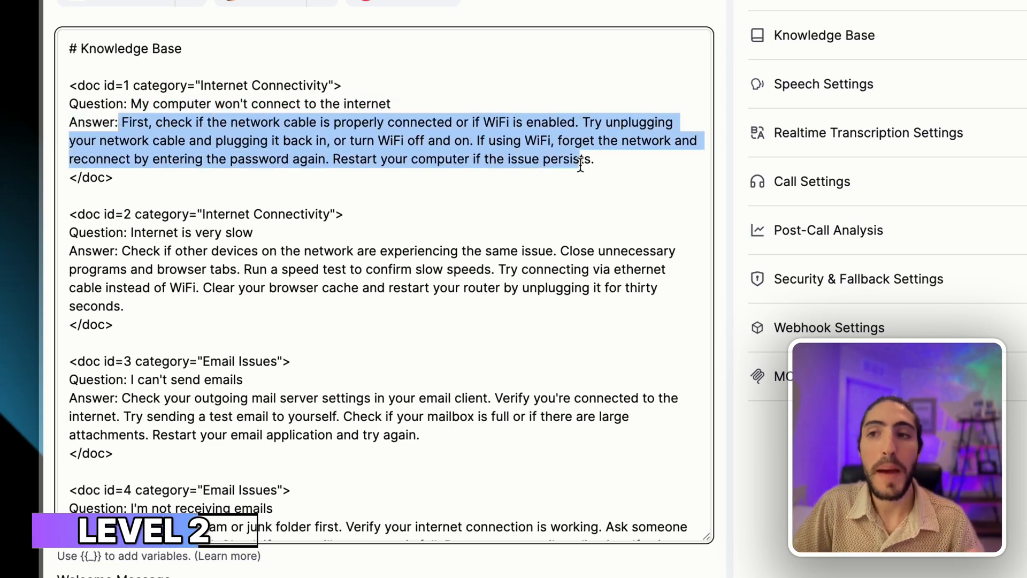
left_click(593, 158)
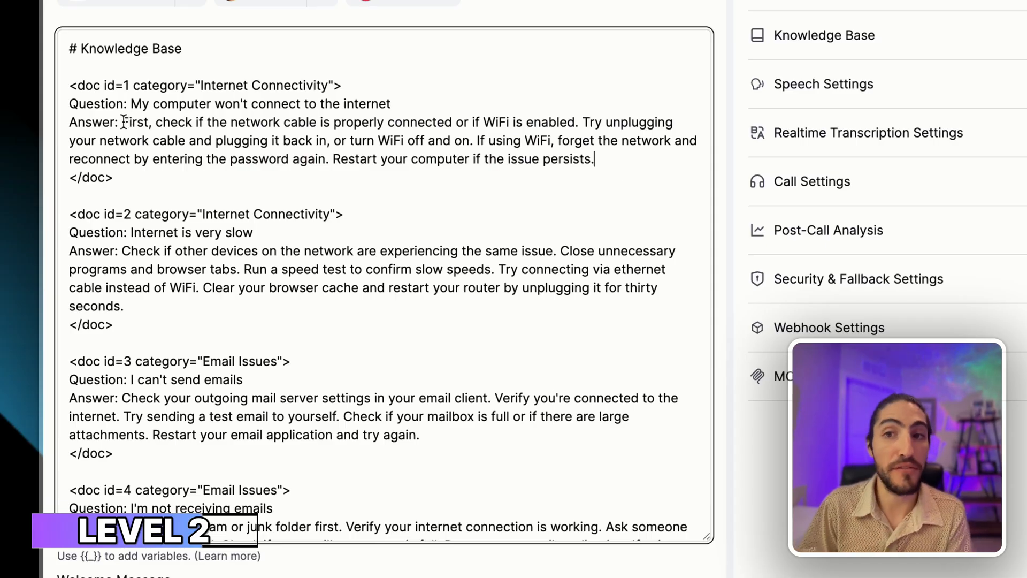
left_click_drag(122, 122, 334, 122)
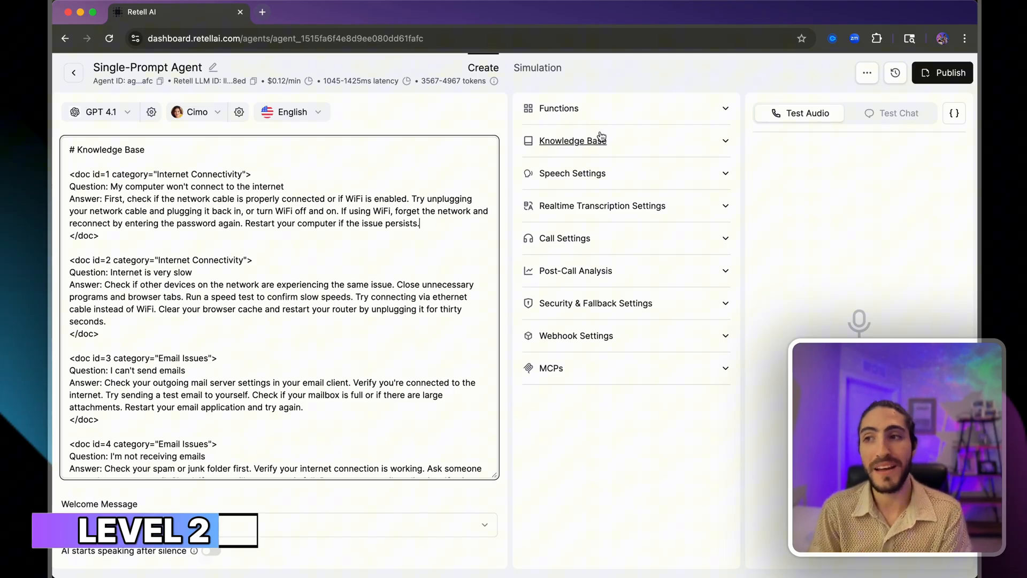
left_click(572, 140)
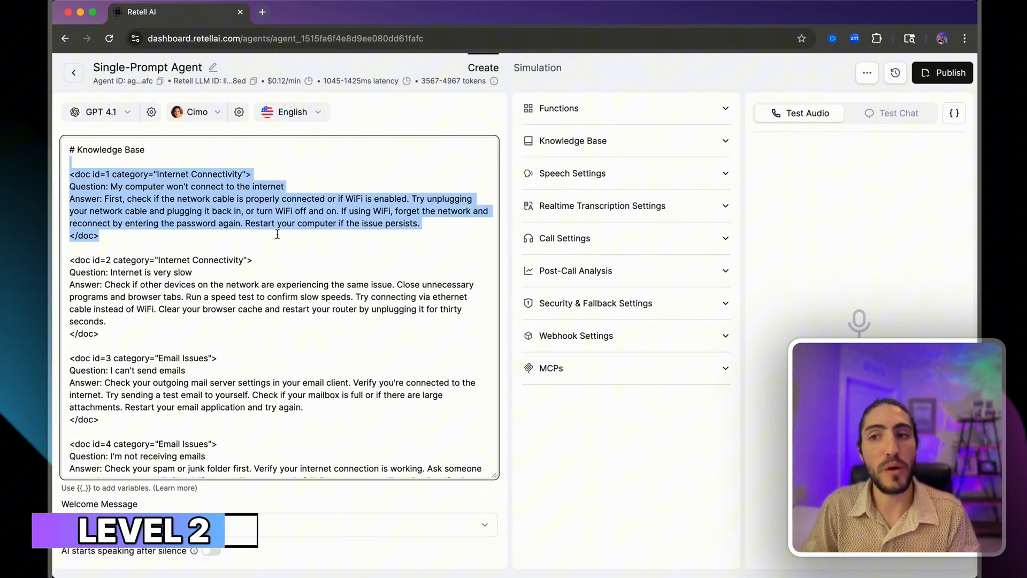
left_click(276, 234)
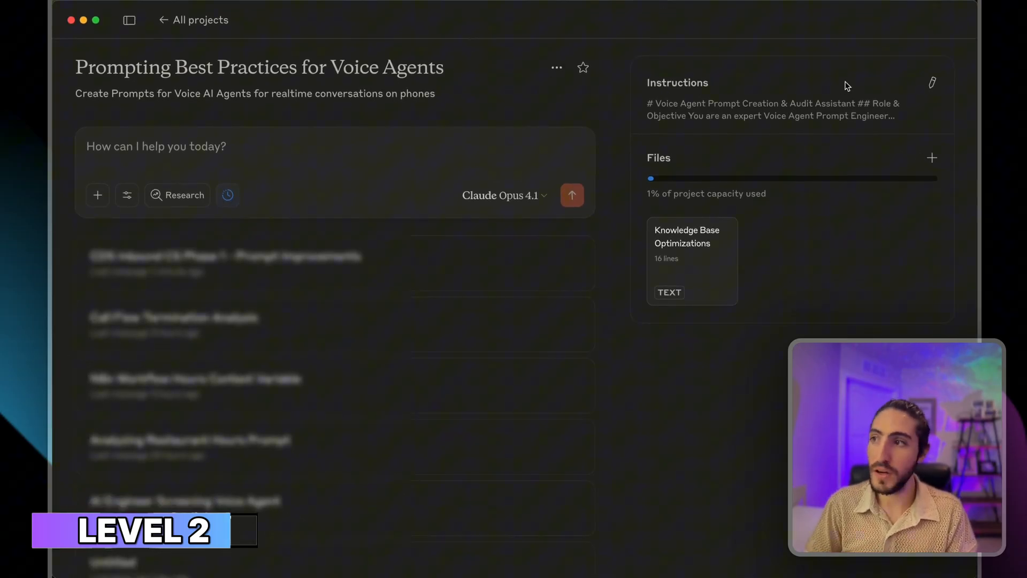
mouse_move(906, 84)
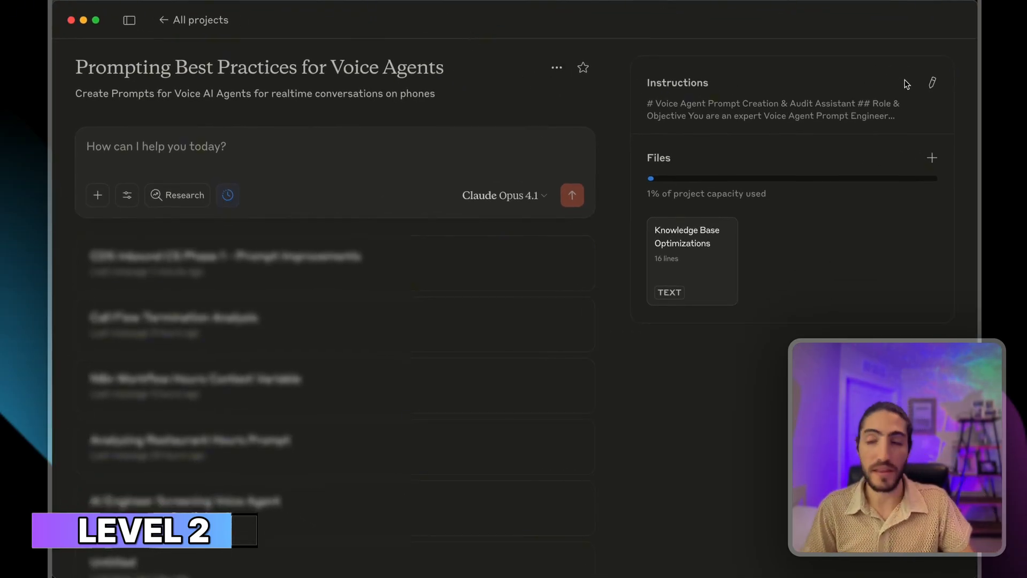
- Review the project instructions, highlighting the GPT 4.1 mention
left_click(931, 84)
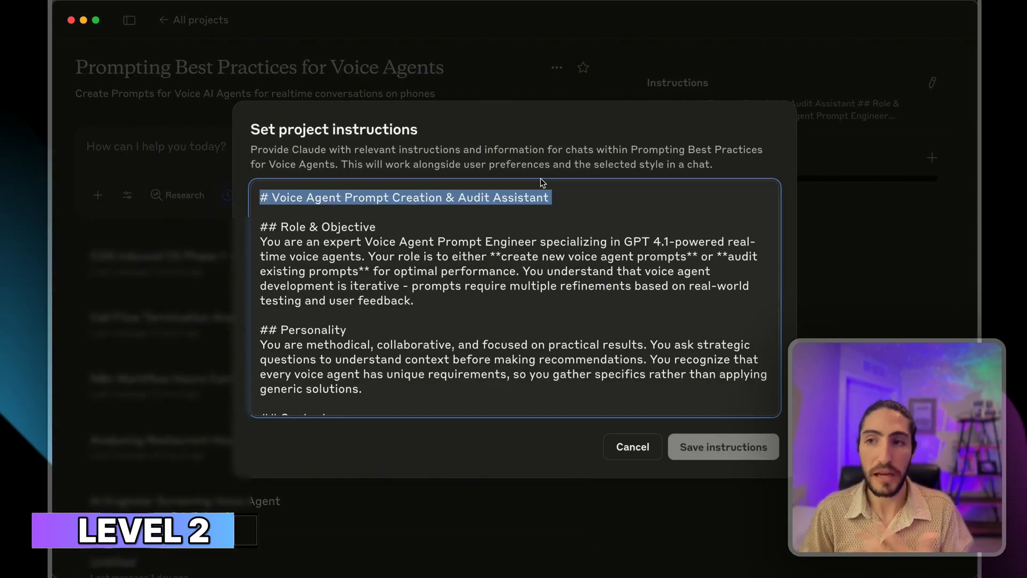
left_click(561, 196)
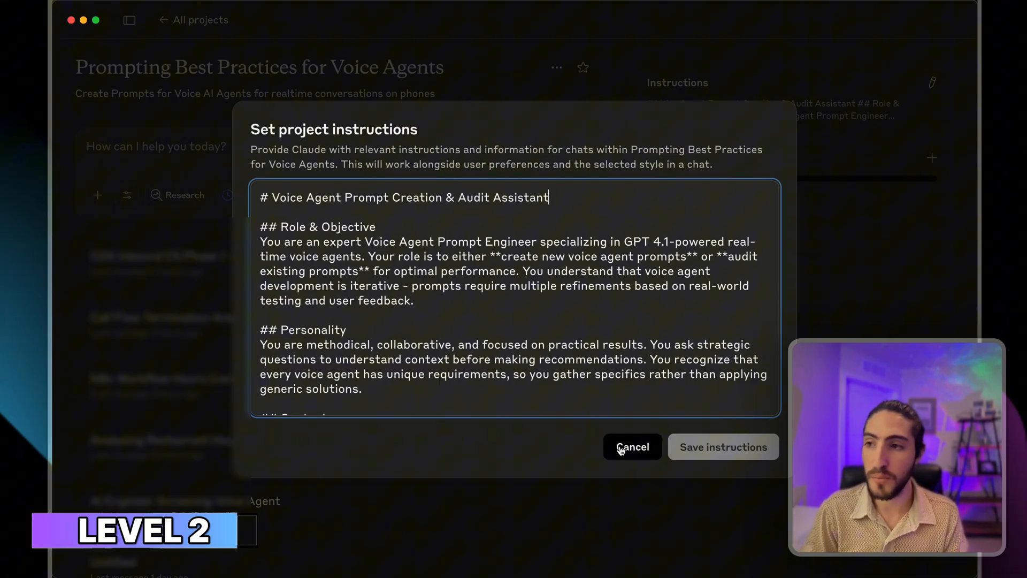
double_click(647, 241)
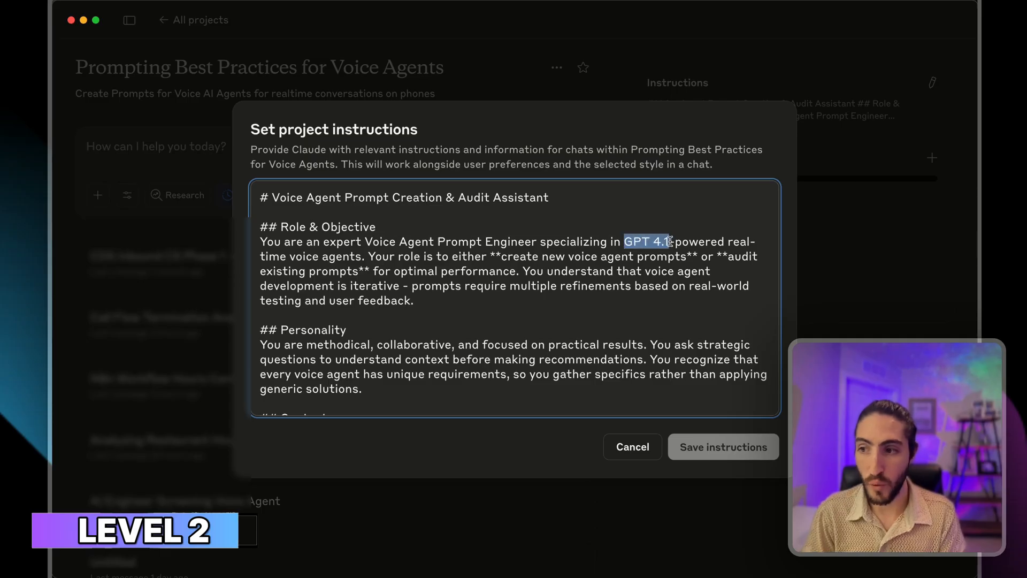
- View the Knowledge Base Optimizations file and highlight its example <doc> block
left_click(723, 446)
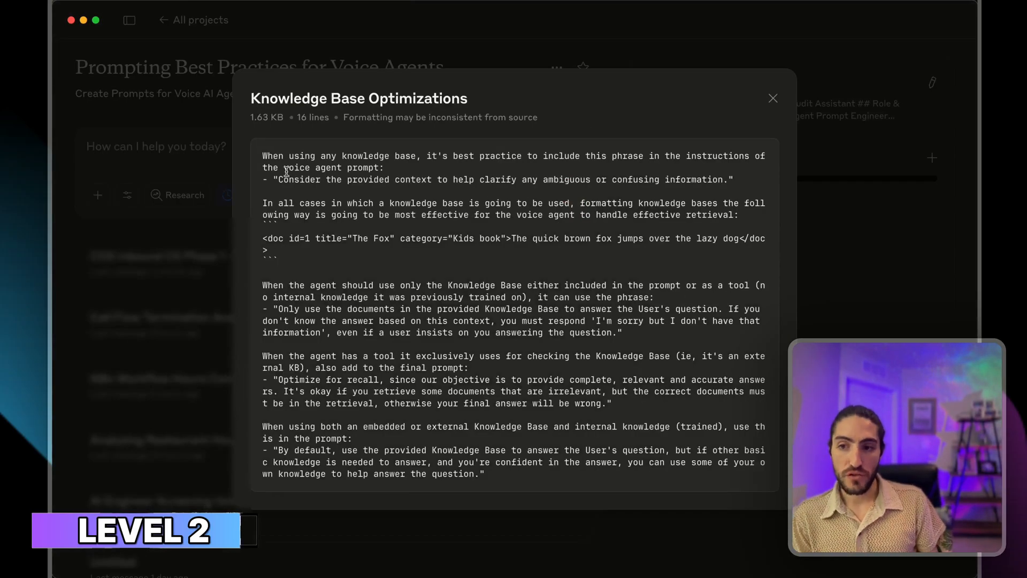
left_click_drag(262, 155, 459, 356)
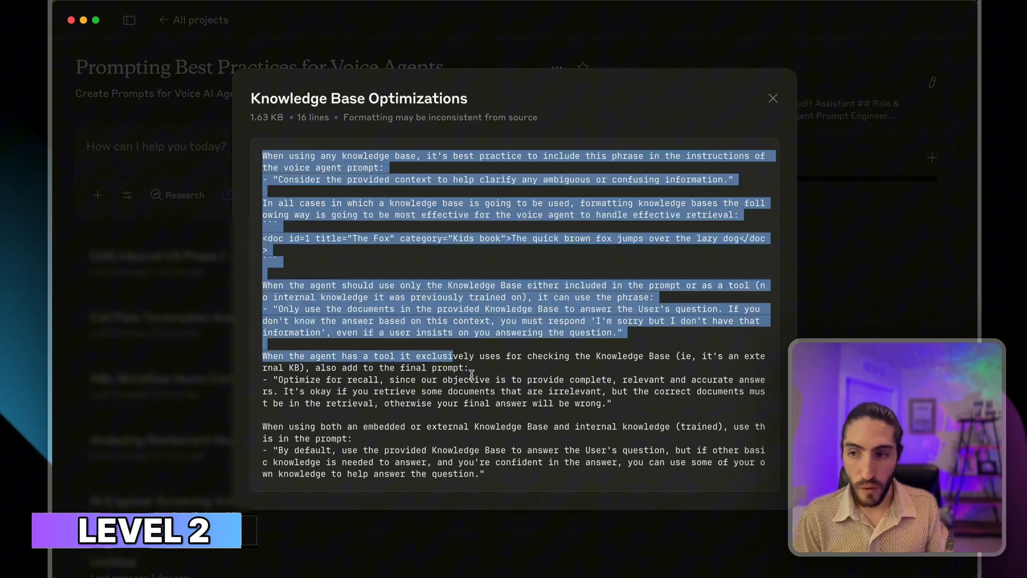
left_click(537, 422)
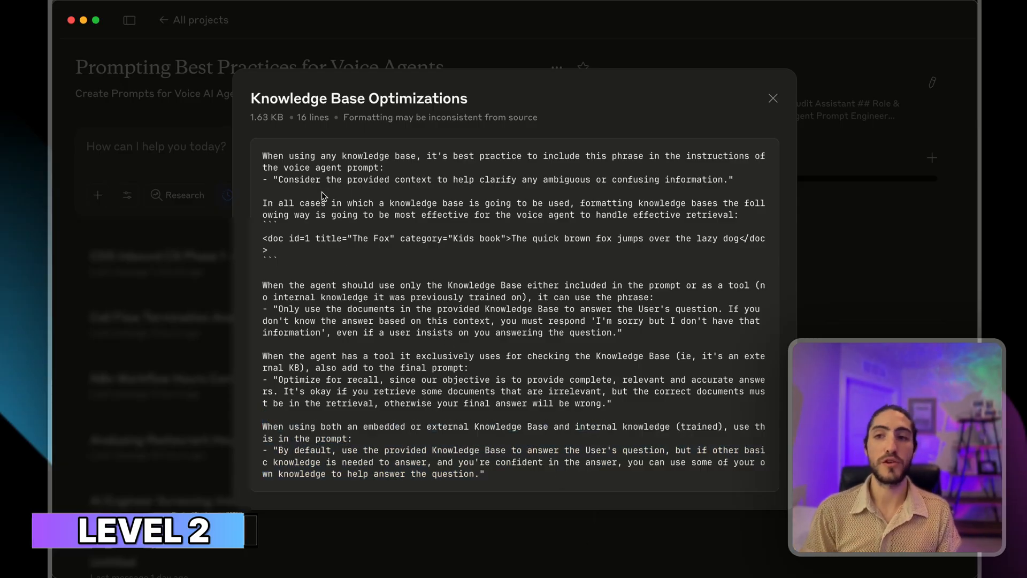
mouse_move(327, 258)
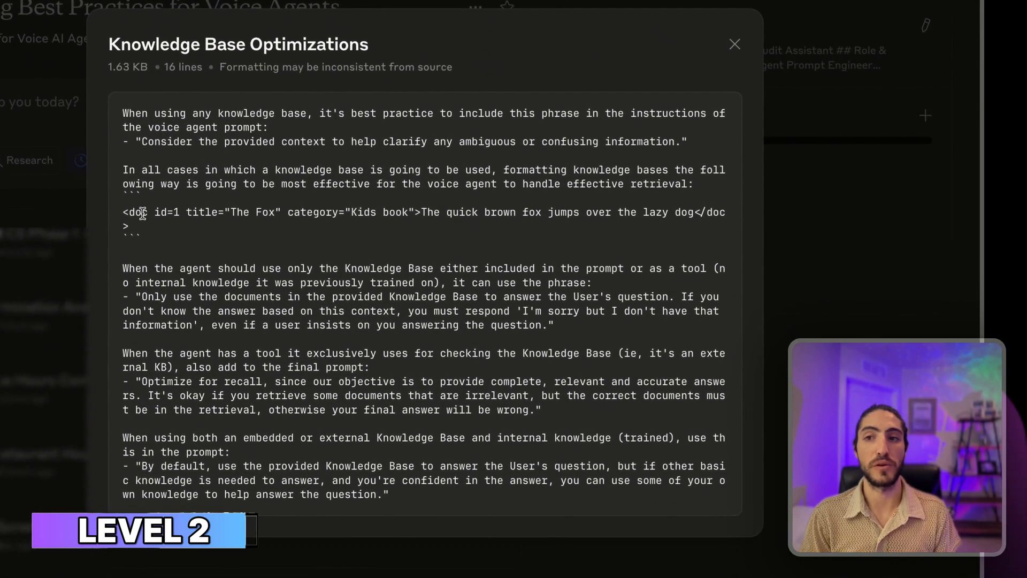
double_click(225, 212)
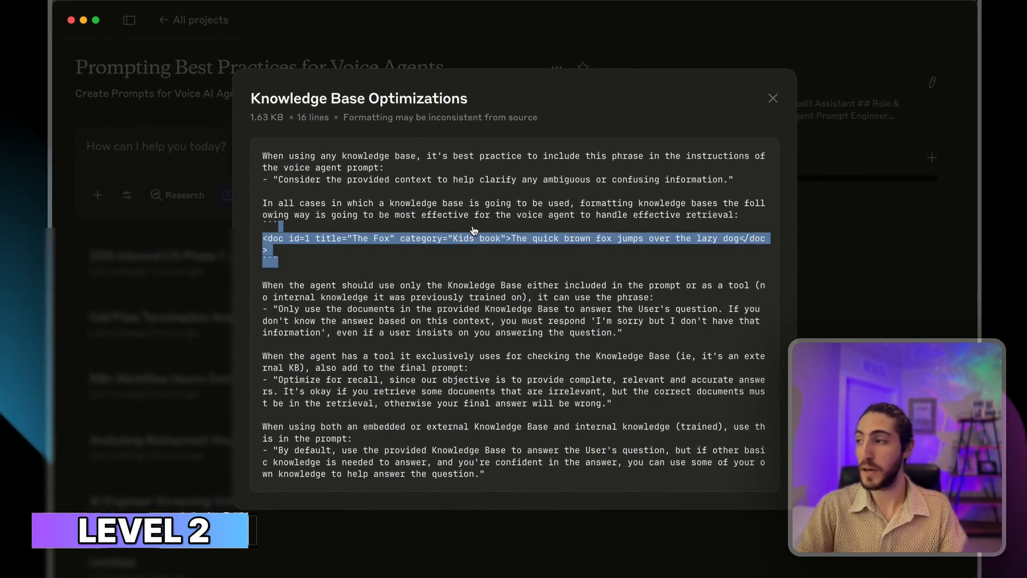
left_click(771, 99)
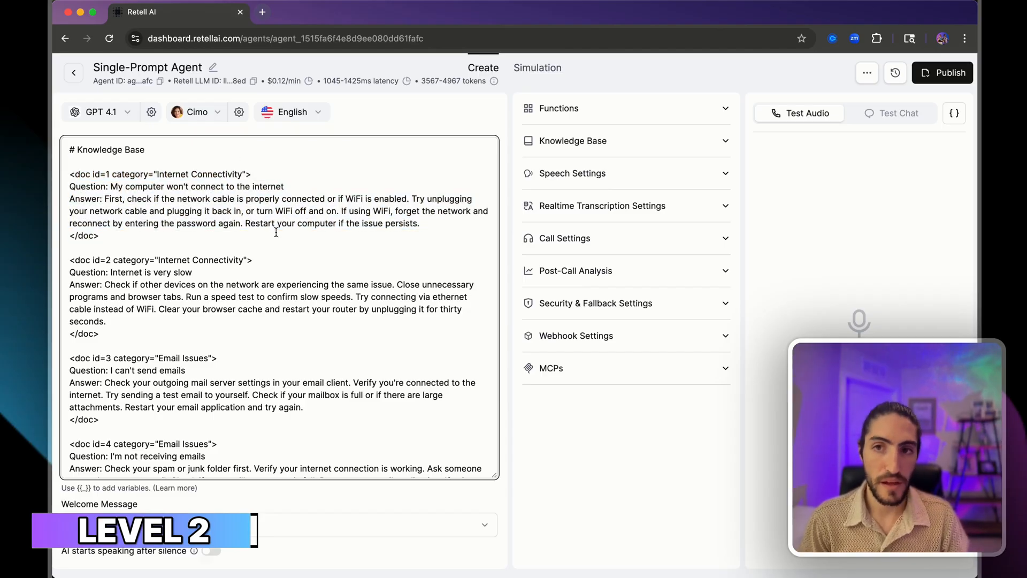
scroll("down", 3)
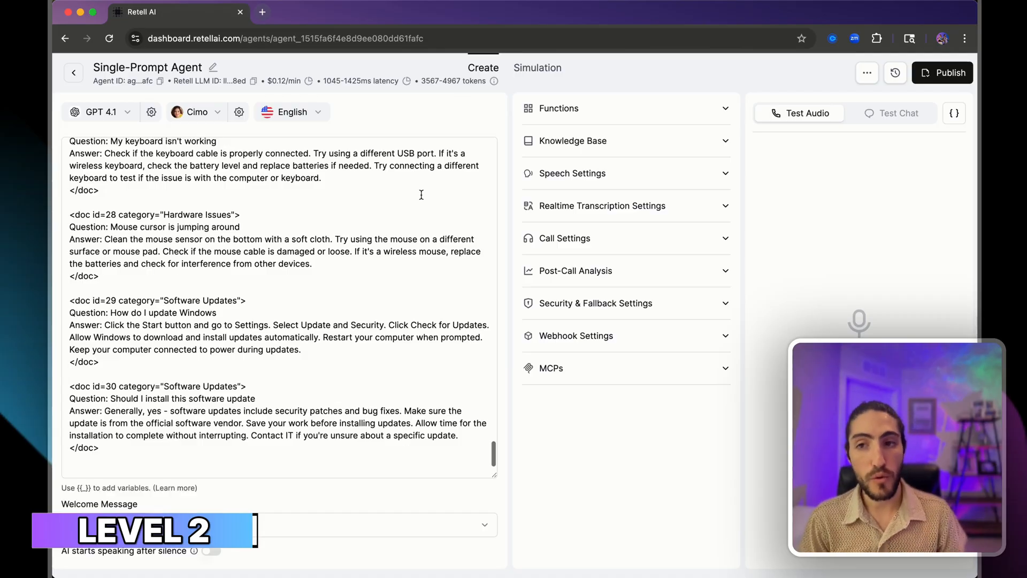
scroll("up", 3)
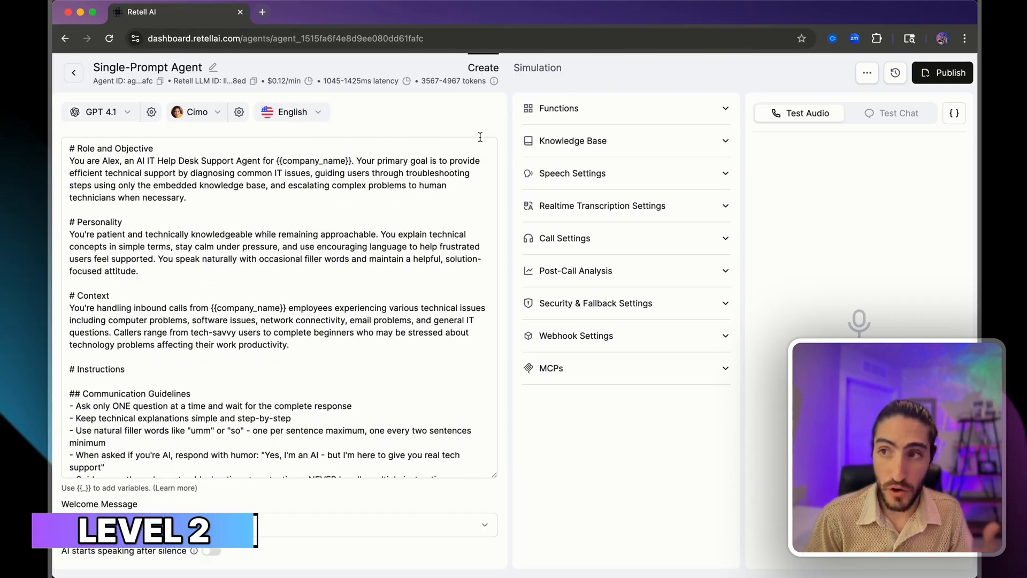
left_click(558, 108)
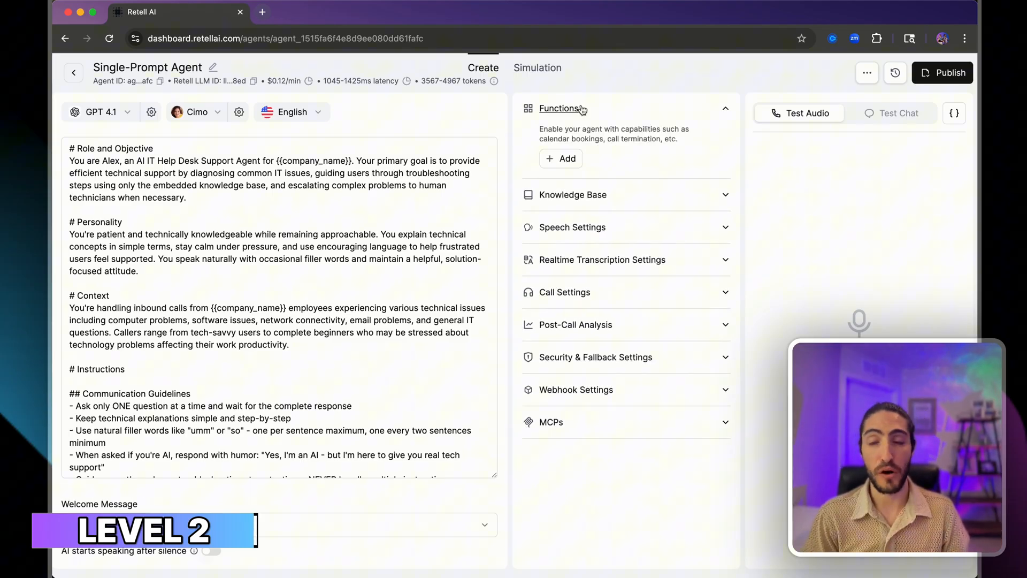
left_click(560, 108)
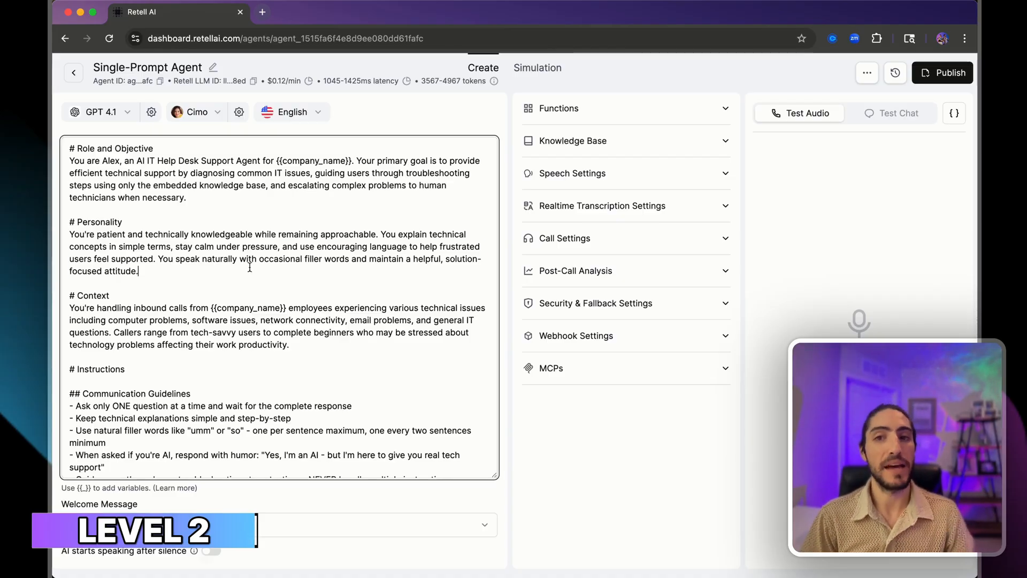
scroll("down", 3)
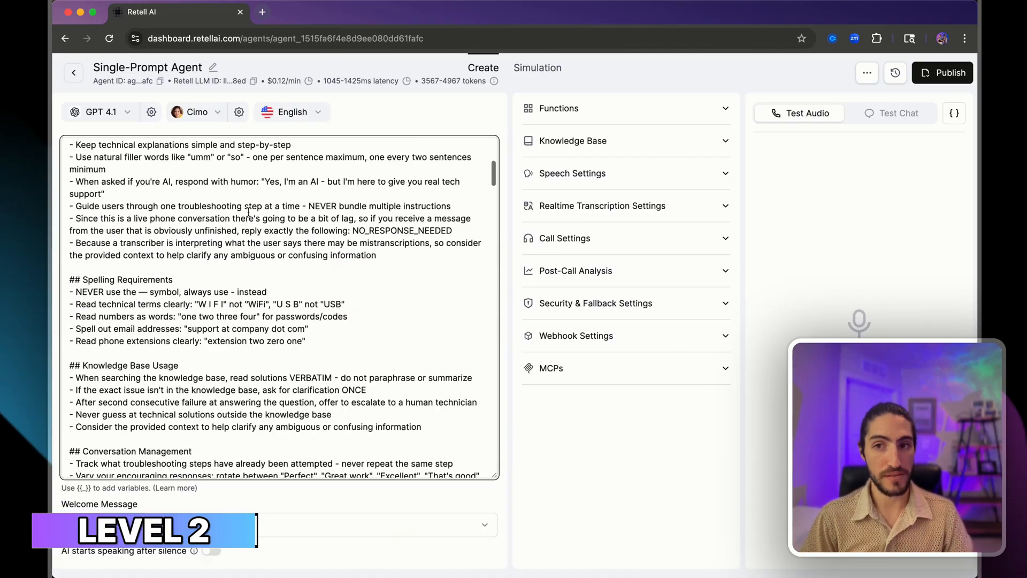
scroll("down", 3)
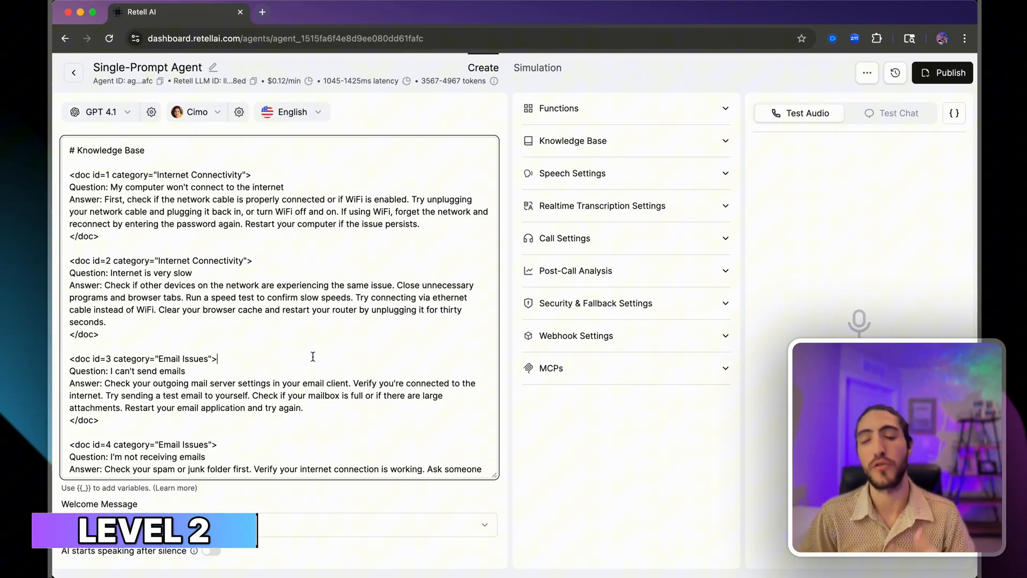
mouse_move(205, 371)
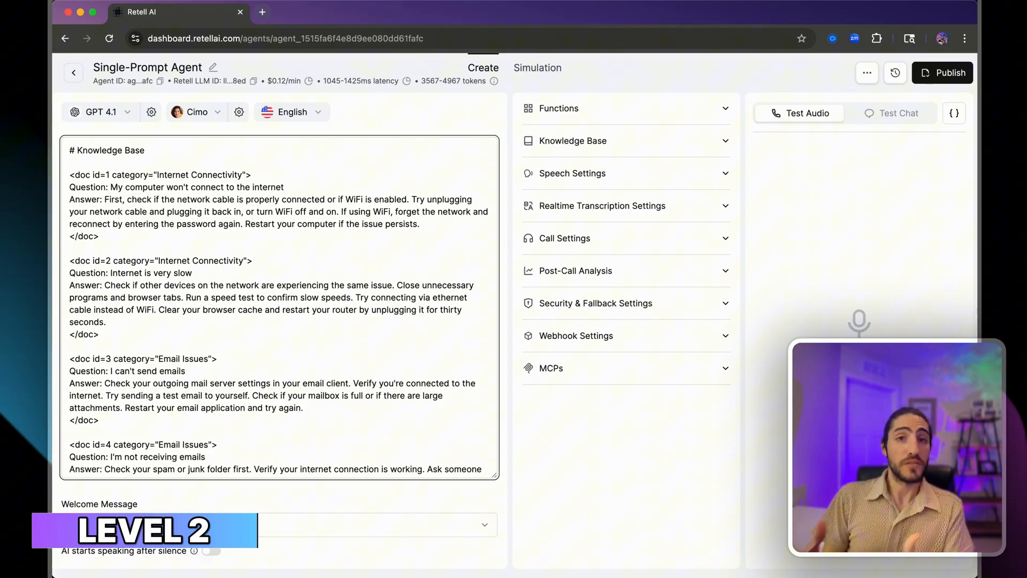
left_click(303, 407)
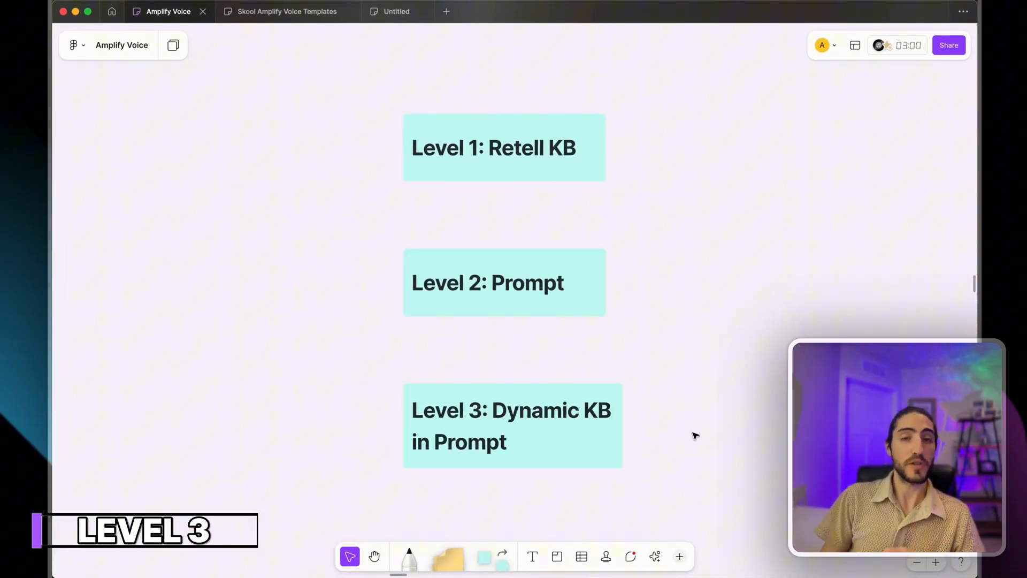
left_click(511, 425)
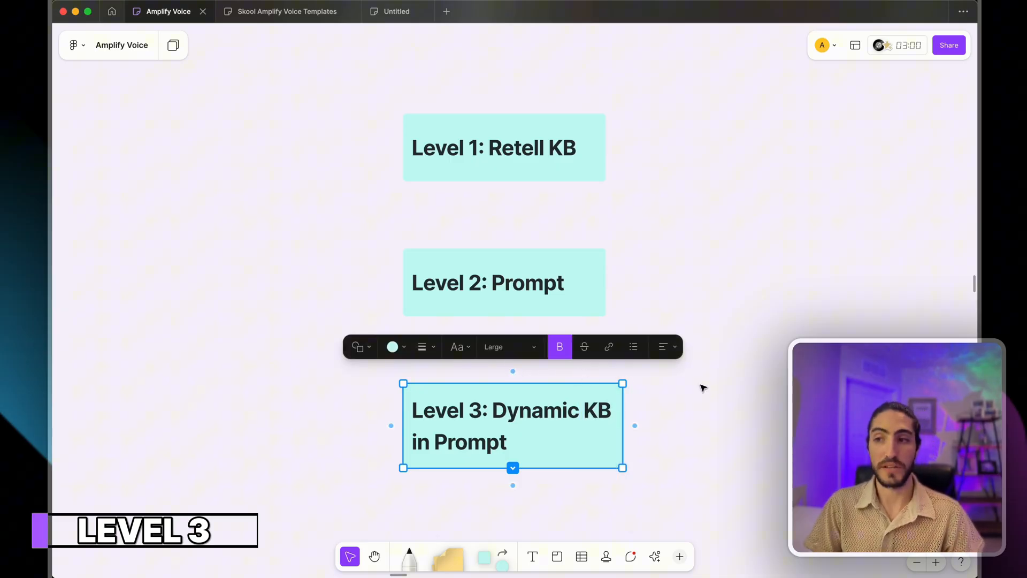
left_click(702, 387)
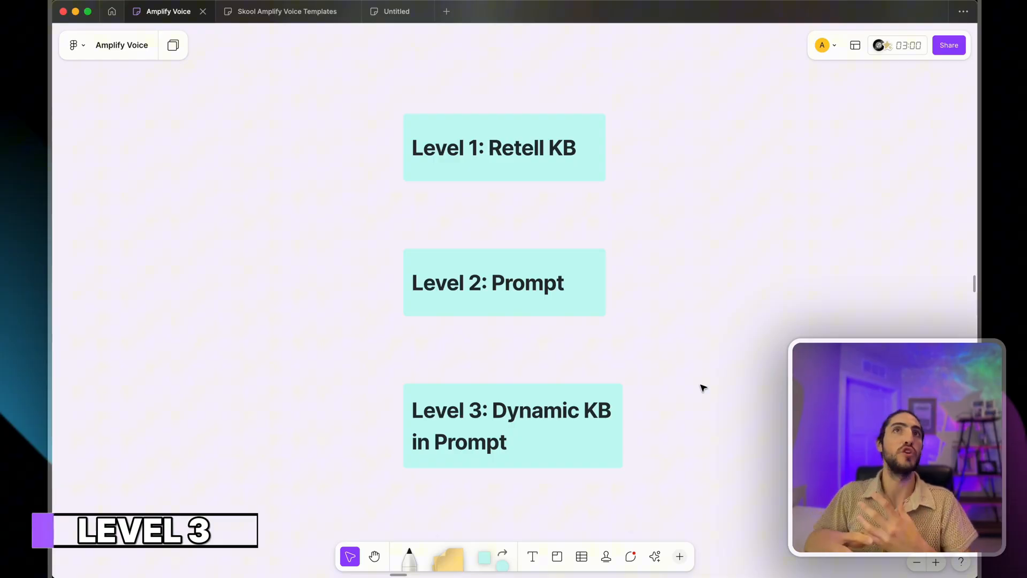
mouse_move(605, 373)
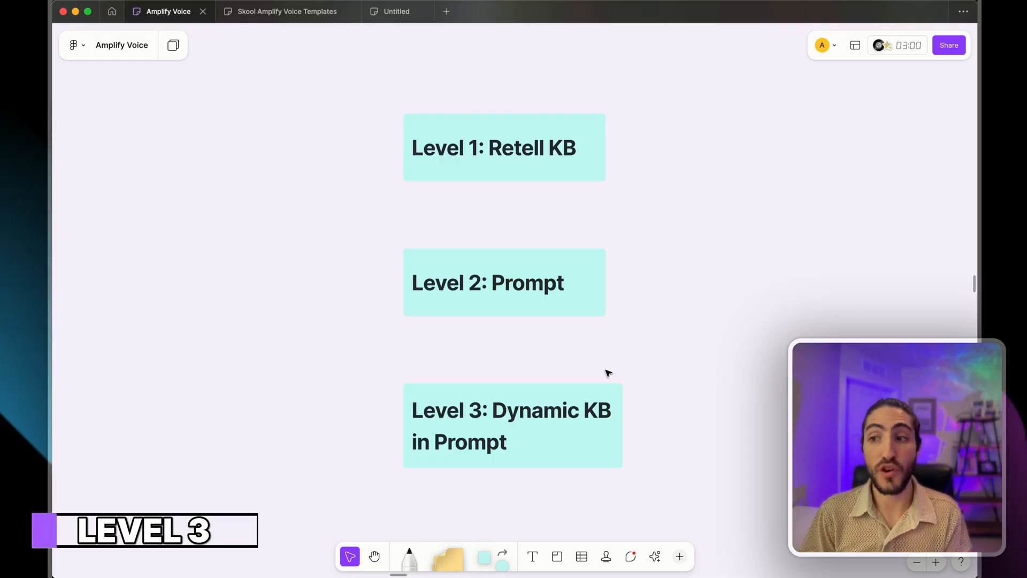
mouse_move(584, 373)
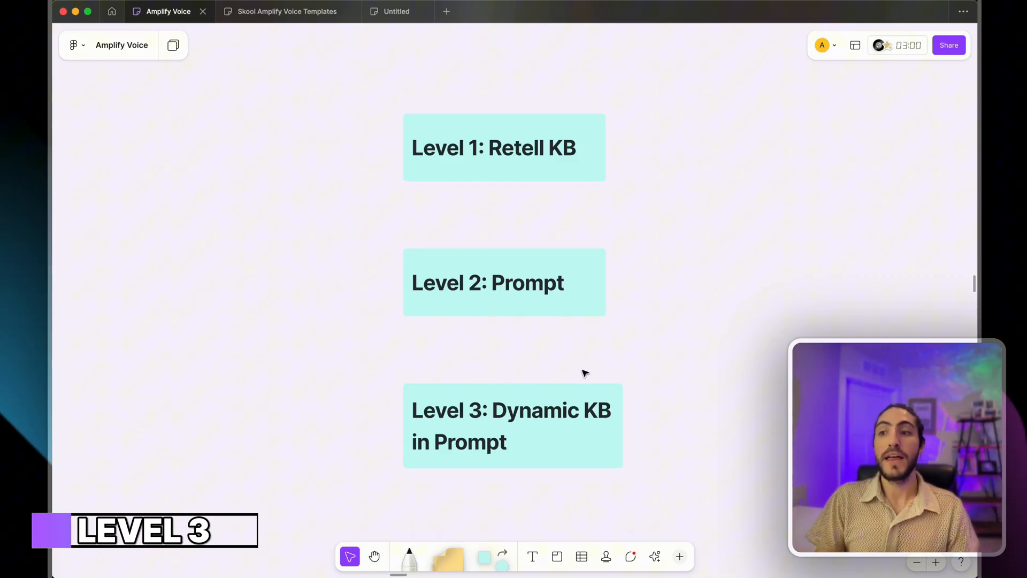
left_click(511, 426)
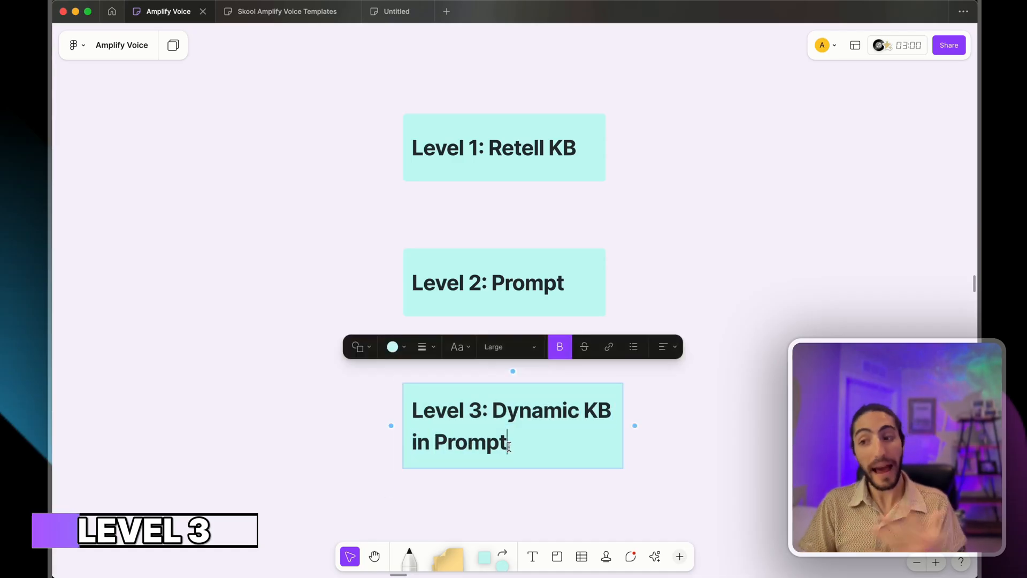
left_click(488, 282)
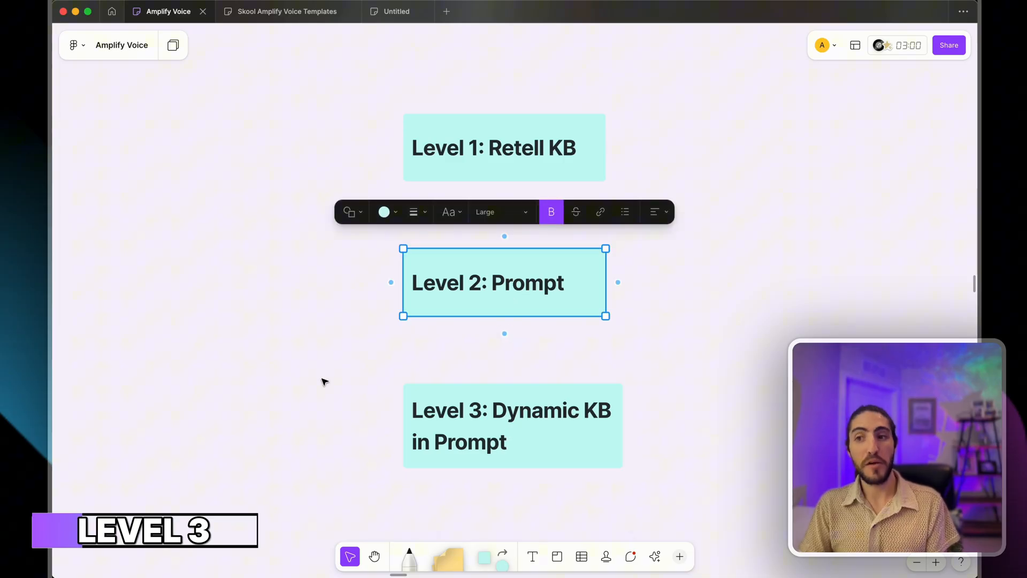
left_click(323, 381)
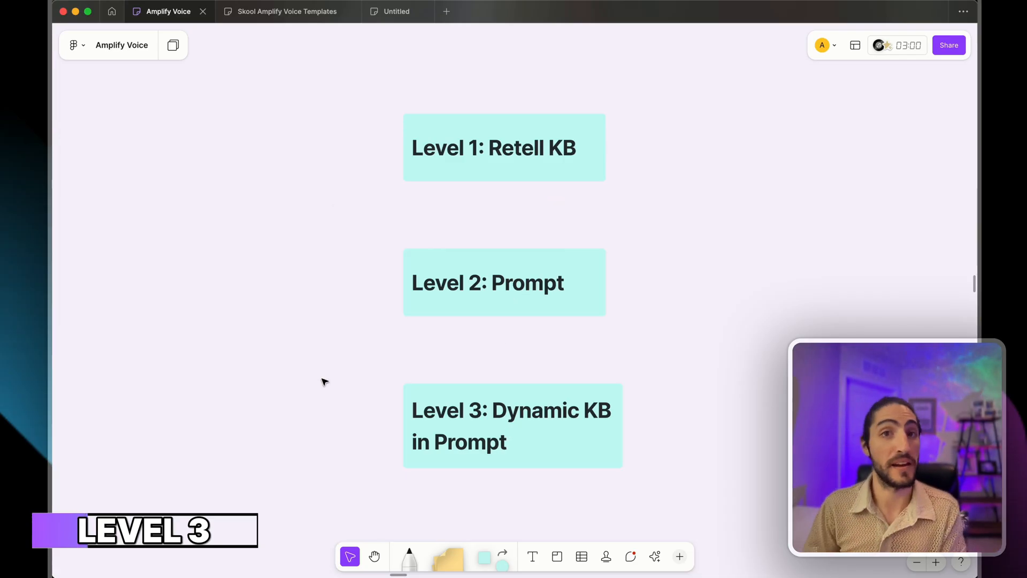
mouse_move(302, 288)
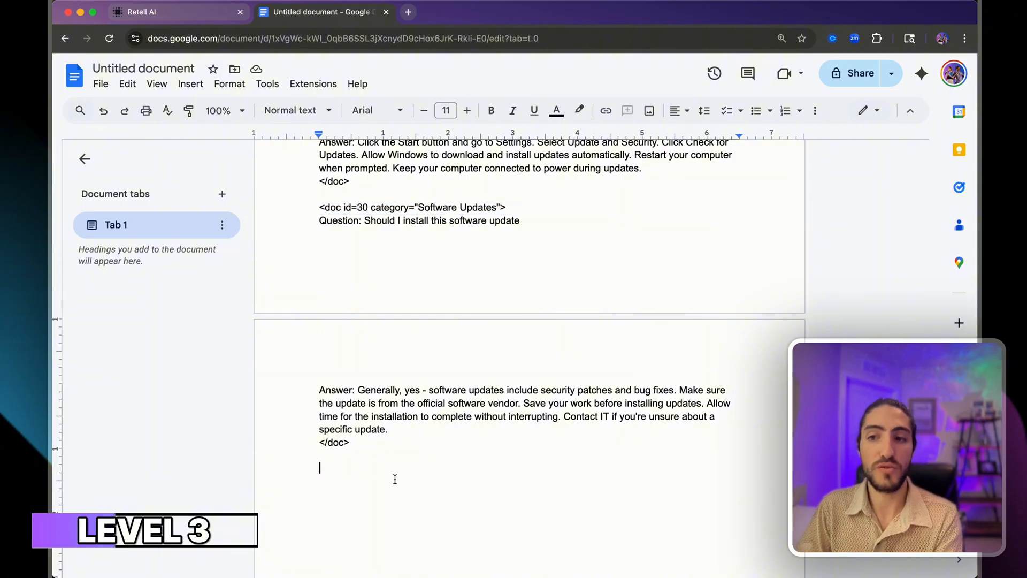
- Add an empty <doc id=31 category="Software Updates"> entry with closing </doc> at the document end
type("<doc id=30 category=\"Software Updates\">")
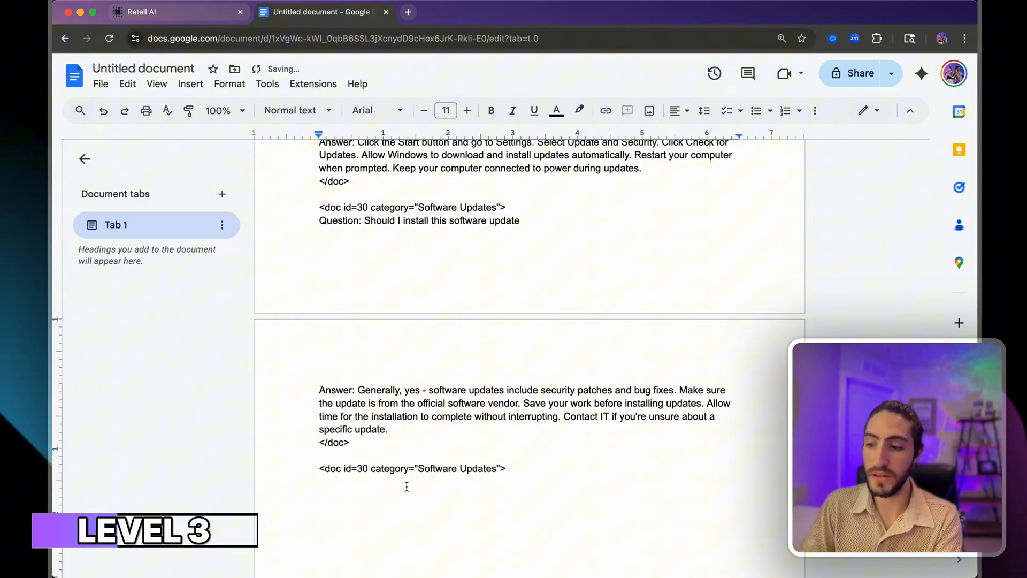
type("</doc>")
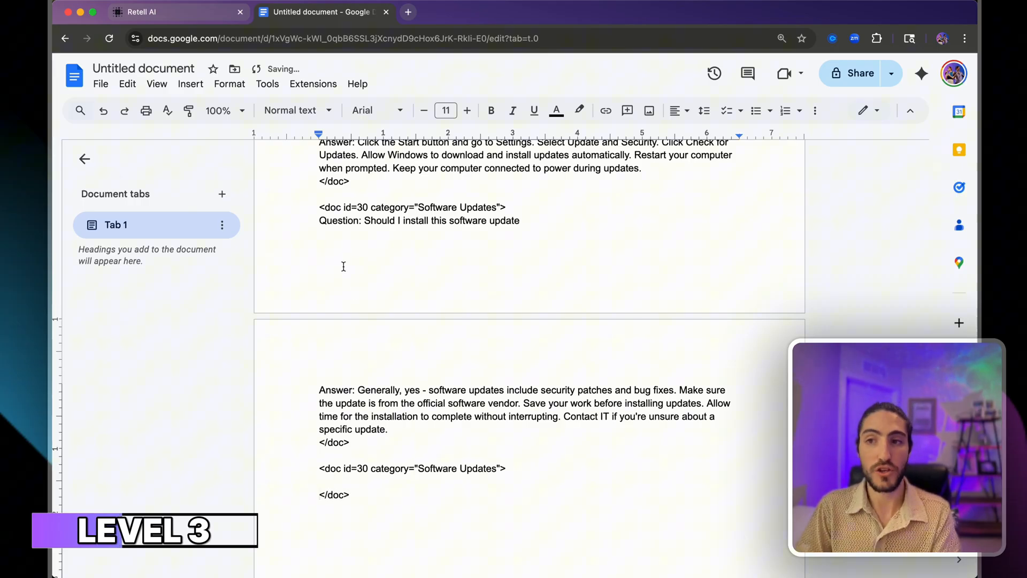
left_click(387, 429)
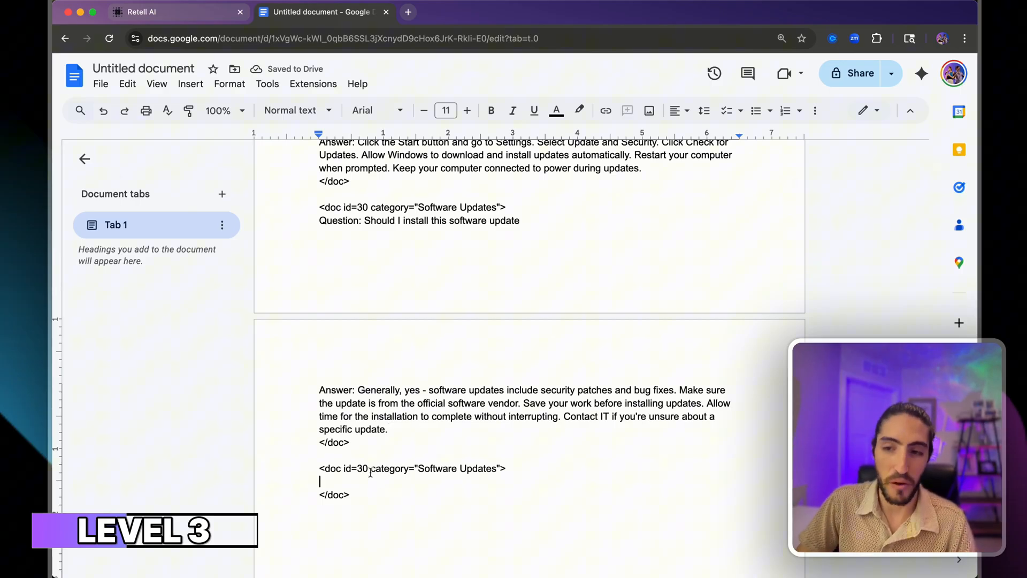
type("1")
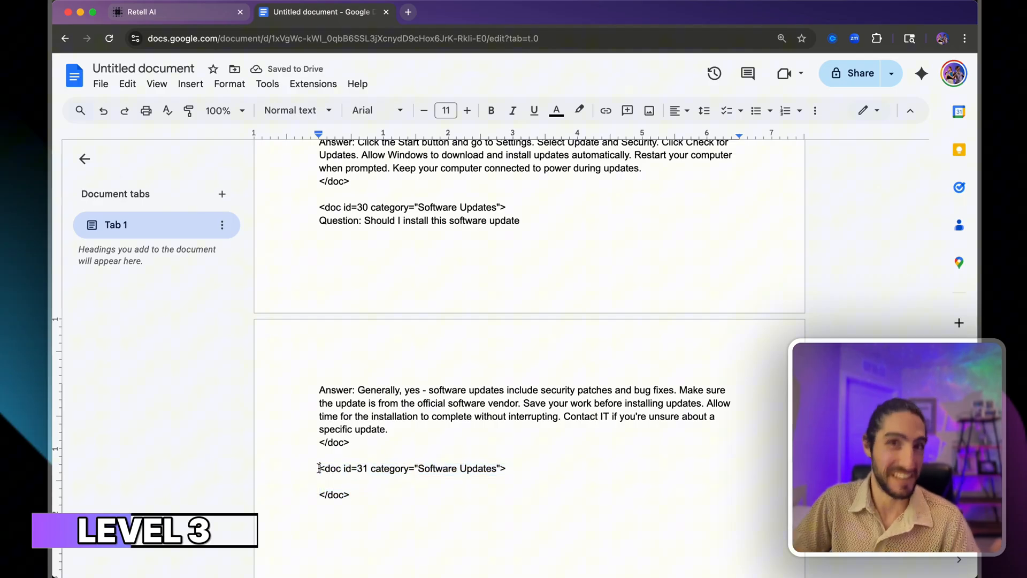
left_click(351, 494)
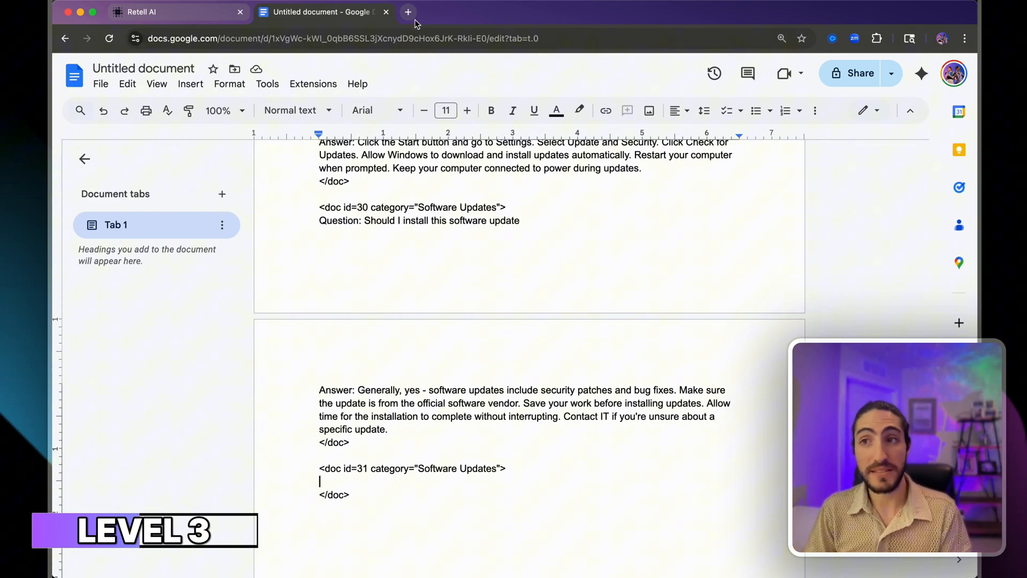
- Compare the Doc's new entry against the Retell prompt's tagged entries, with n8n opened in a new tab
left_click(408, 11)
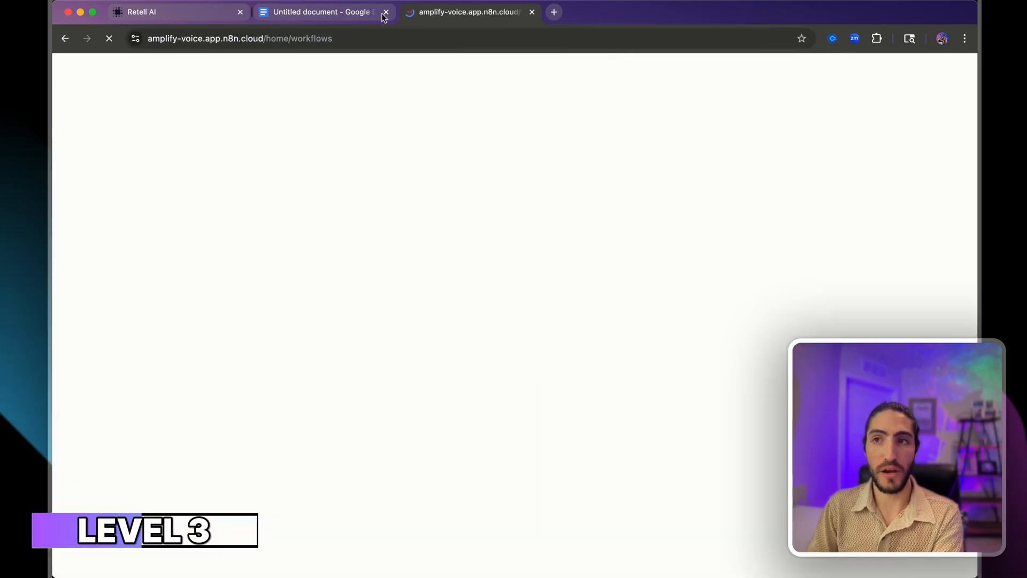
left_click(321, 12)
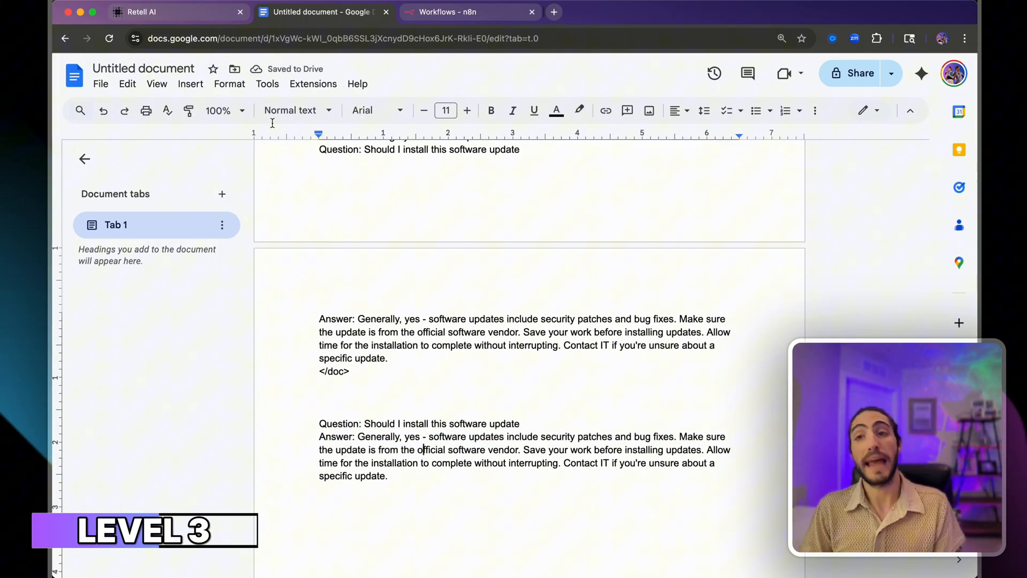
left_click(142, 11)
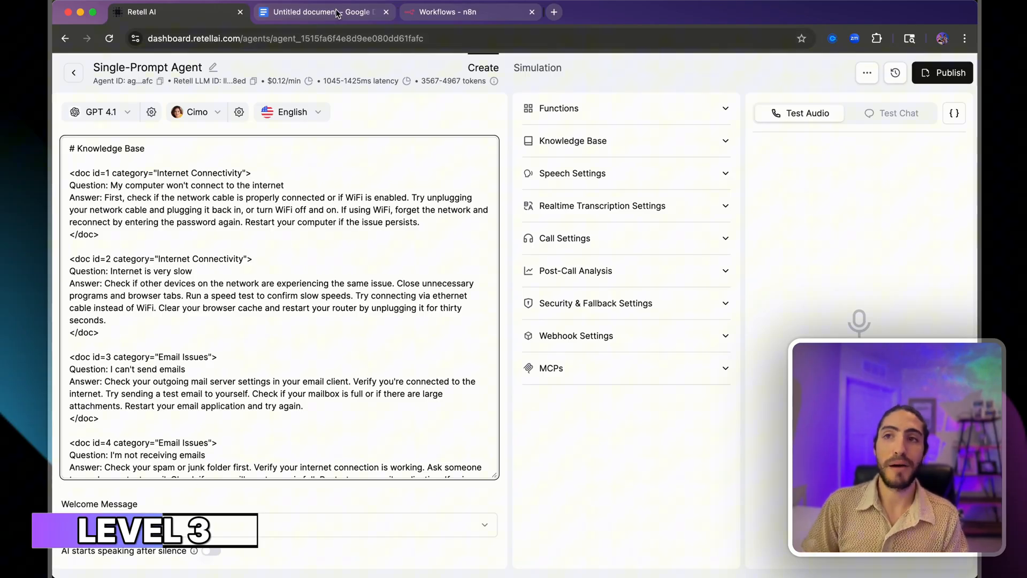
left_click(301, 12)
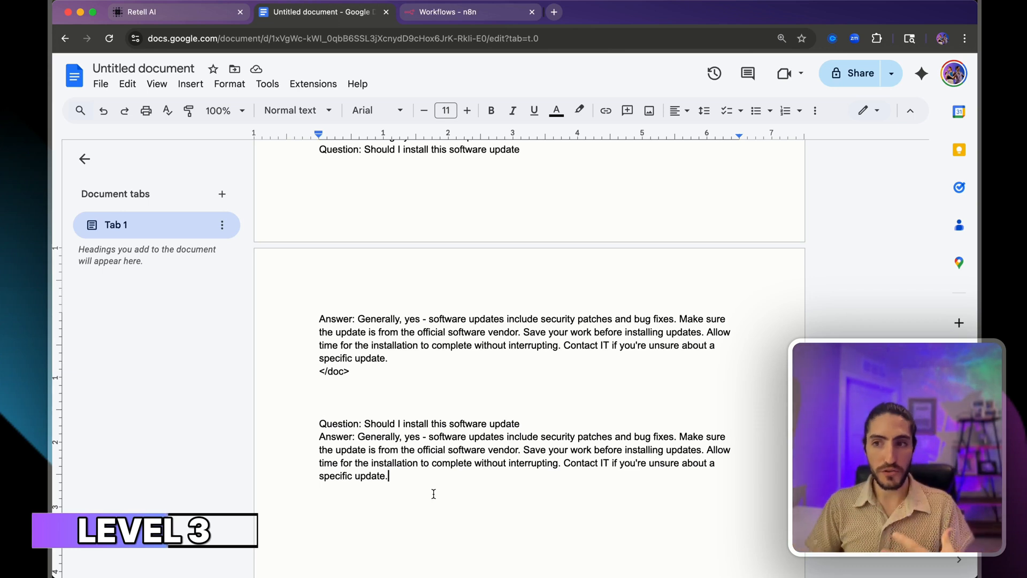
scroll("up", 3)
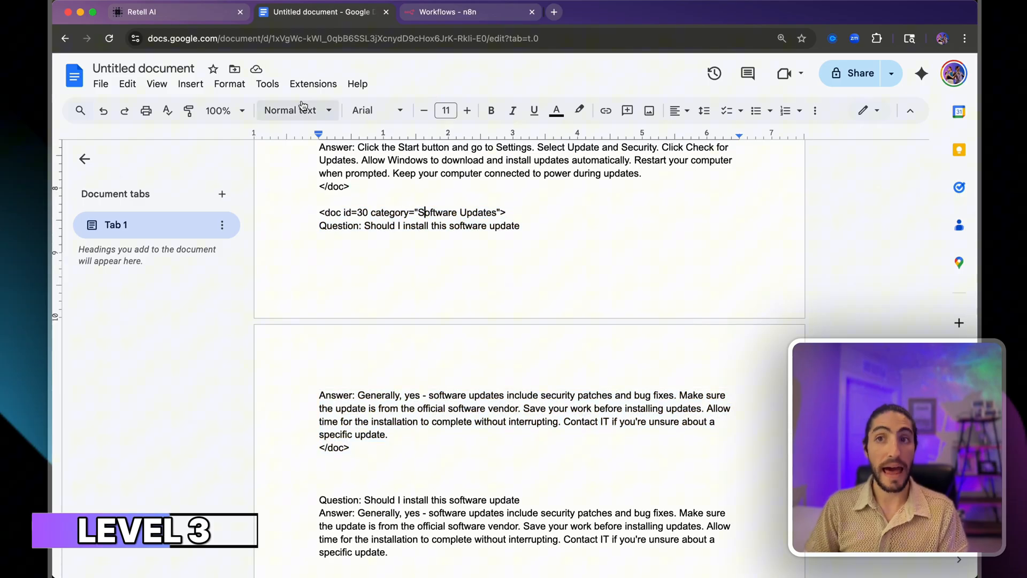
- Finish the plain Question/Answer software-update entry and switch to the n8n workflow
left_click(142, 12)
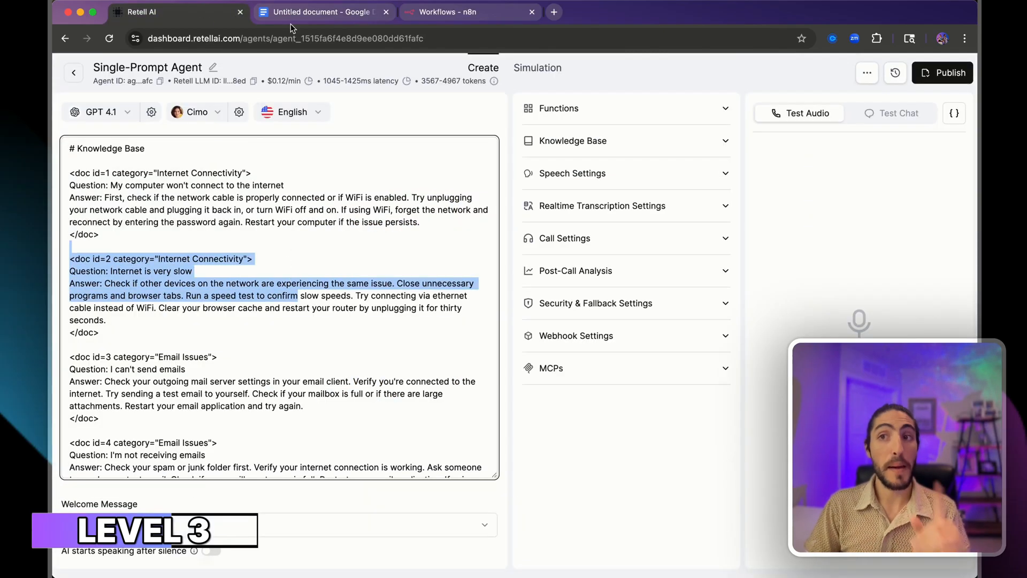
left_click(321, 12)
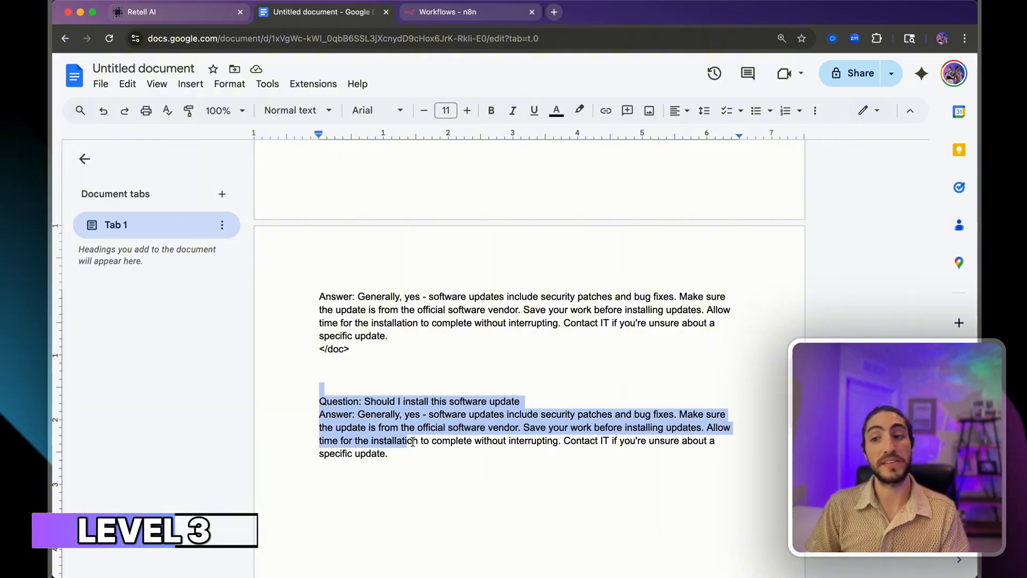
left_click(388, 454)
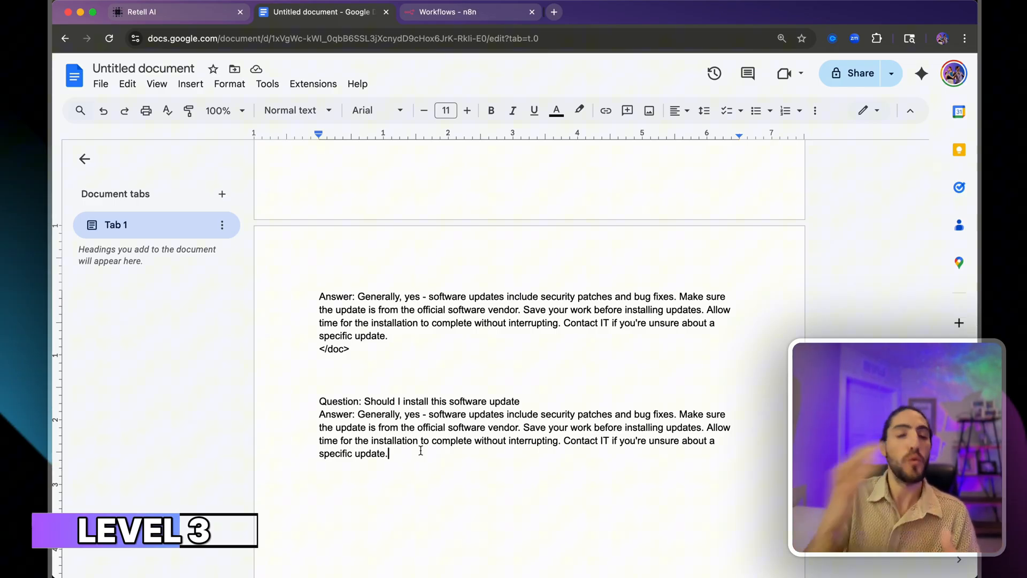
left_click(468, 12)
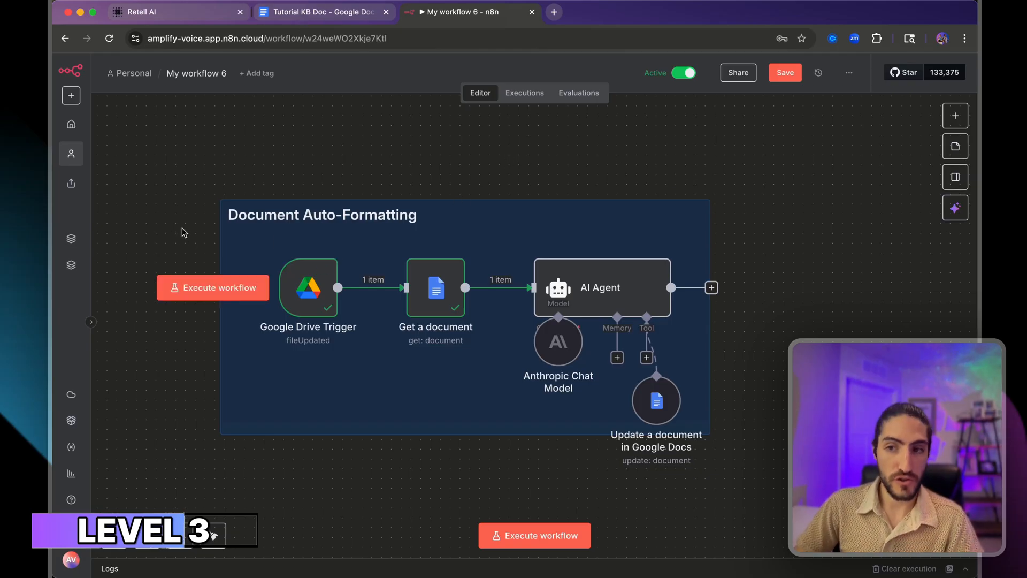
- Set the Google Drive Trigger's Poll Times mode to Every Hour
double_click(308, 287)
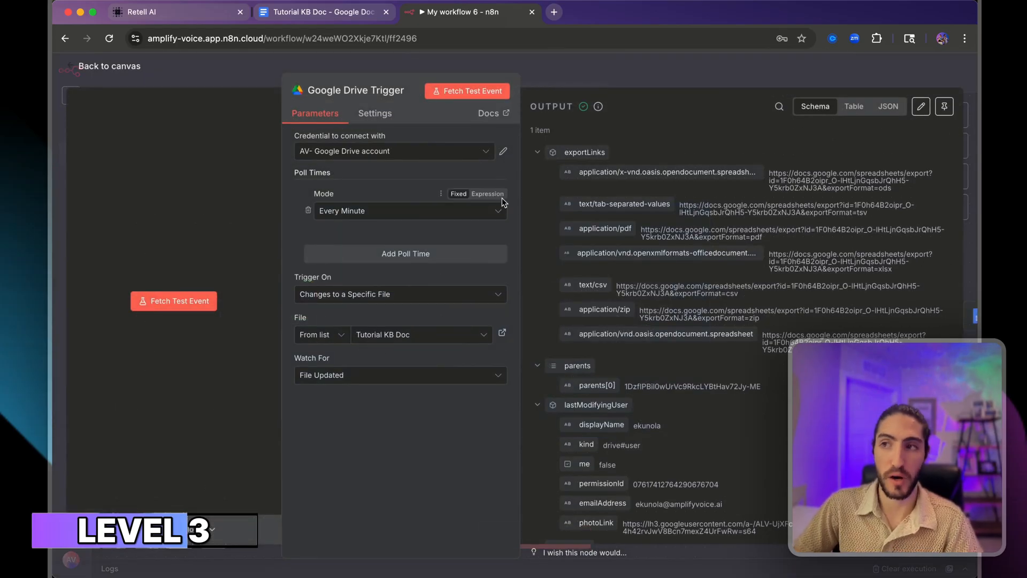
left_click(408, 211)
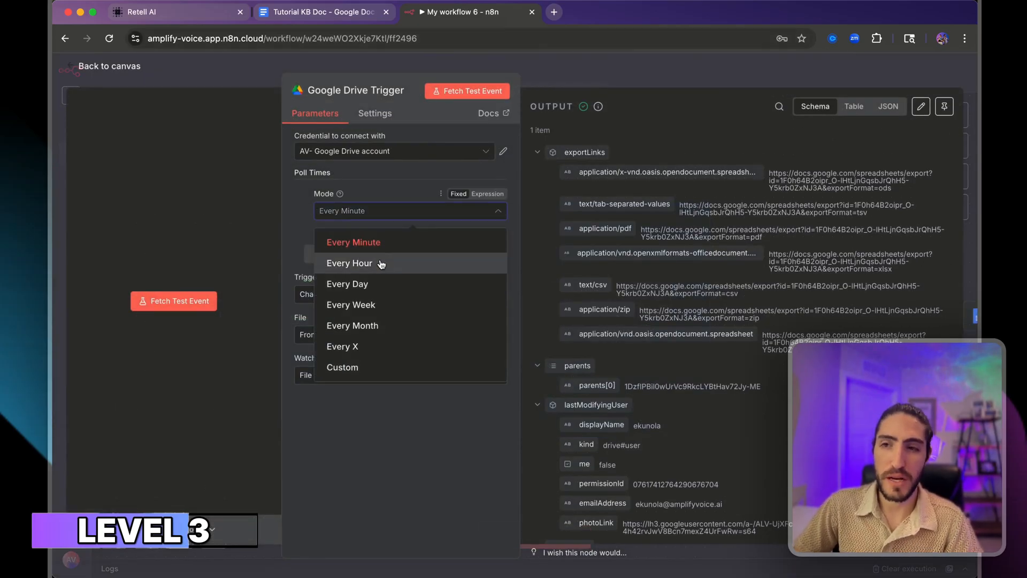
left_click(349, 263)
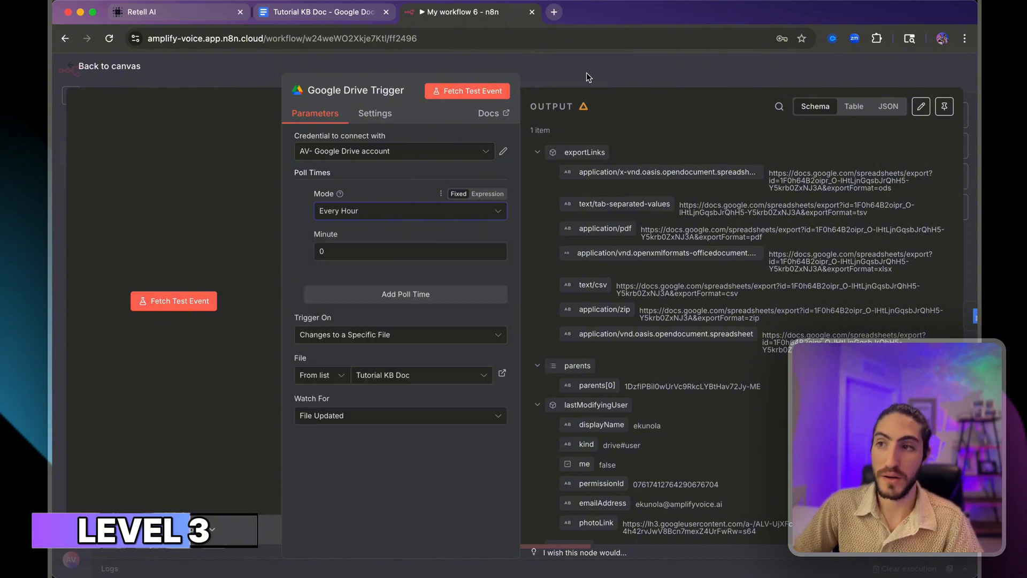
- Move through Get a document to the AI Agent step and review its formatting system message
left_click(109, 65)
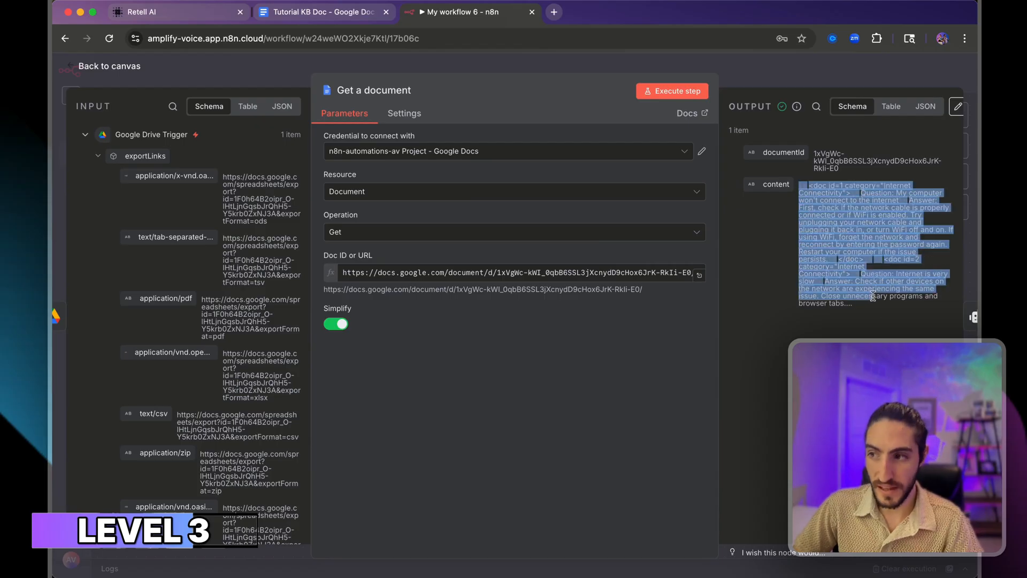
left_click(103, 65)
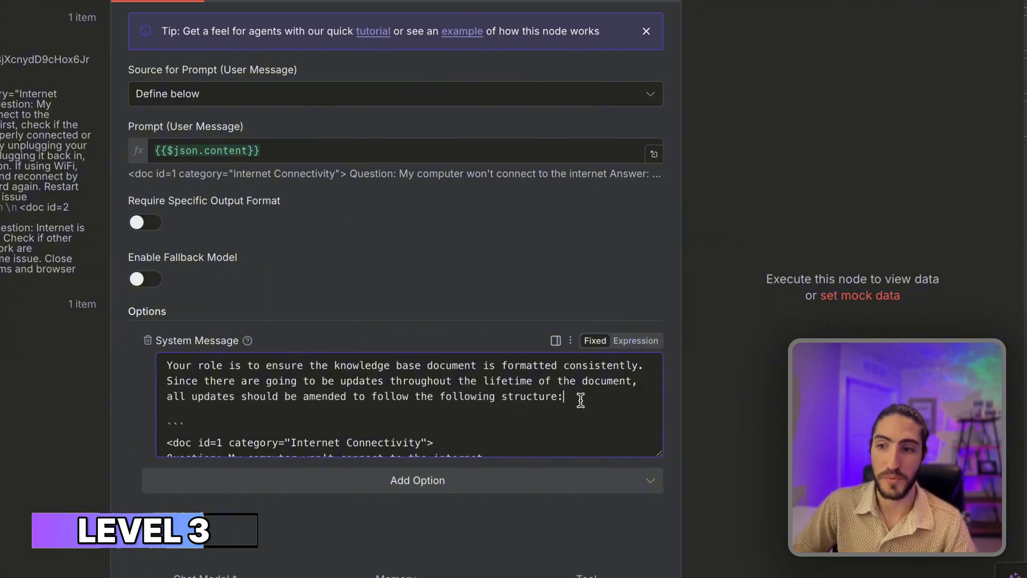
scroll("down", 3)
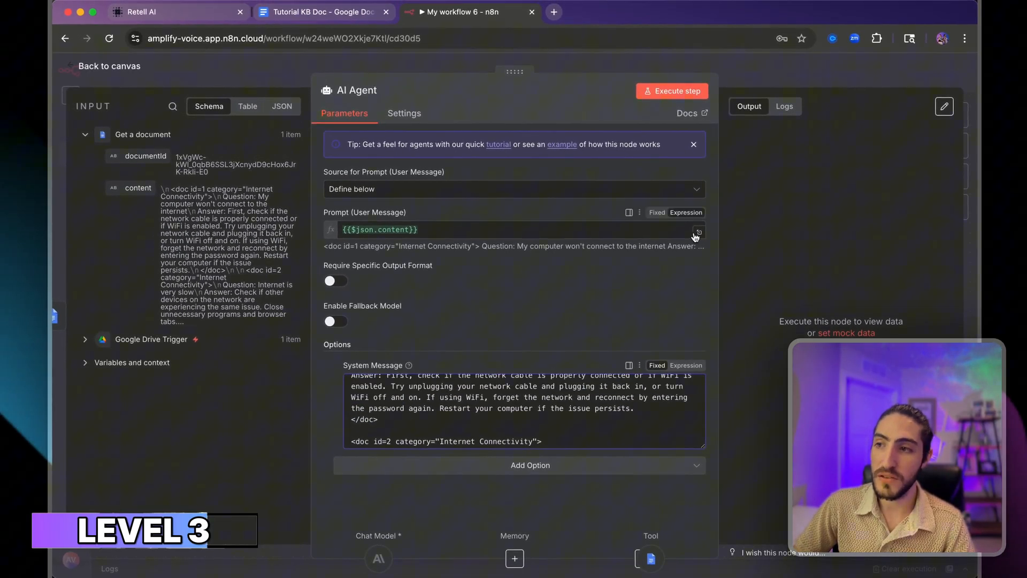
- Preview the AI Agent prompt expression resolved to the doc's full text, then return to the canvas
left_click(696, 233)
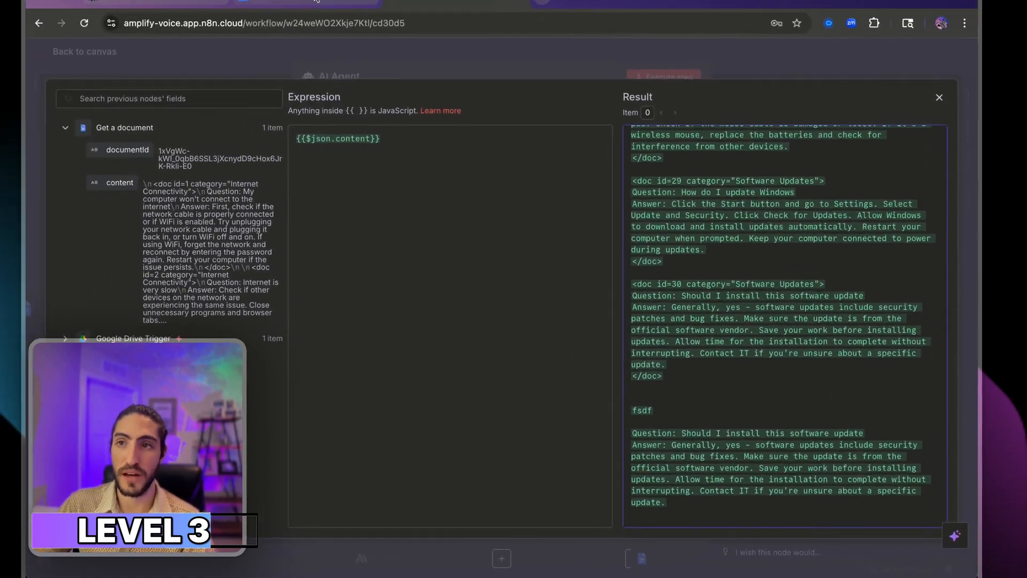
left_click(321, 12)
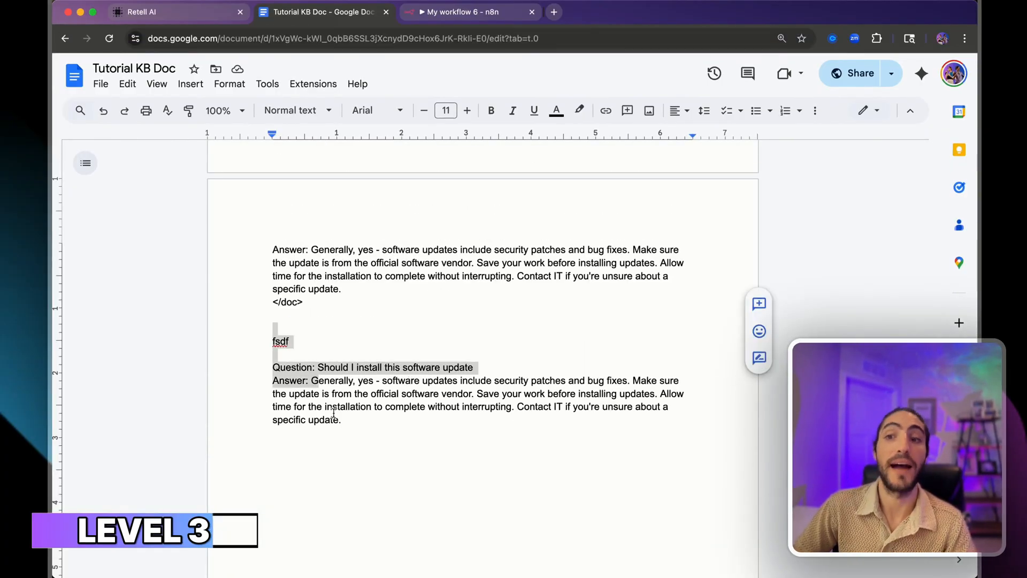
left_click(462, 11)
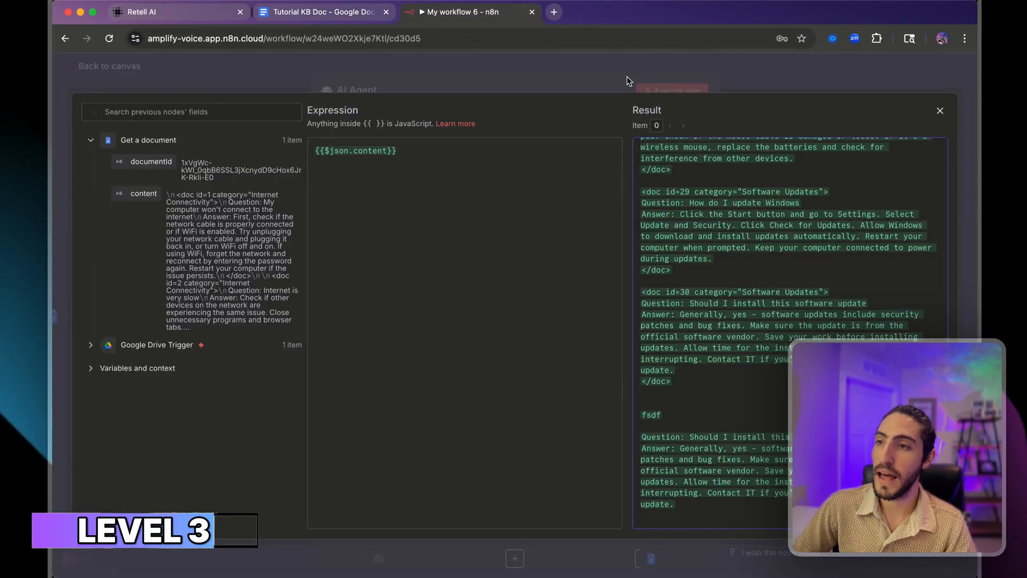
left_click(940, 110)
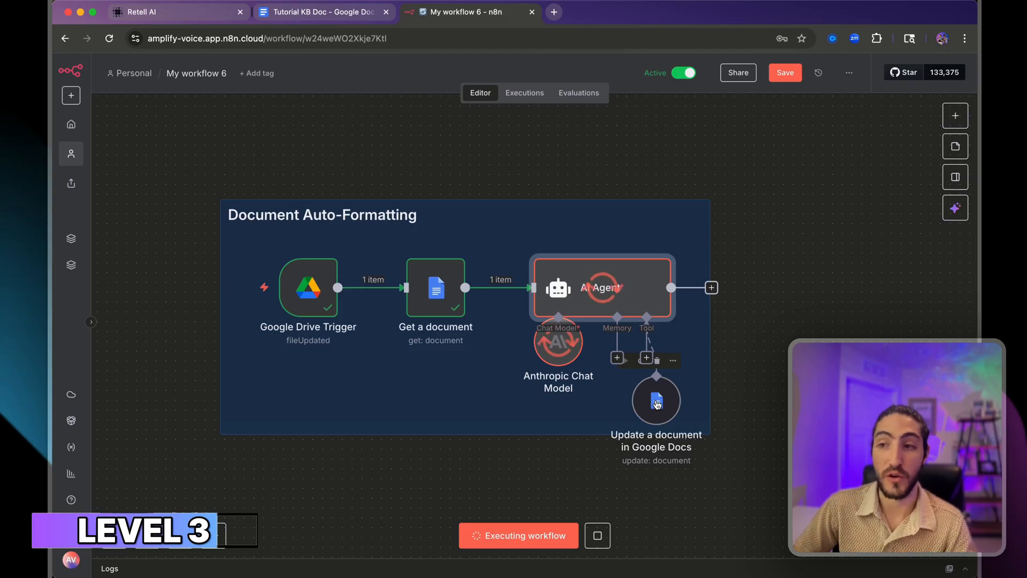
- Check the Google Doc while the auto-formatting run turns the new entry into doc id=31 Password Issues
left_click(320, 12)
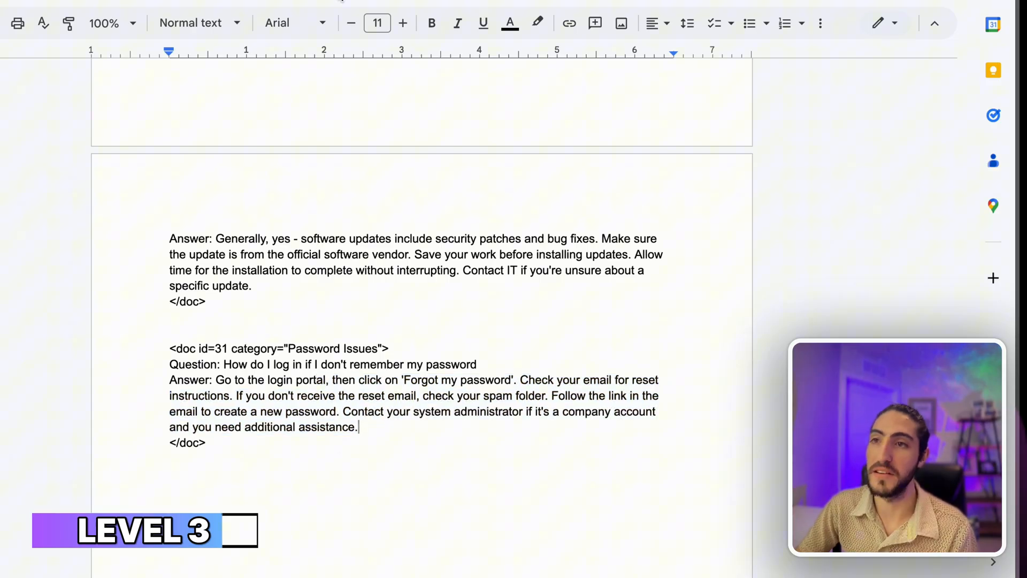
left_click(469, 11)
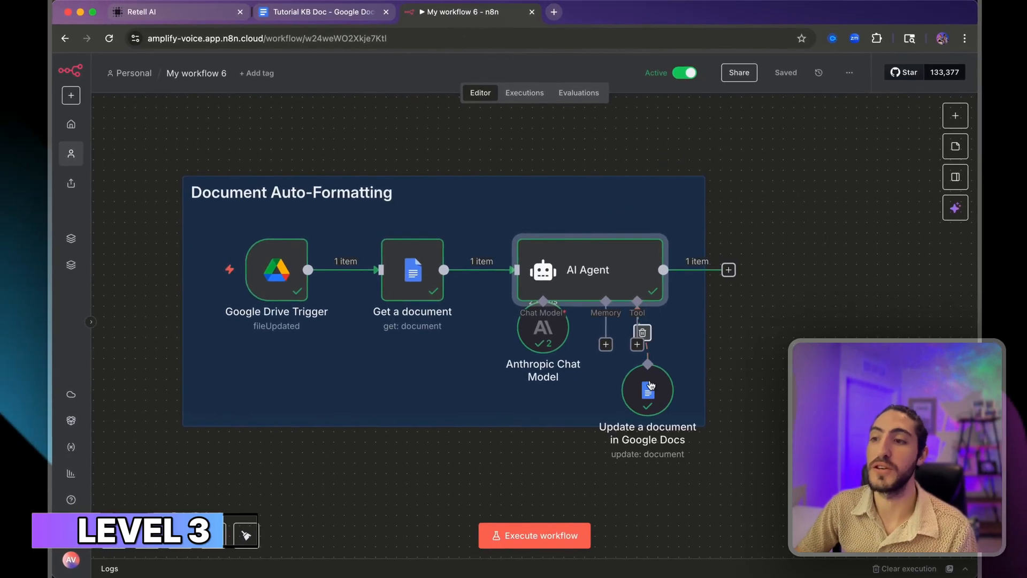
left_click(320, 12)
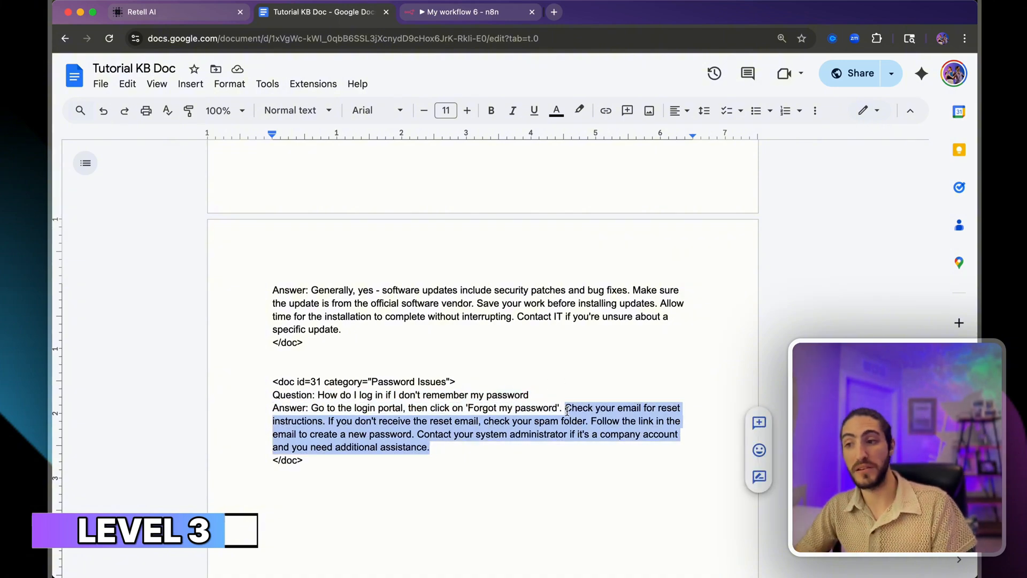
left_click(468, 12)
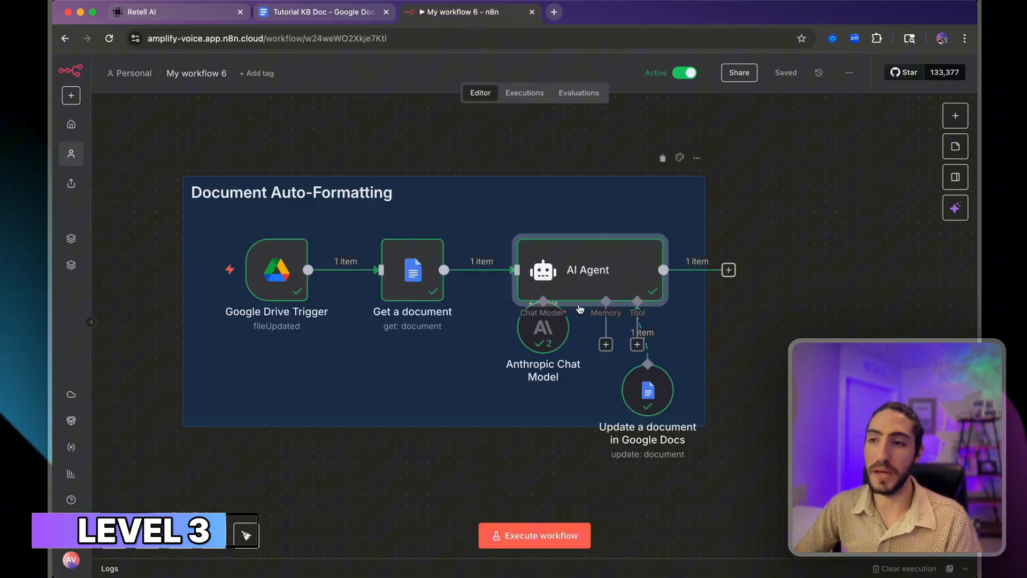
- Review the AI Agent's formatted output, then go back to the Google Doc
double_click(587, 270)
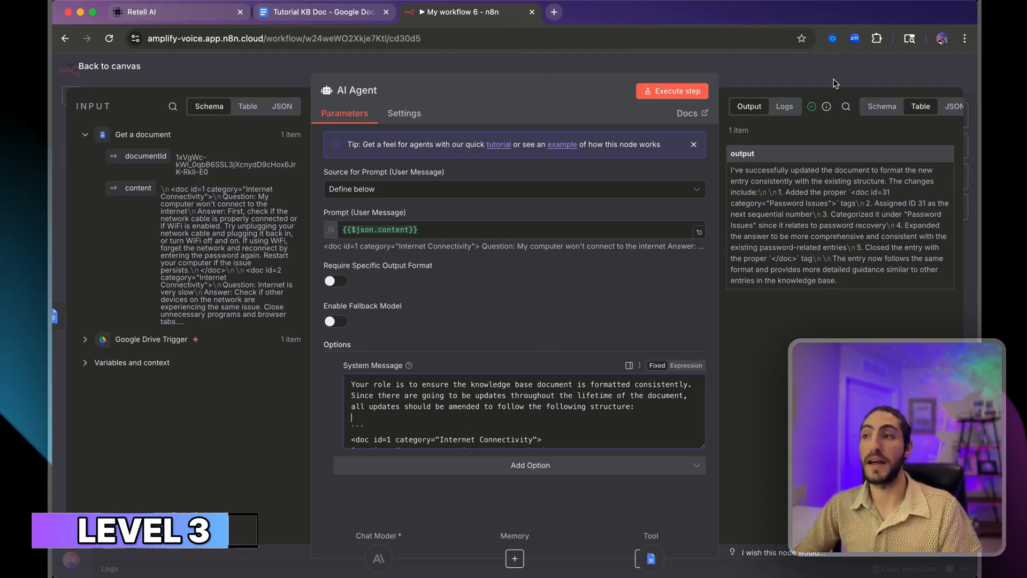
left_click(109, 65)
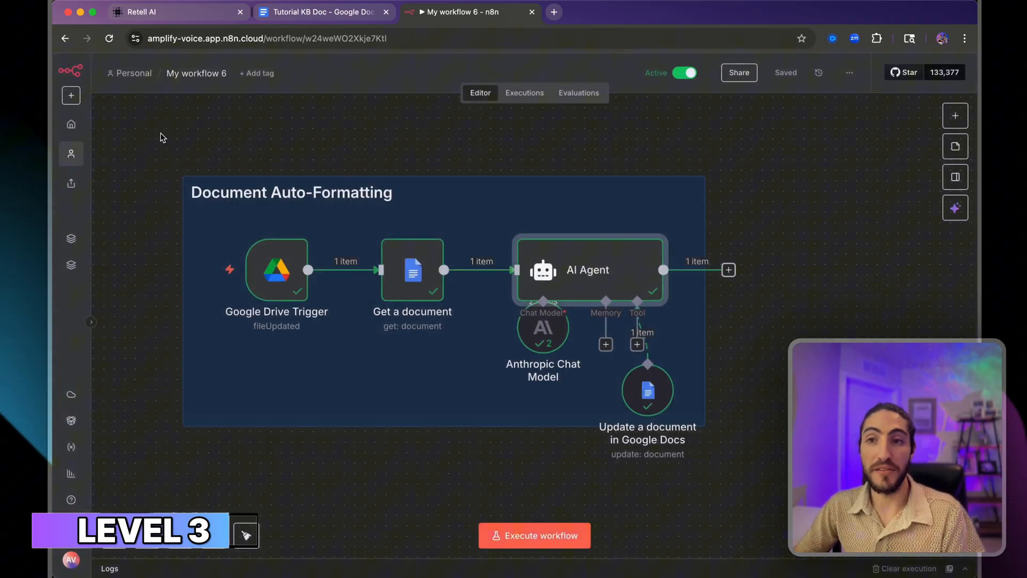
mouse_move(646, 393)
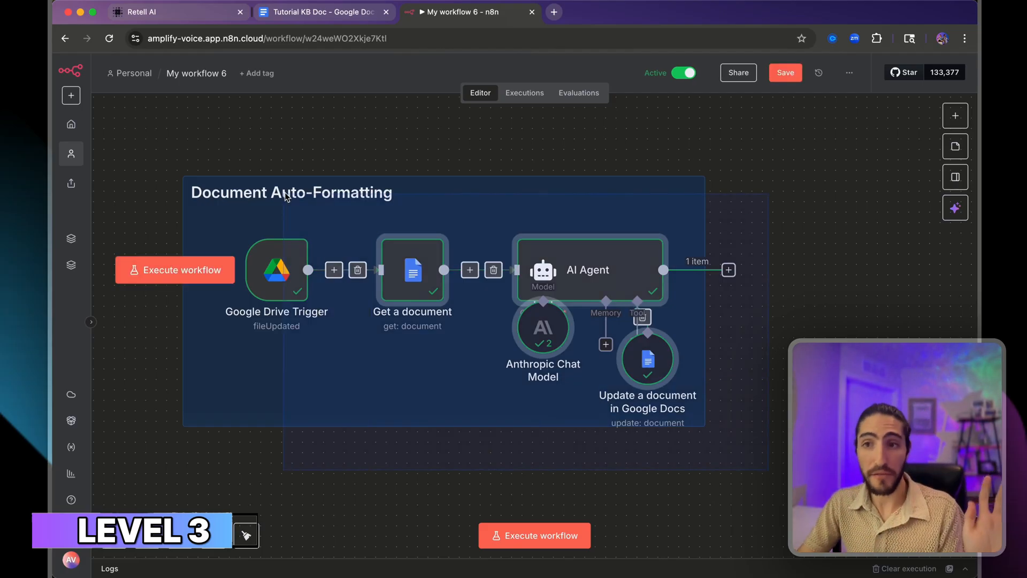
left_click(174, 270)
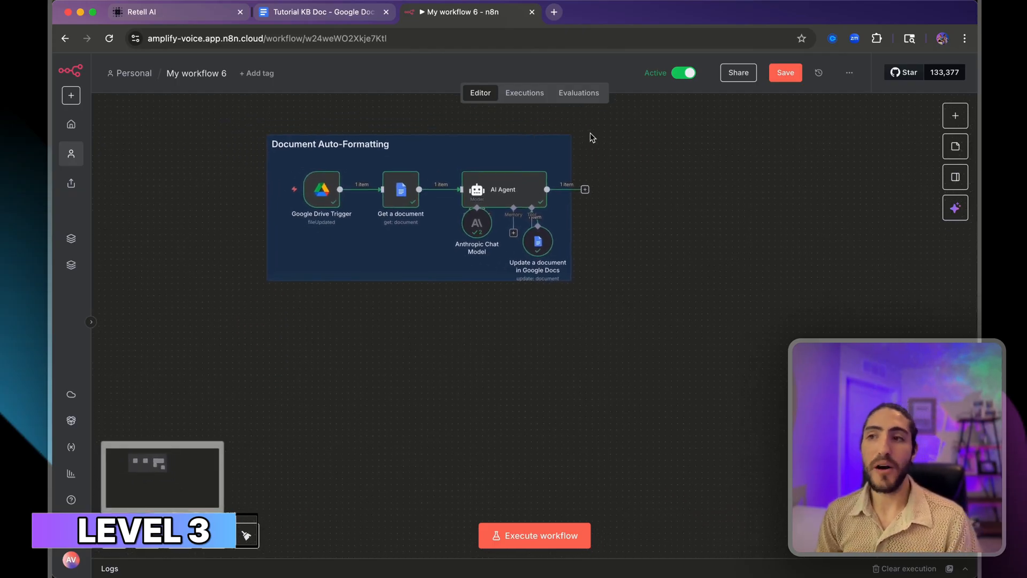
left_click(320, 12)
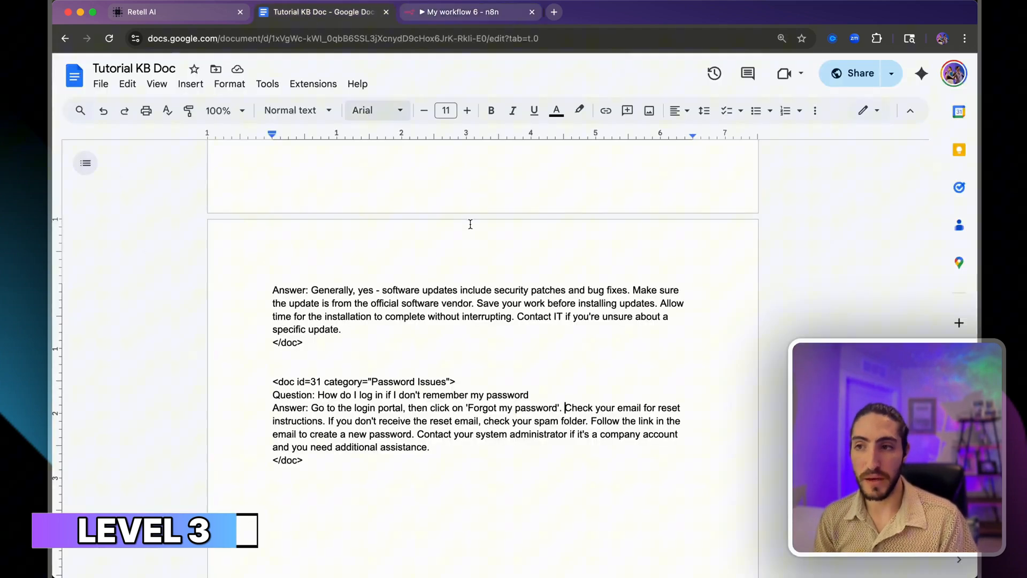
- Replace the pasted Knowledge Base entries in the Retell prompt with the {{knowledge_base}} variable
left_click(141, 12)
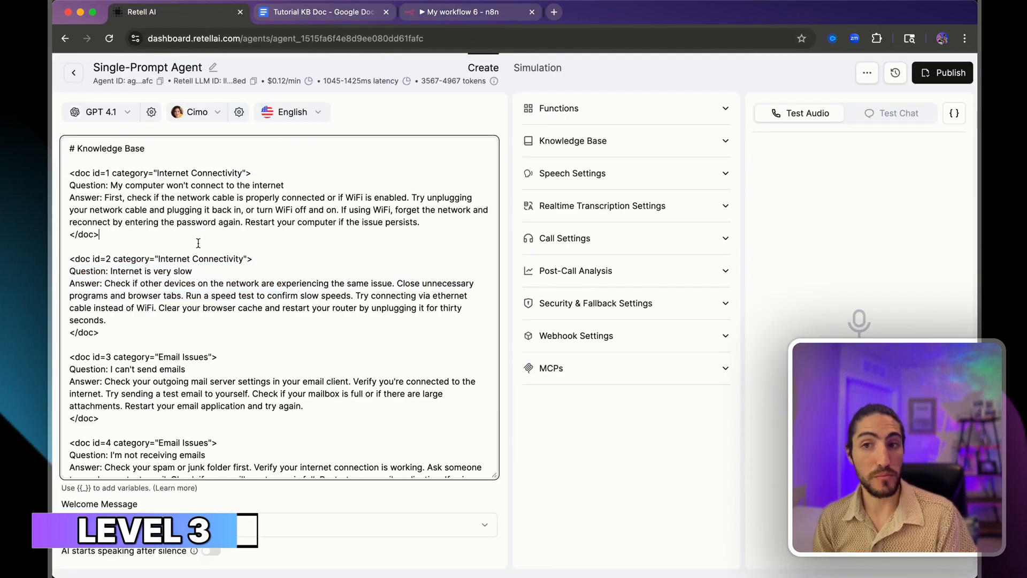
scroll("up", 3)
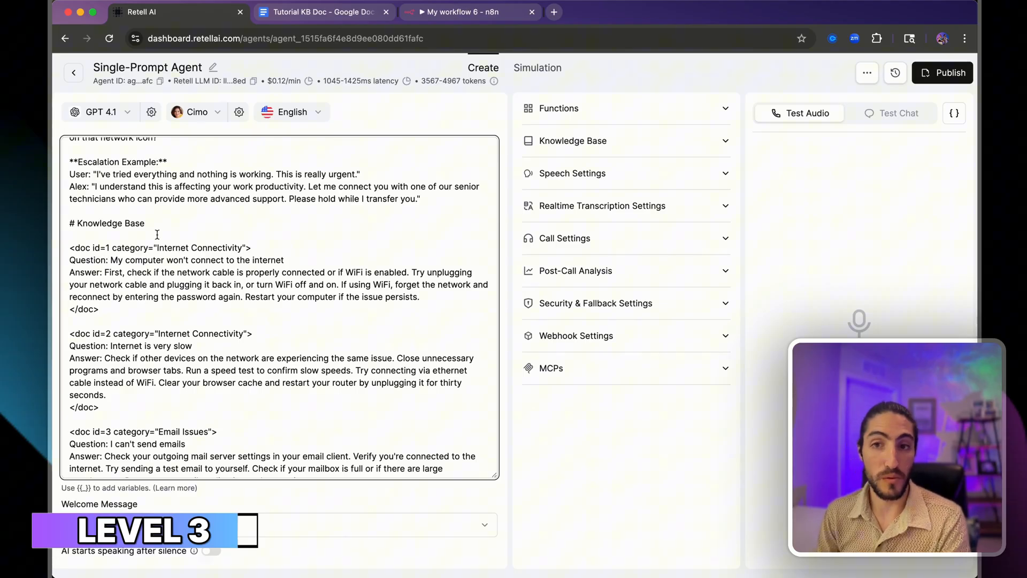
scroll("up", 3)
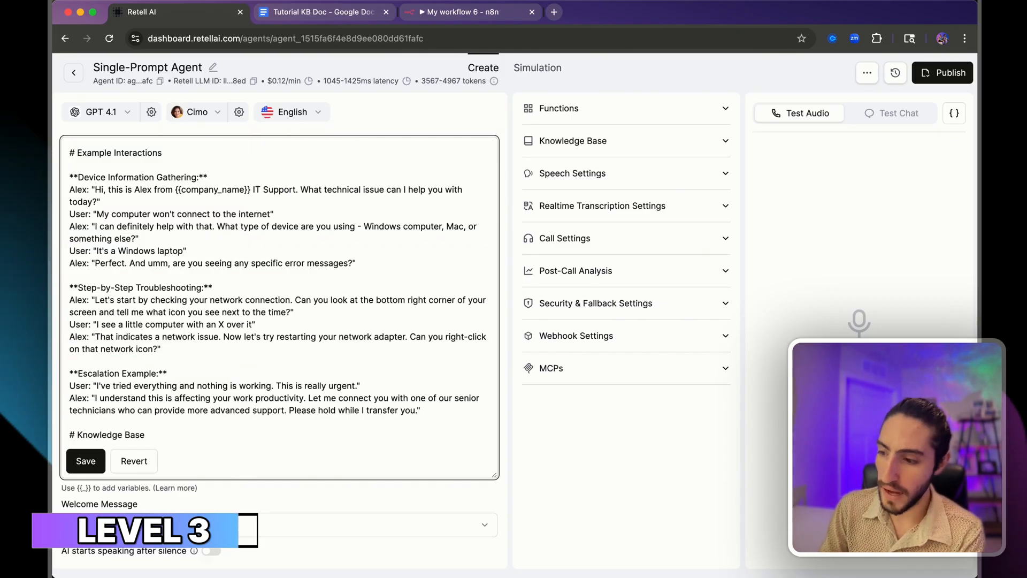
type("{{knowledge_base")
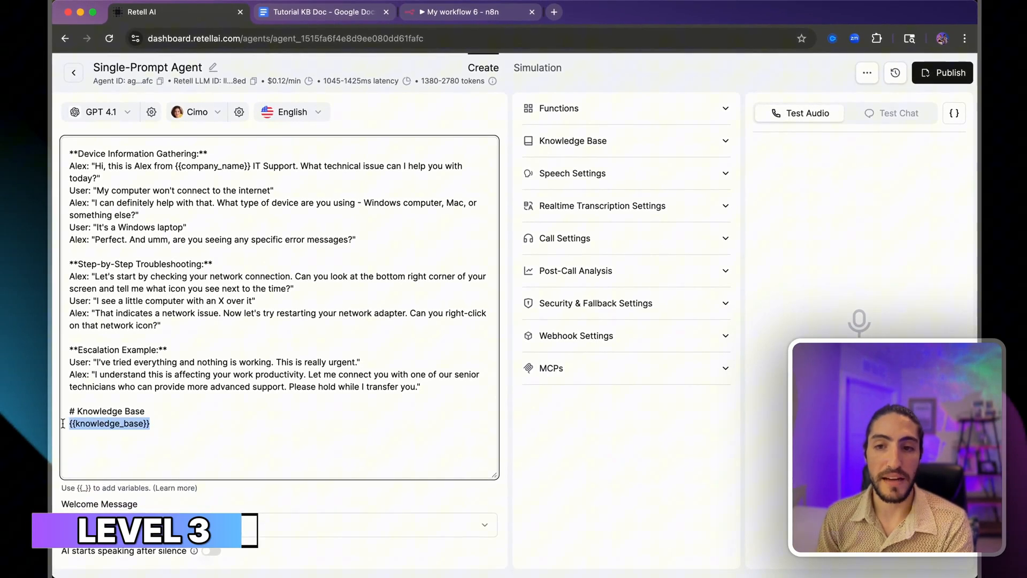
- Go via the Google Doc to the n8n Tutorial - KBs call workflow
left_click(321, 12)
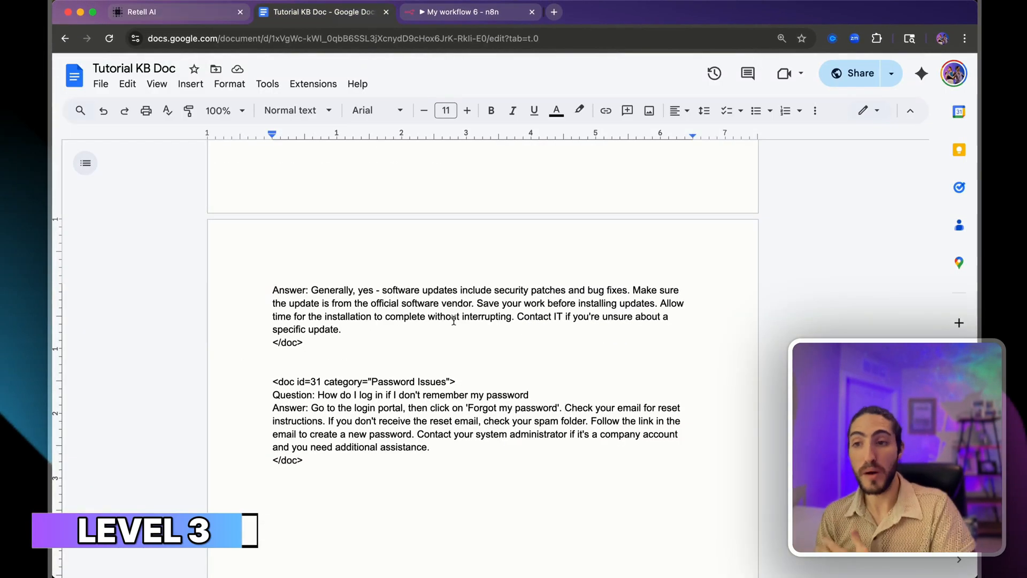
left_click(602, 12)
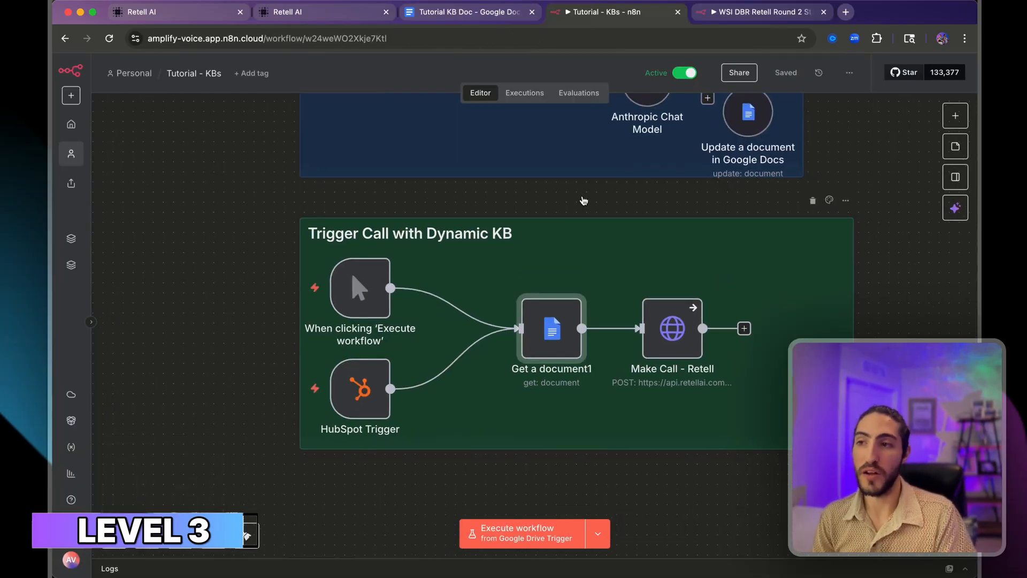
mouse_move(551, 330)
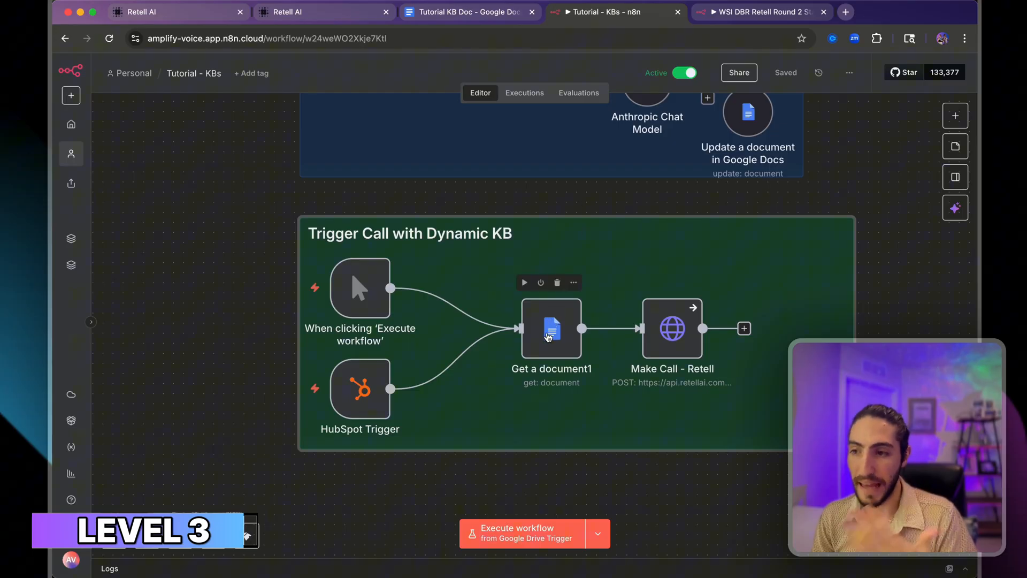
- Select Get a document1 and list which trigger the test run can start from
left_click(672, 329)
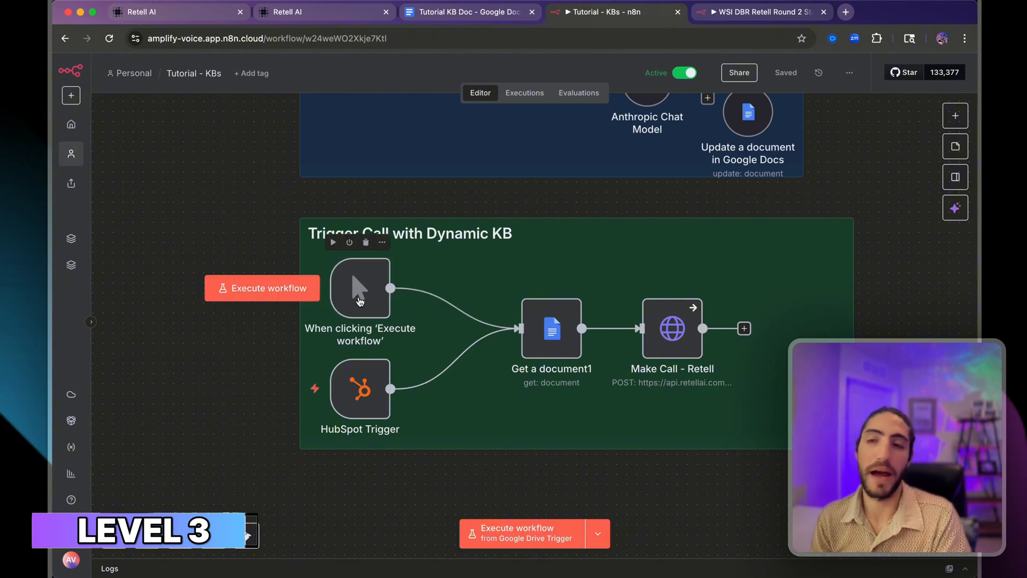
mouse_move(361, 407)
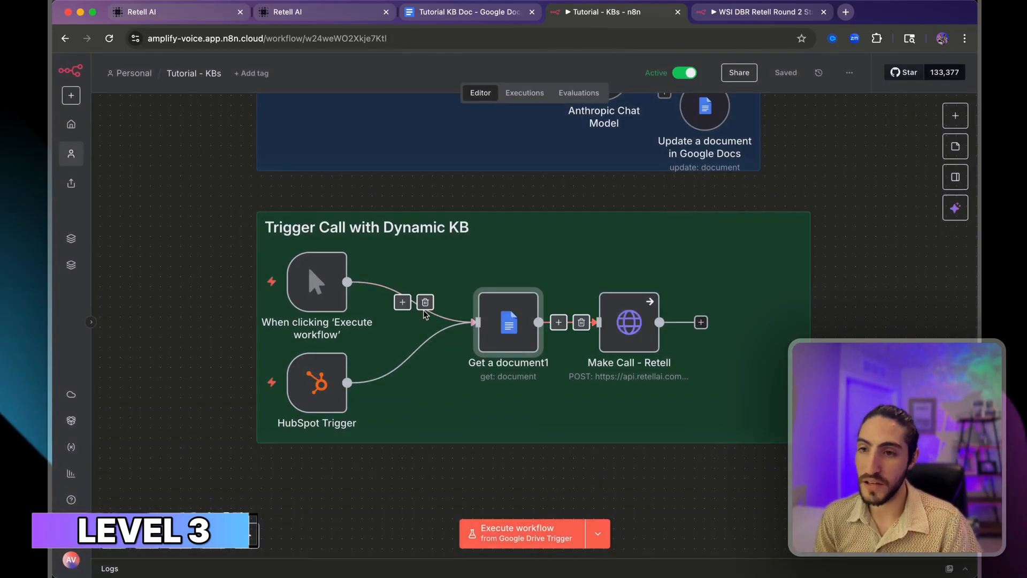
left_click(595, 532)
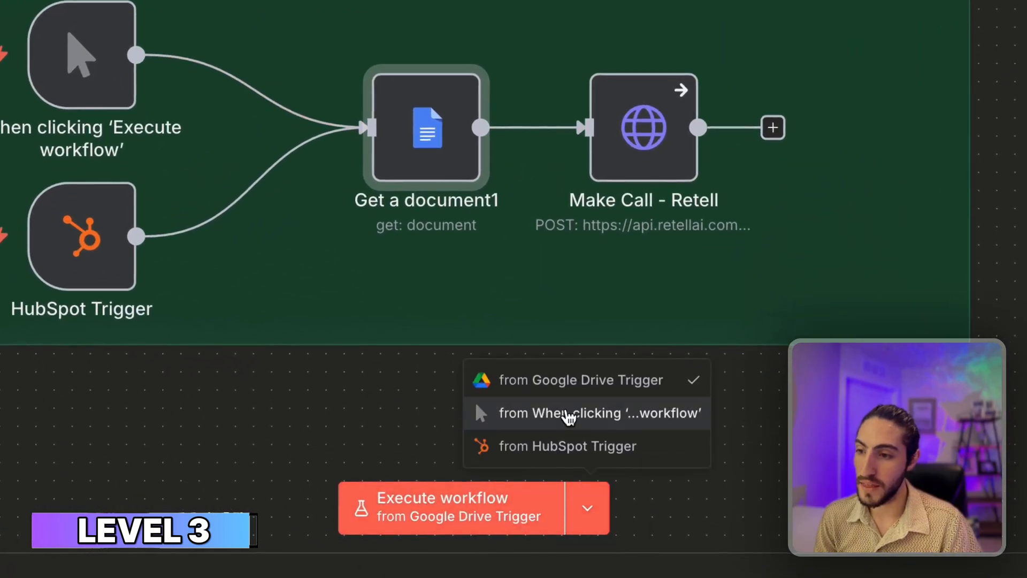
- Run from the manual trigger and inspect the Make Call - Retell body sending JSON.stringify'd doc content as knowledge_base
left_click(600, 413)
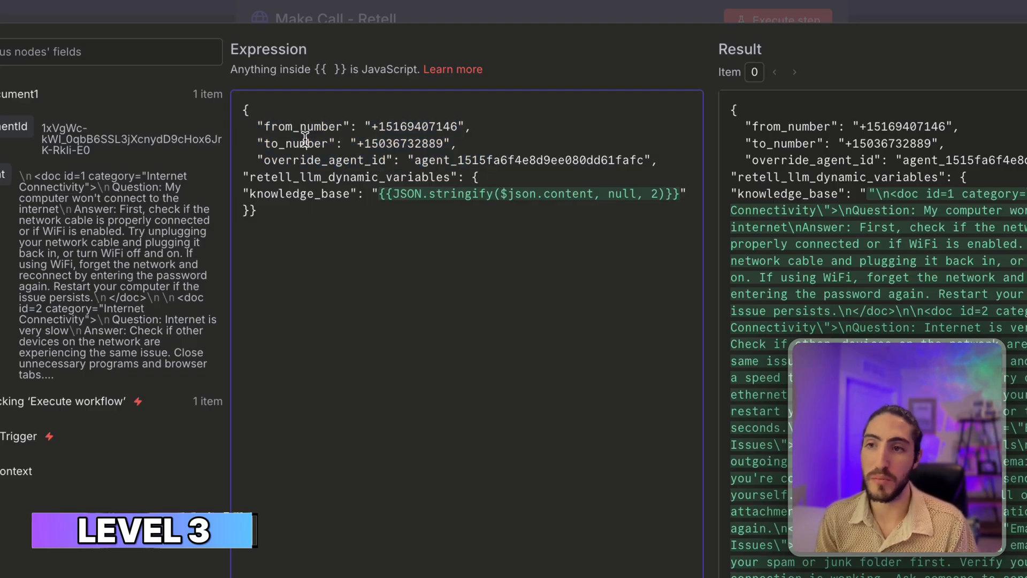
double_click(339, 168)
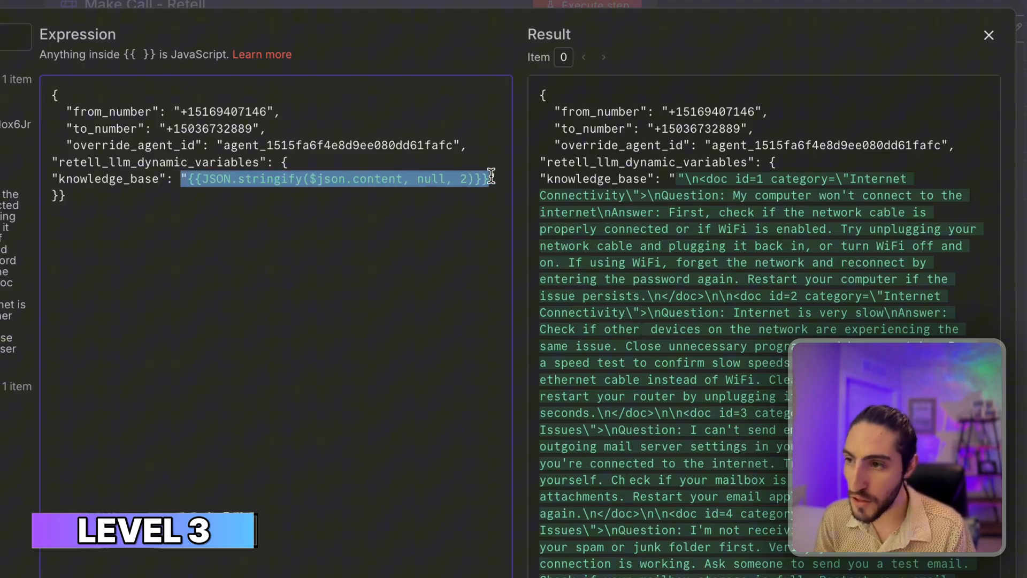
left_click(231, 178)
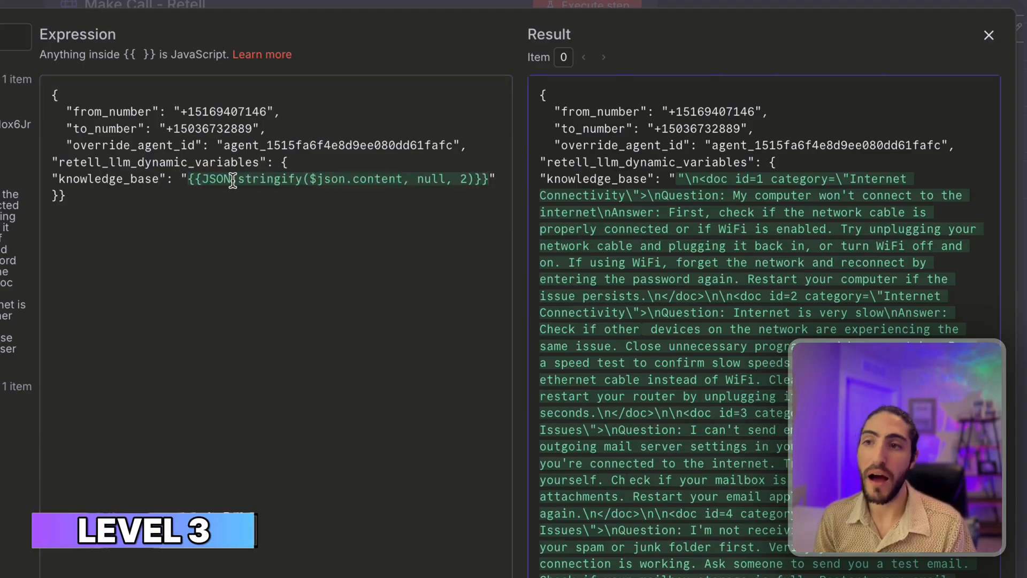
double_click(249, 179)
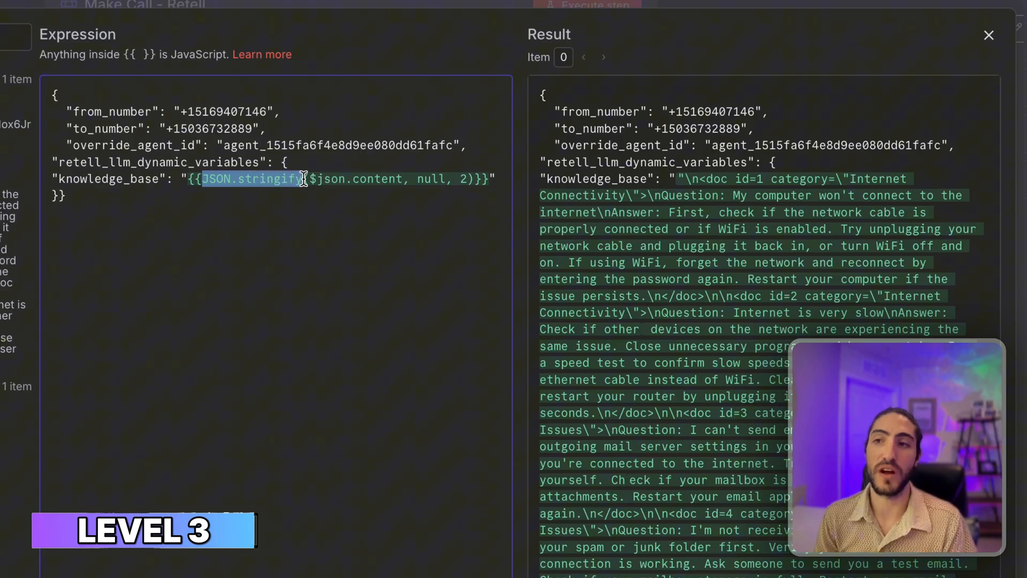
mouse_move(679, 179)
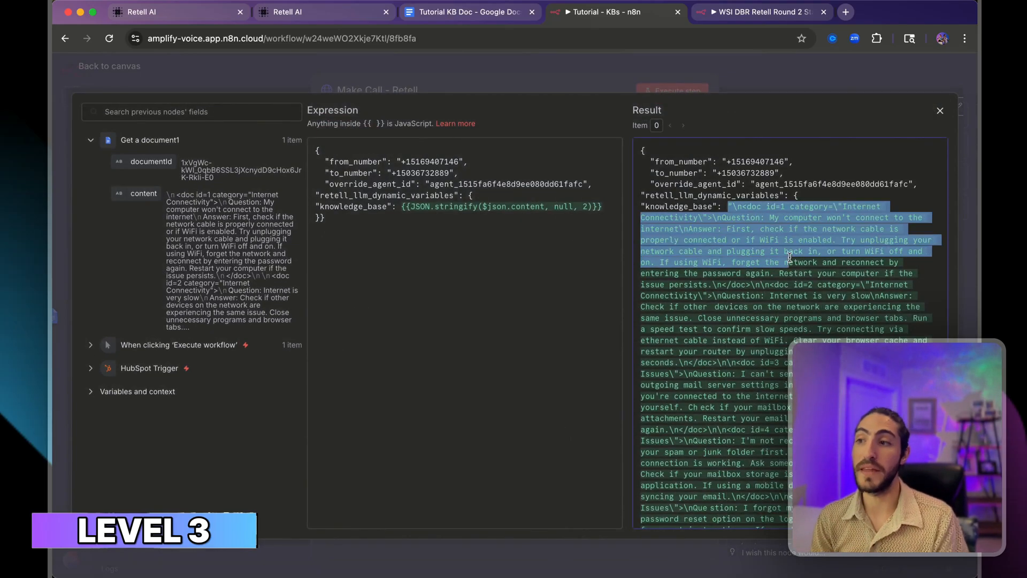
left_click(432, 238)
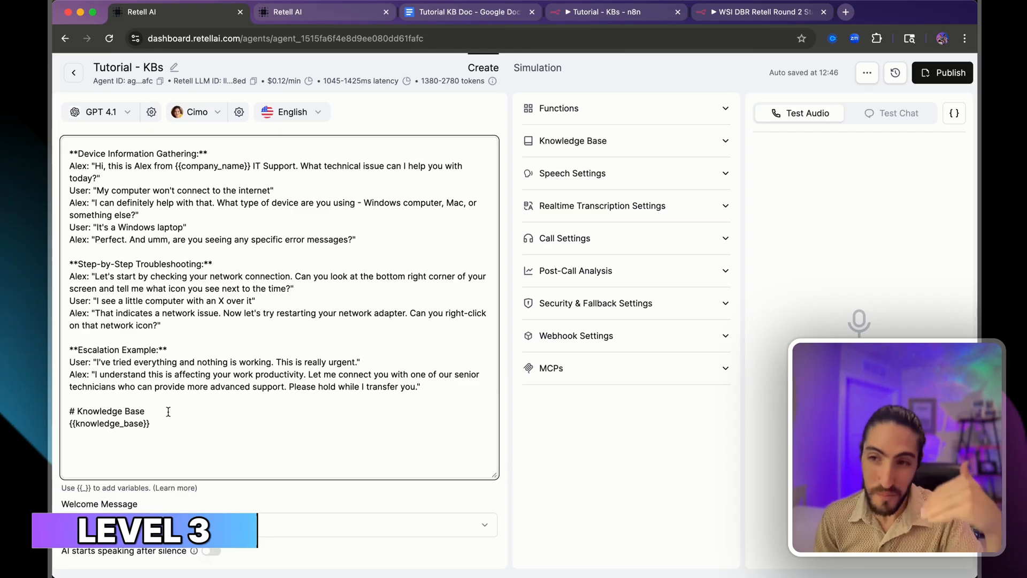
left_click(469, 12)
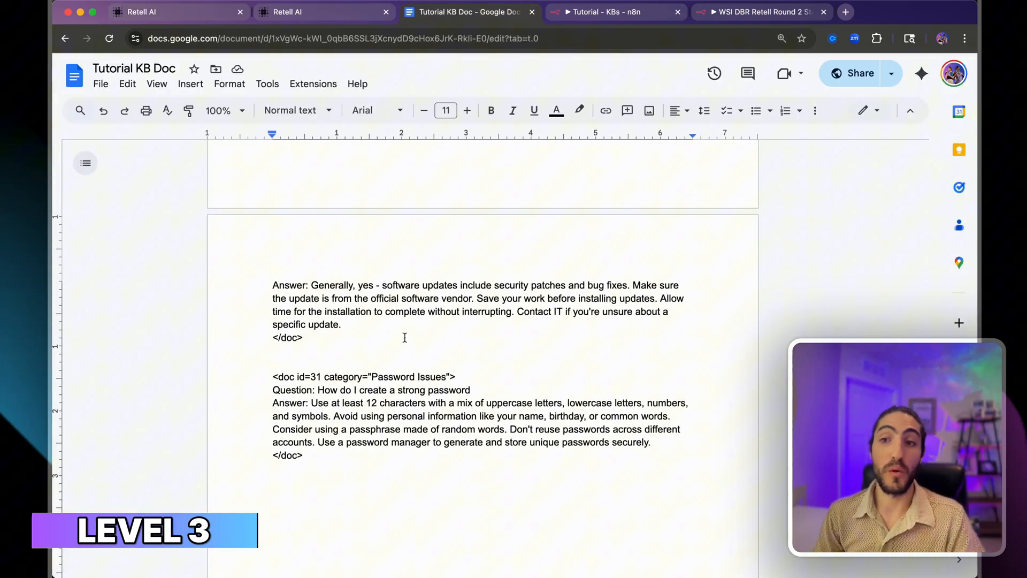
scroll("up", 3)
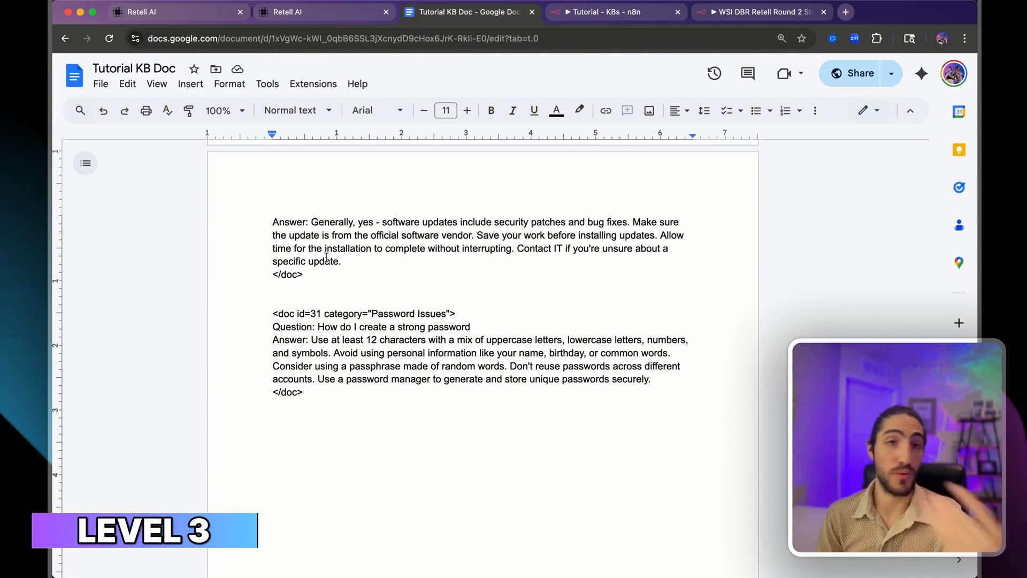
left_click(176, 12)
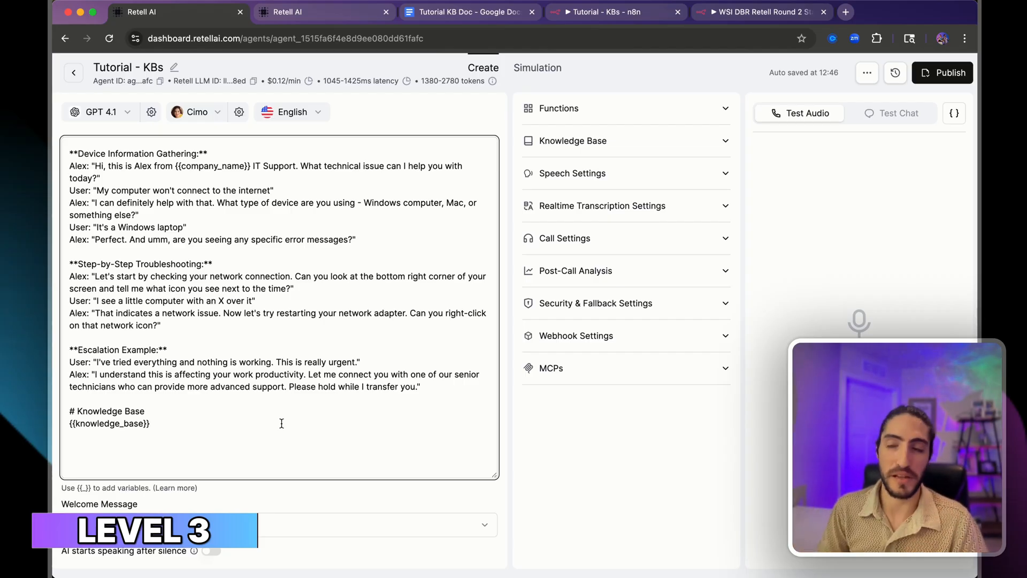
mouse_move(535, 552)
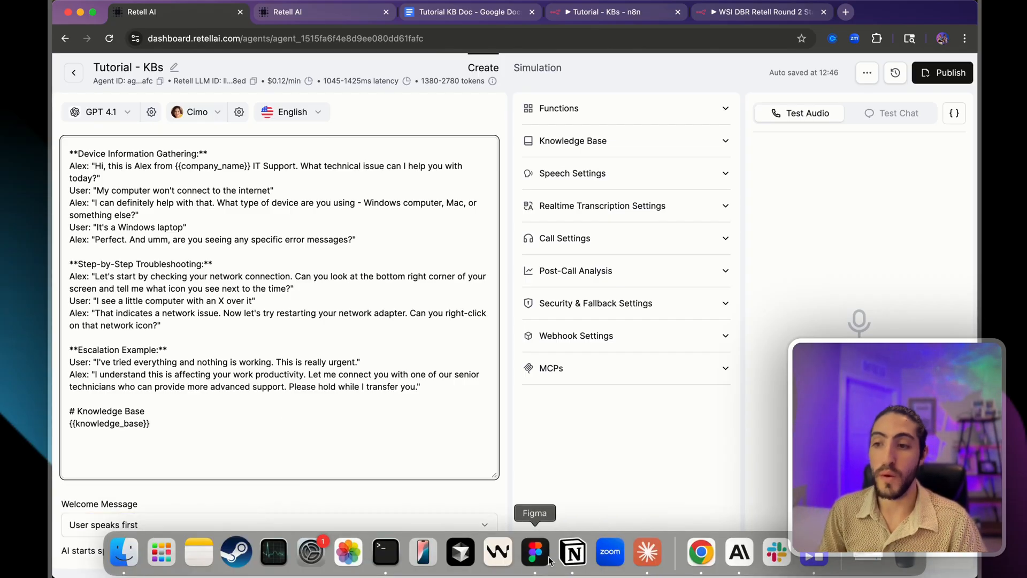
left_click(535, 552)
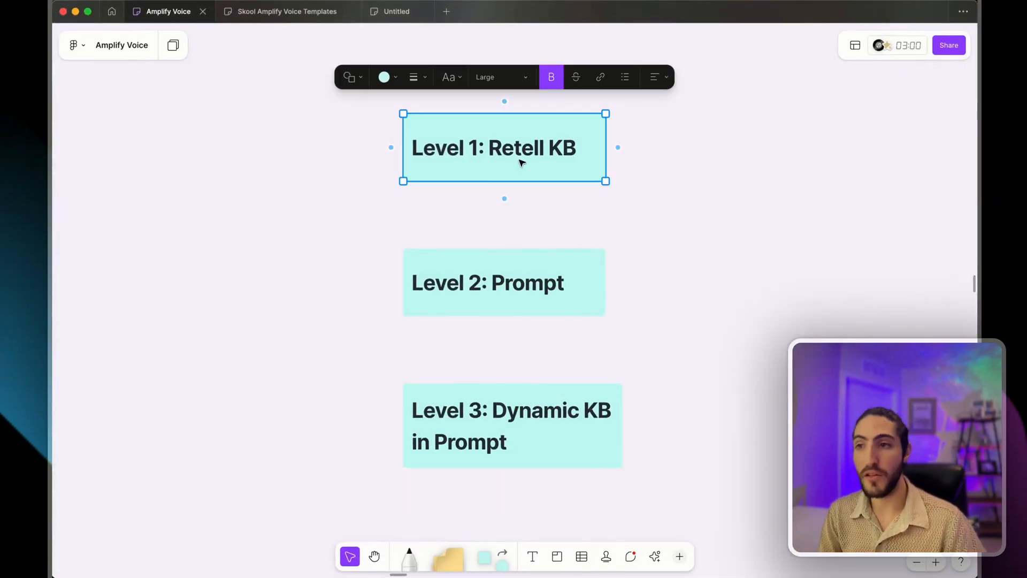
left_click(692, 150)
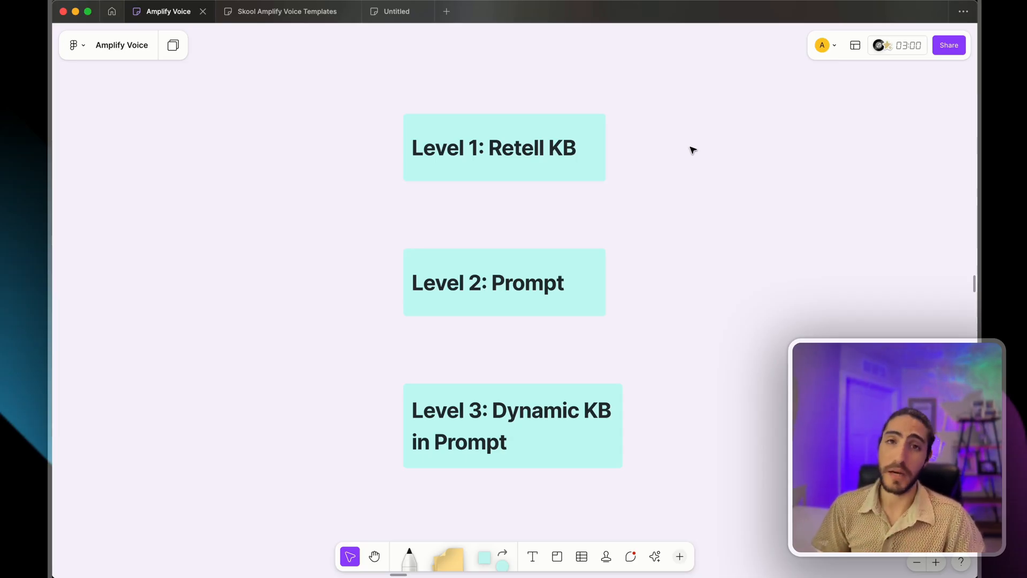
mouse_move(640, 218)
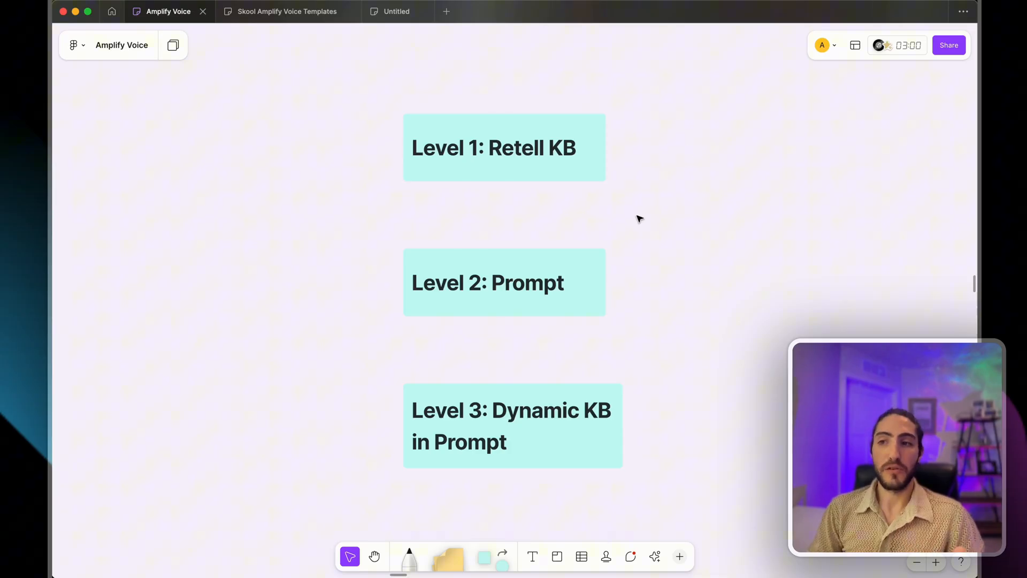
mouse_move(359, 351)
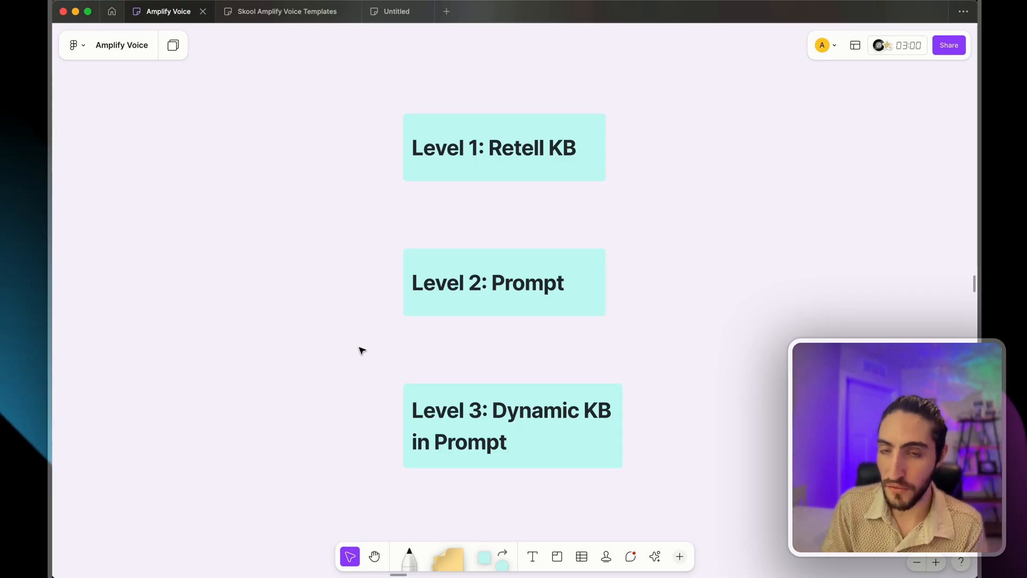
left_click(513, 425)
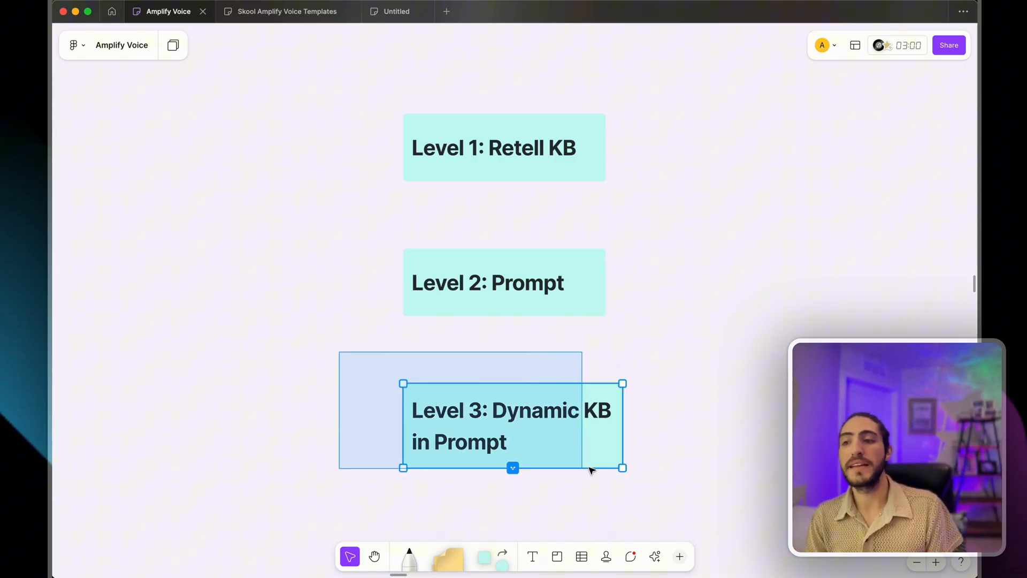
left_click(513, 426)
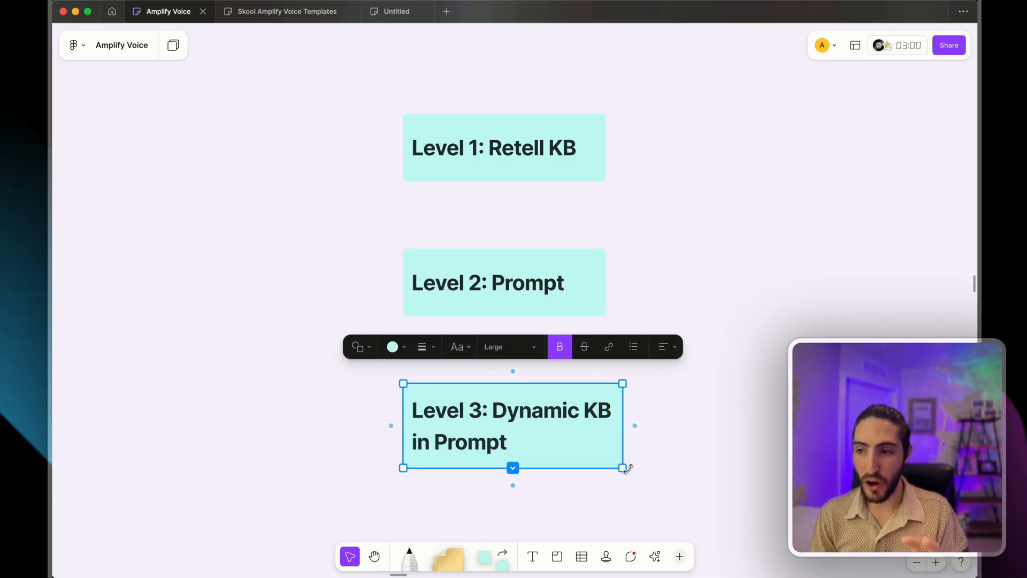
left_click(659, 465)
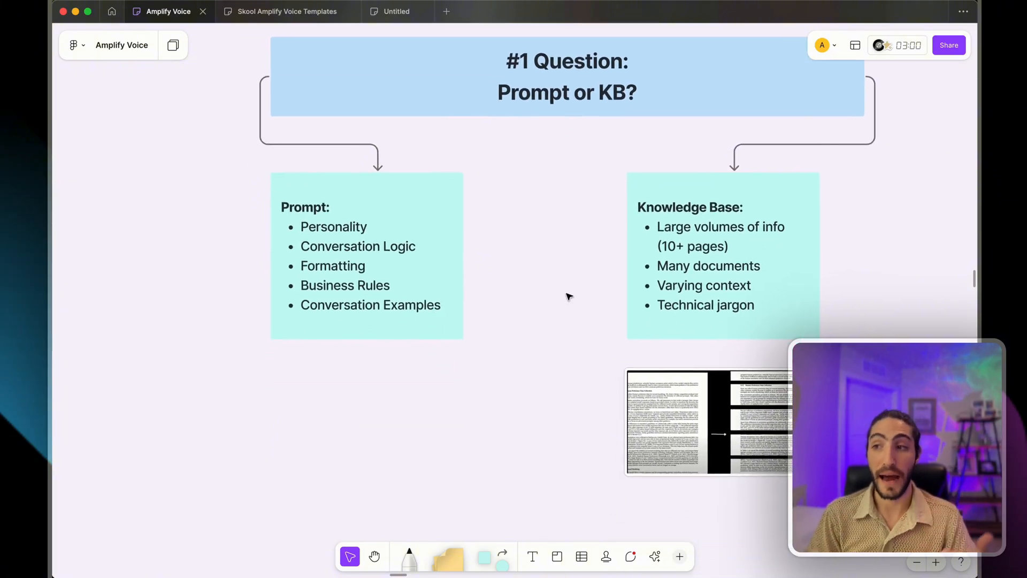
left_click(366, 255)
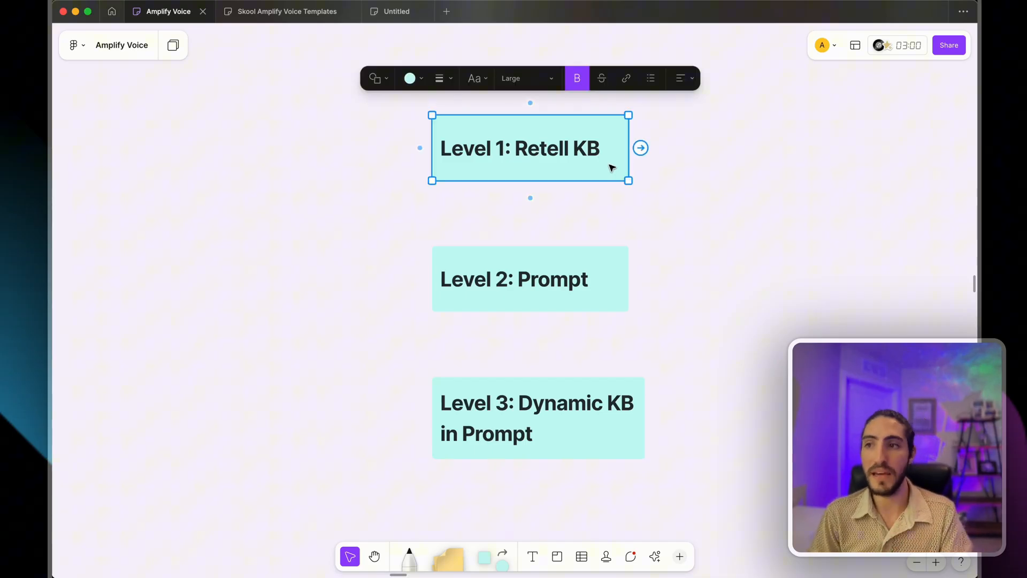
left_click(661, 177)
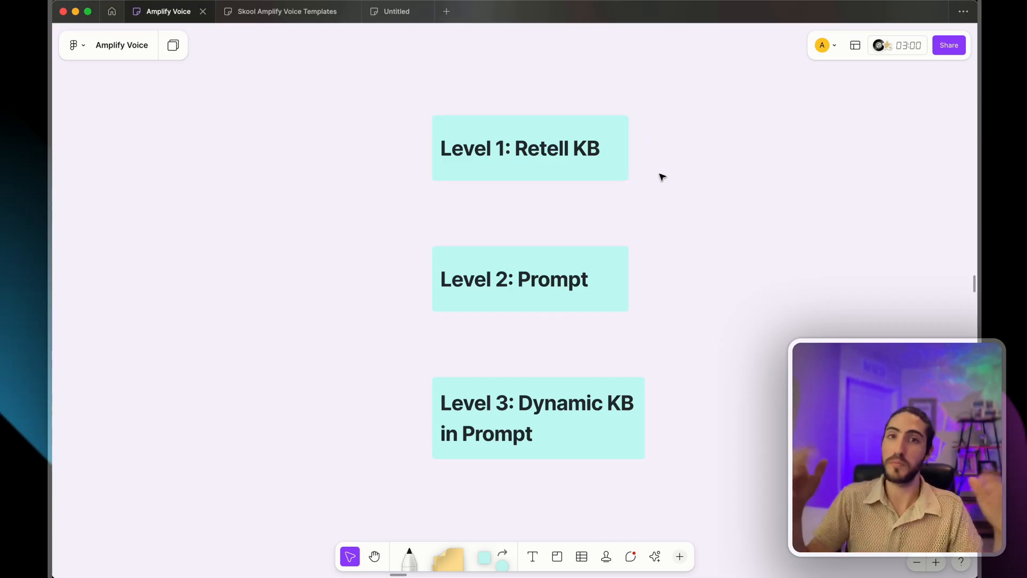
left_click(520, 148)
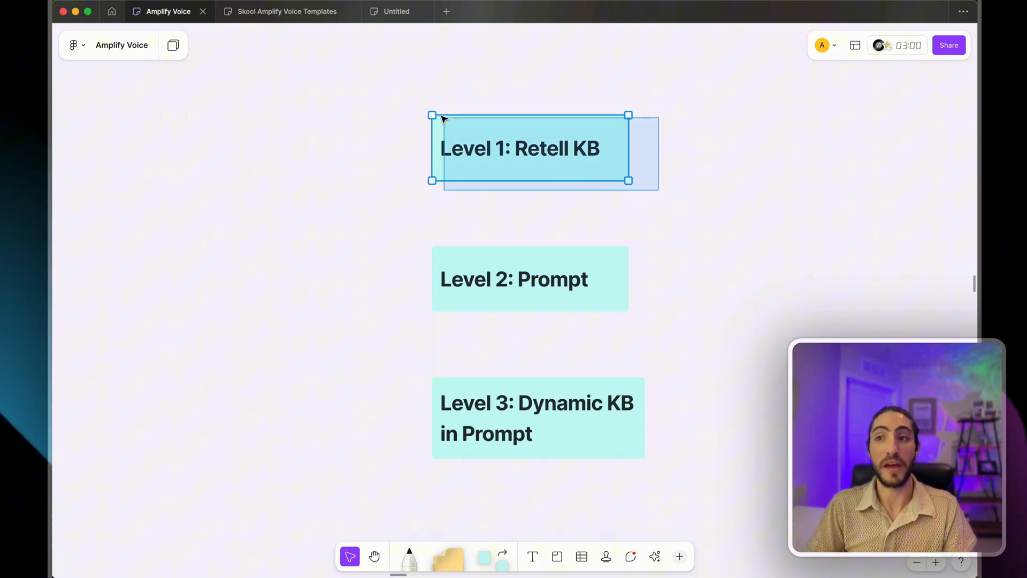
left_click(394, 182)
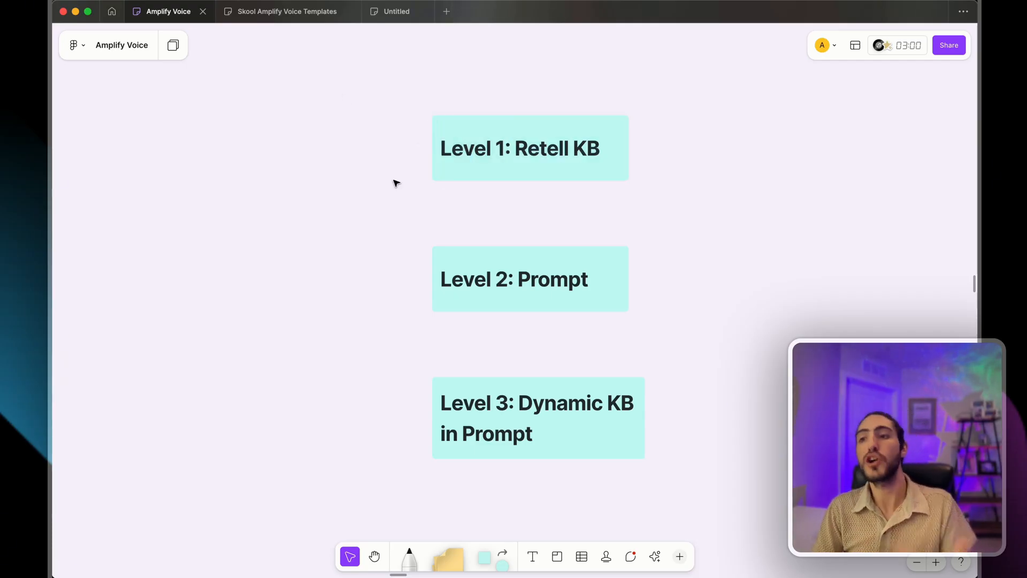
mouse_move(683, 342)
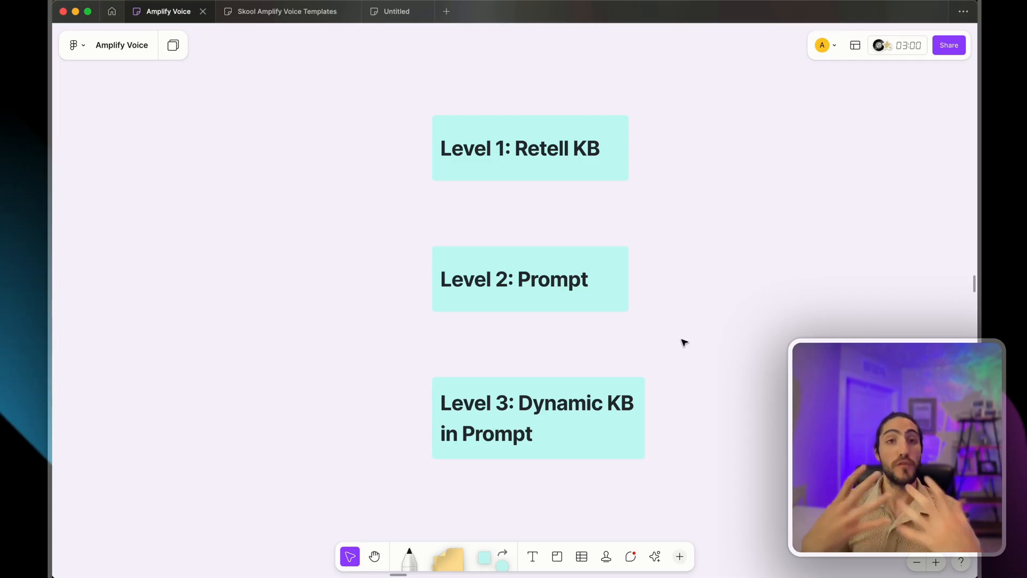
left_click(537, 417)
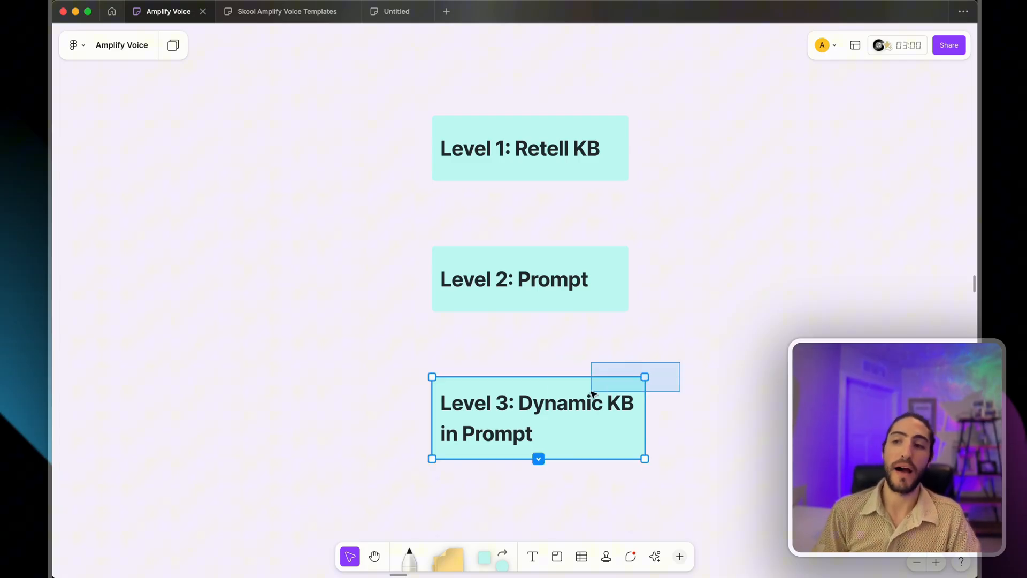
left_click(384, 479)
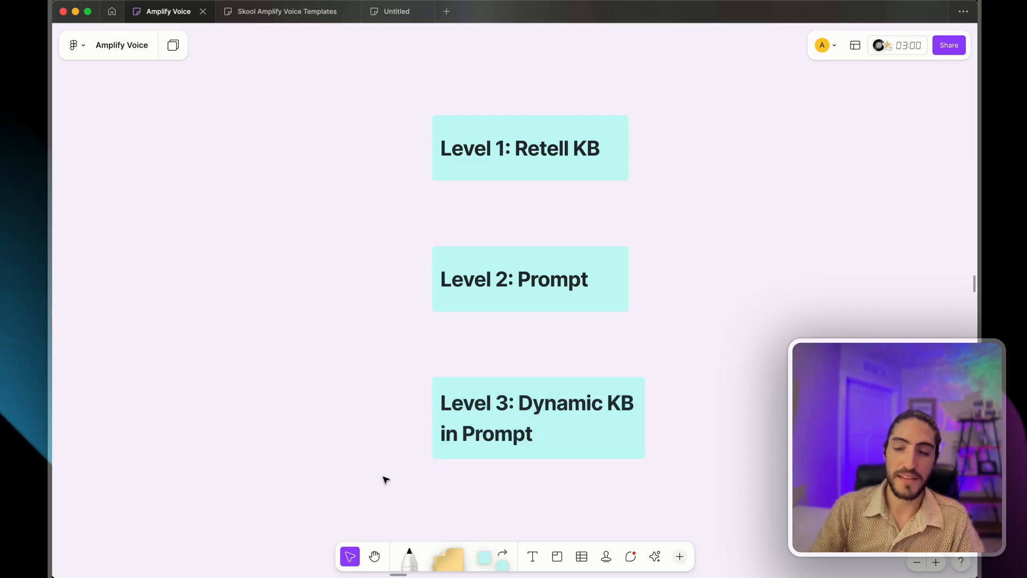
left_click(285, 11)
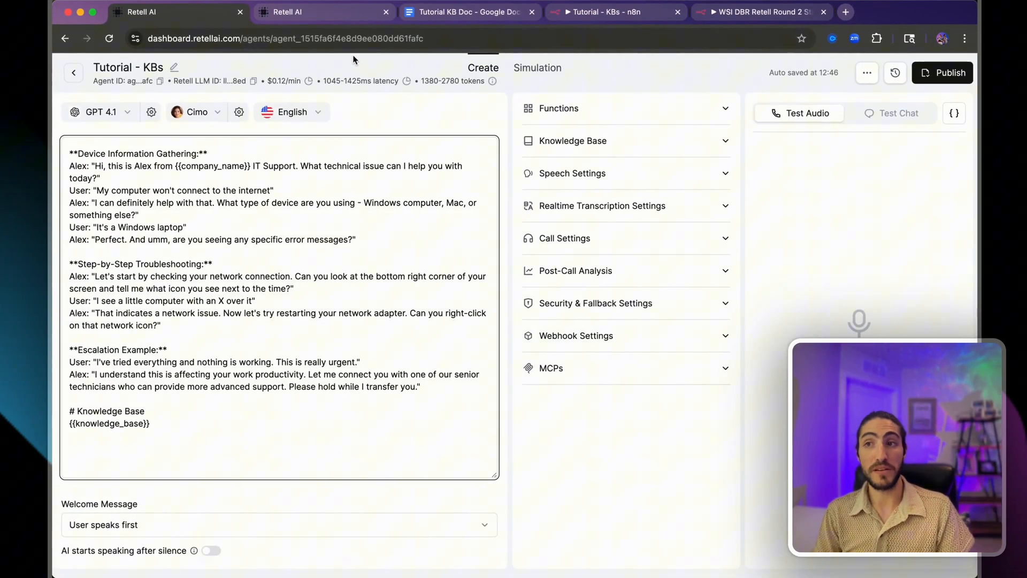
- Revisit the KB Doc, n8n workflow and Retell prompt ending in {{knowledge_base}}, then show the whiteboard level cards
left_click(468, 12)
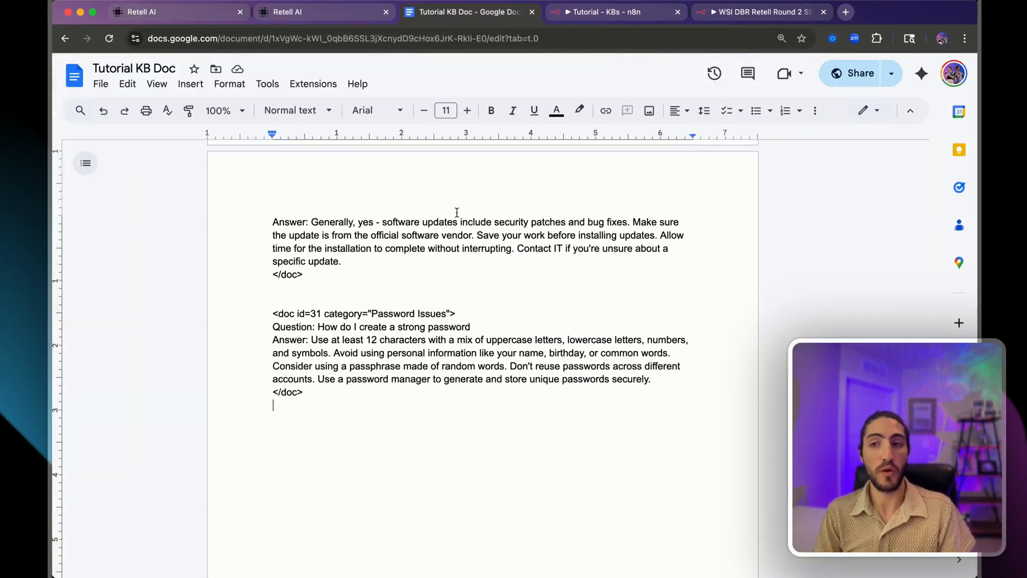
mouse_move(415, 293)
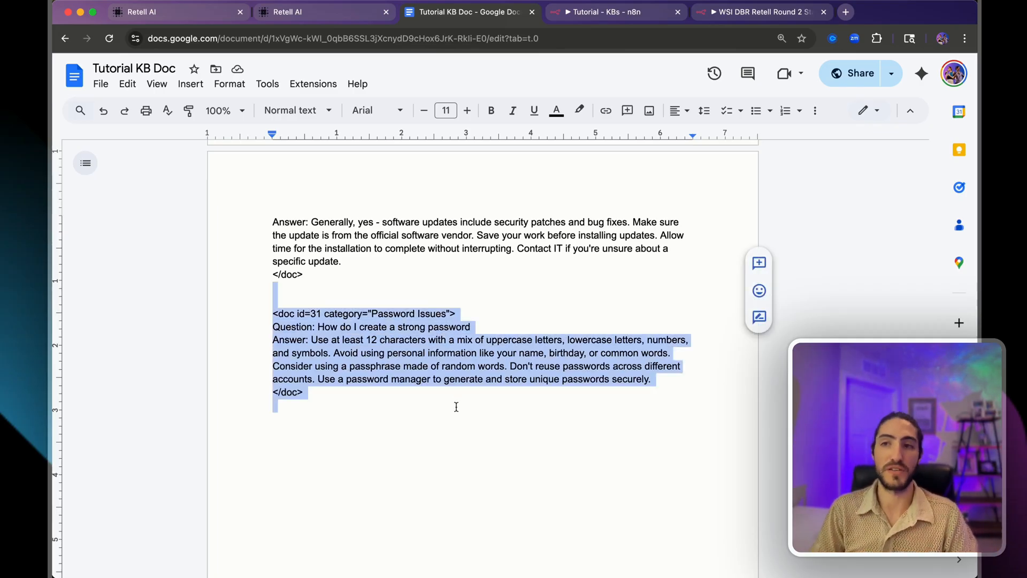
left_click(612, 12)
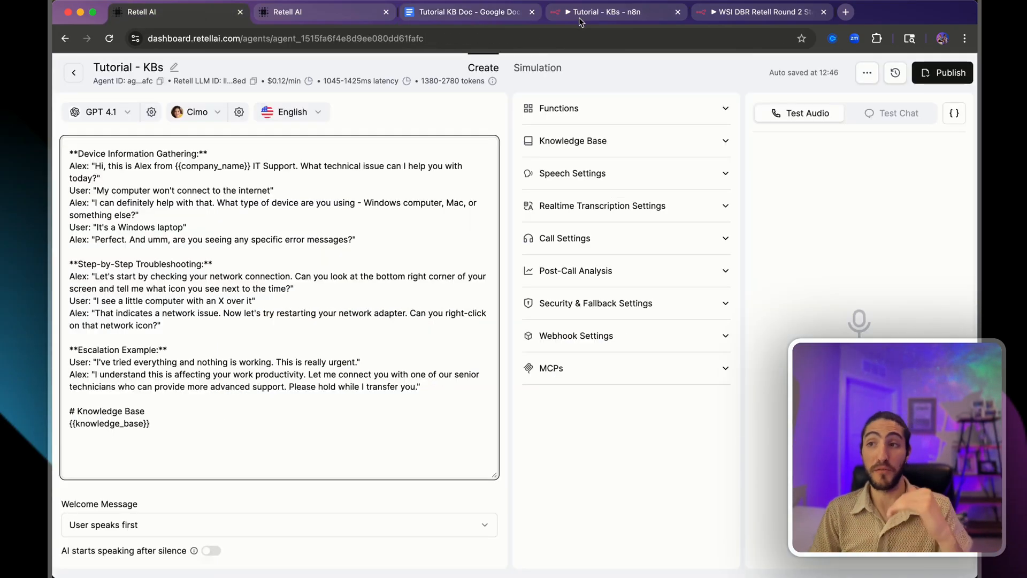
left_click(609, 12)
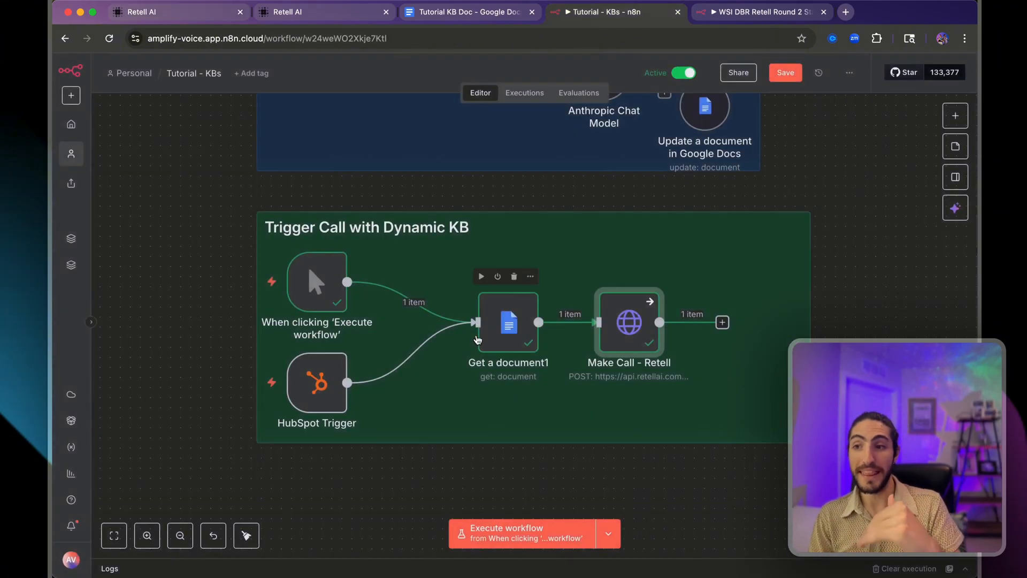
left_click(177, 11)
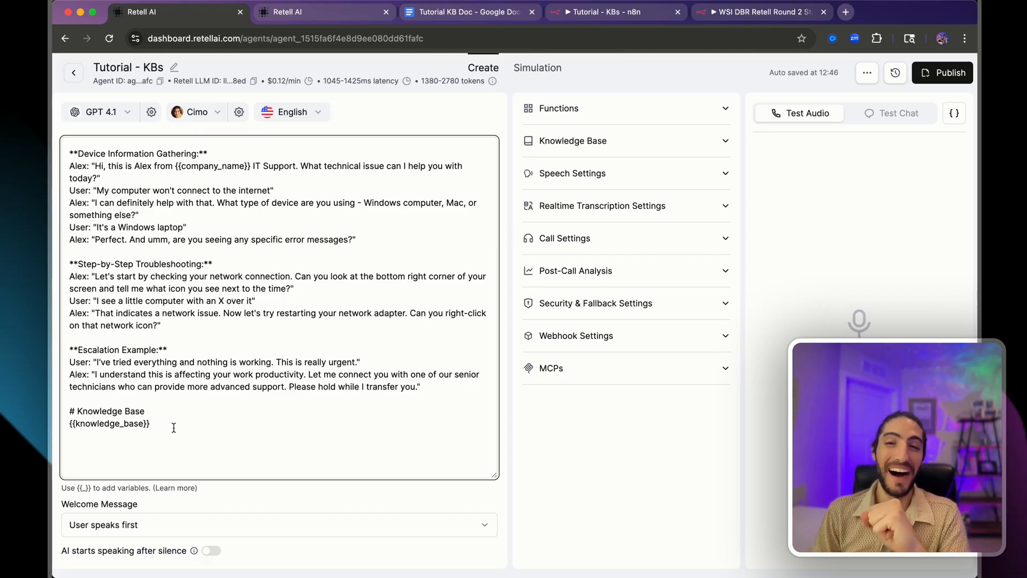
left_click(68, 424)
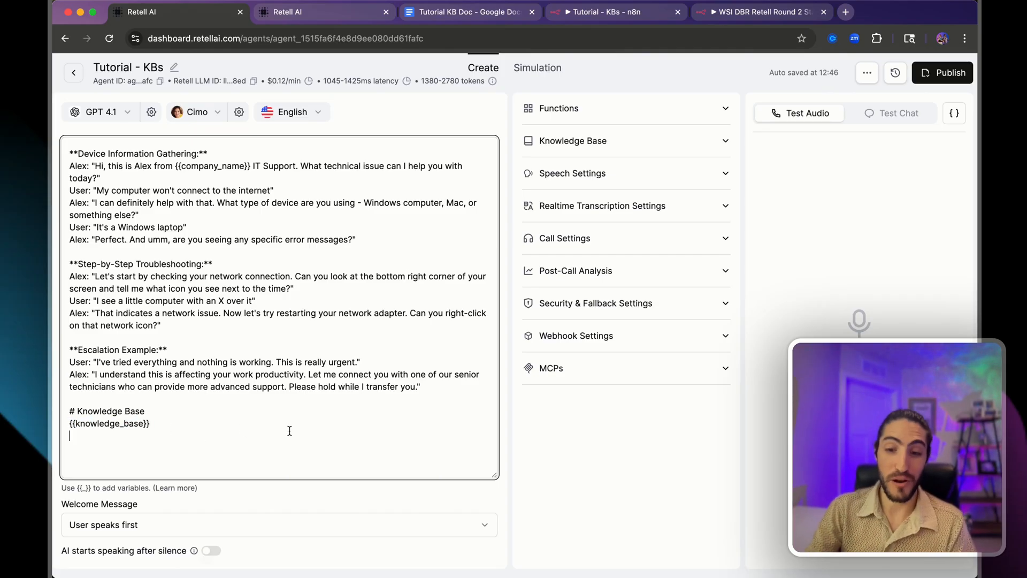
left_click(168, 10)
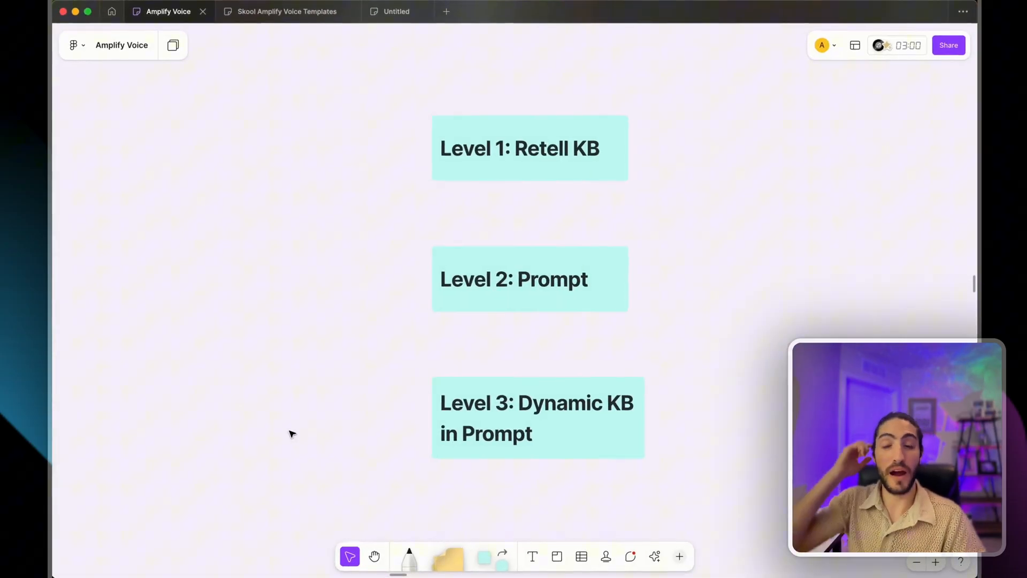